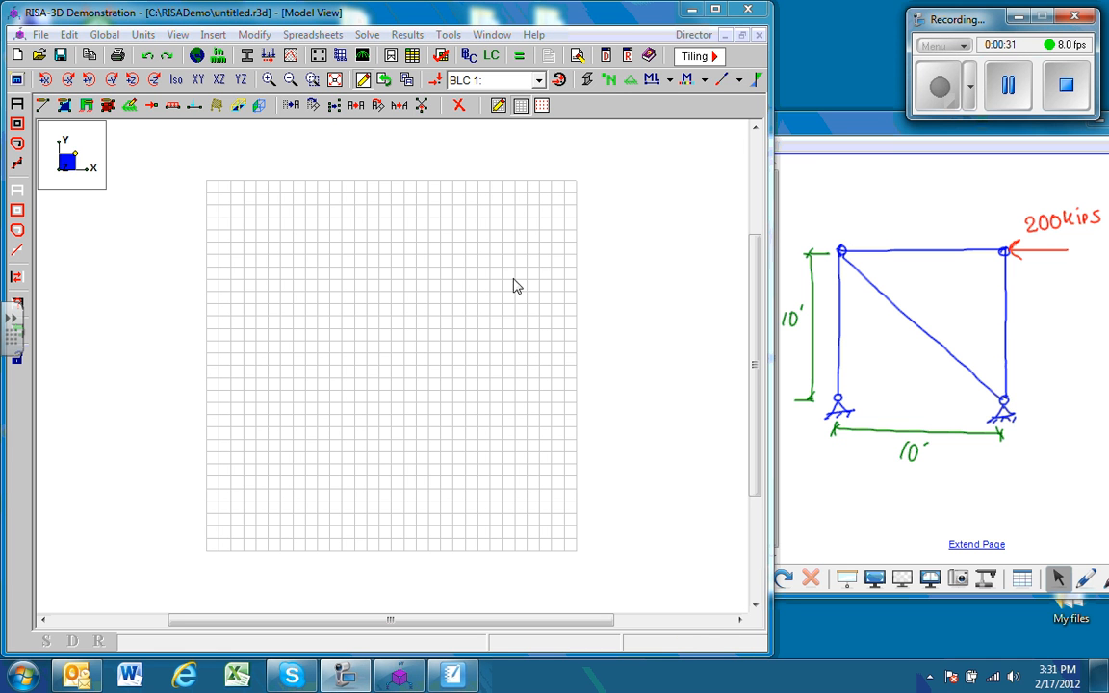
{"action": "mouse_move", "coordinate": [528, 324]}
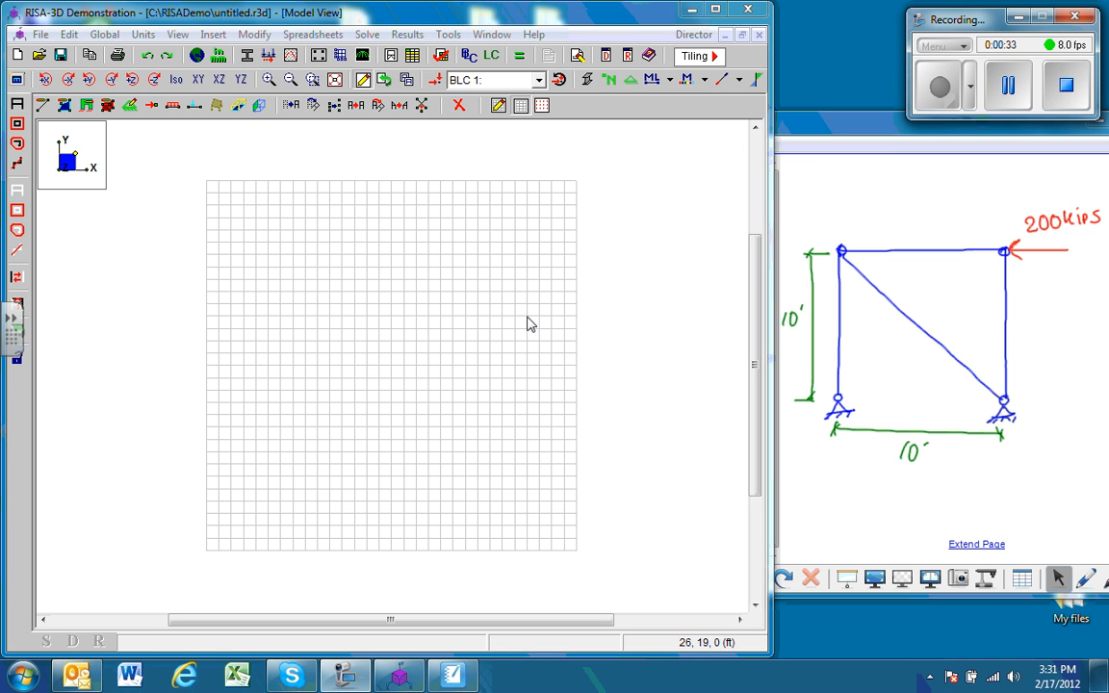
{"action": "mouse_move", "coordinate": [223, 106]}
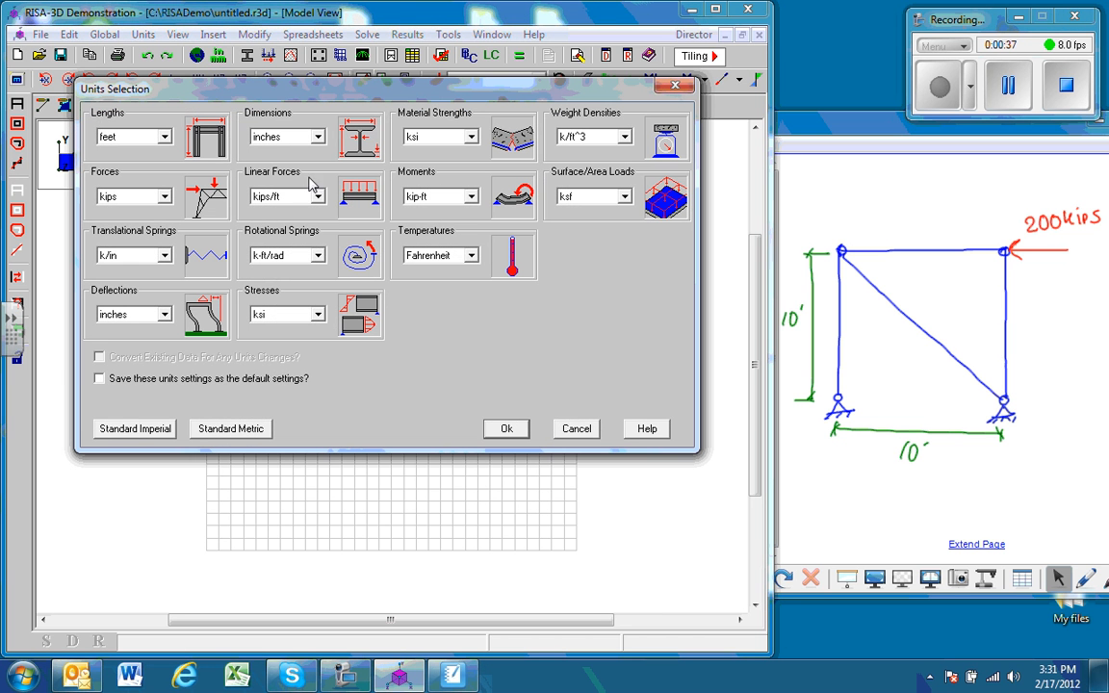
{"action": "mouse_move", "coordinate": [216, 75]}
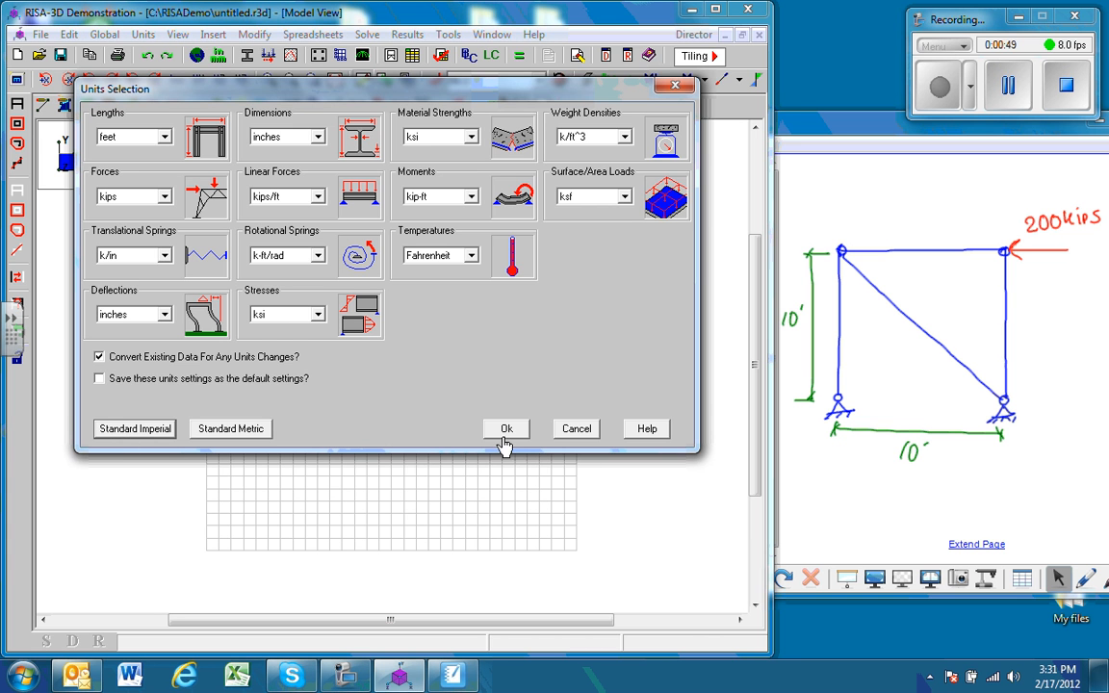
Step: Confirm Standard Imperial units with Convert Existing Data enabled
{"action": "left_click", "coordinate": [506, 429]}
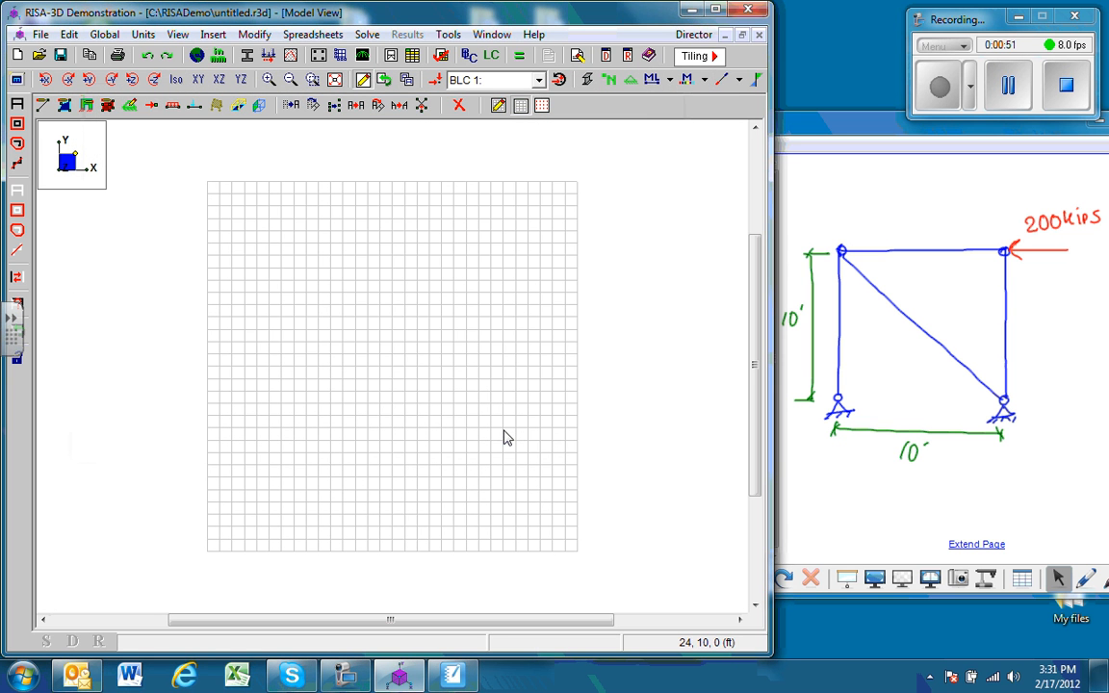
{"action": "mouse_move", "coordinate": [534, 424]}
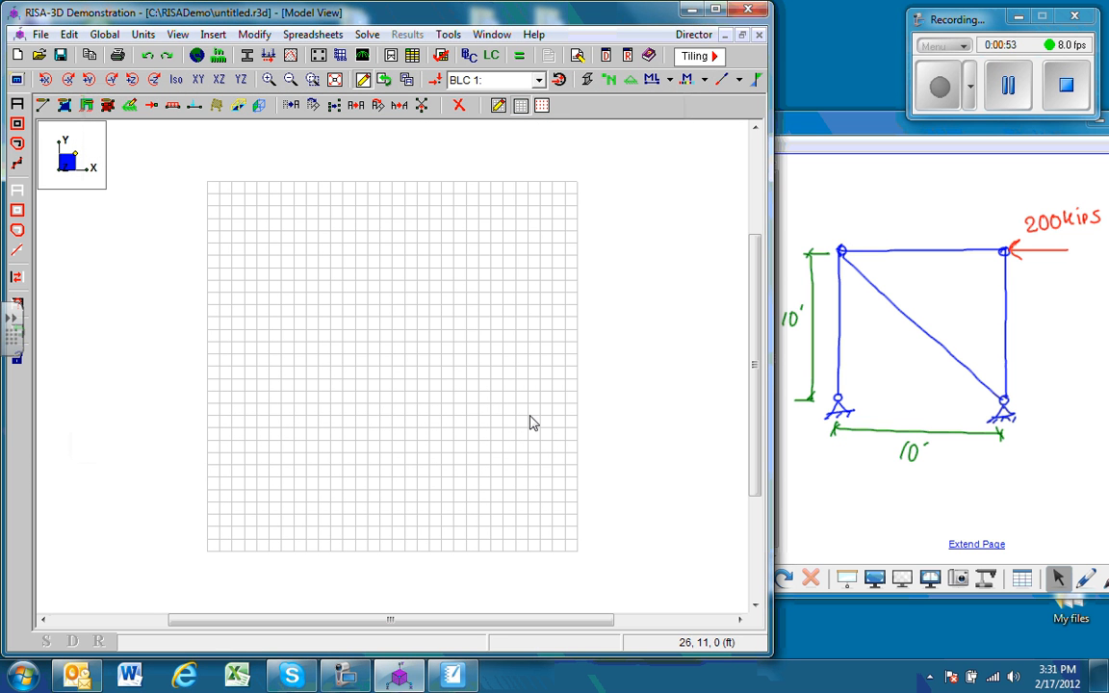
{"action": "mouse_move", "coordinate": [561, 353]}
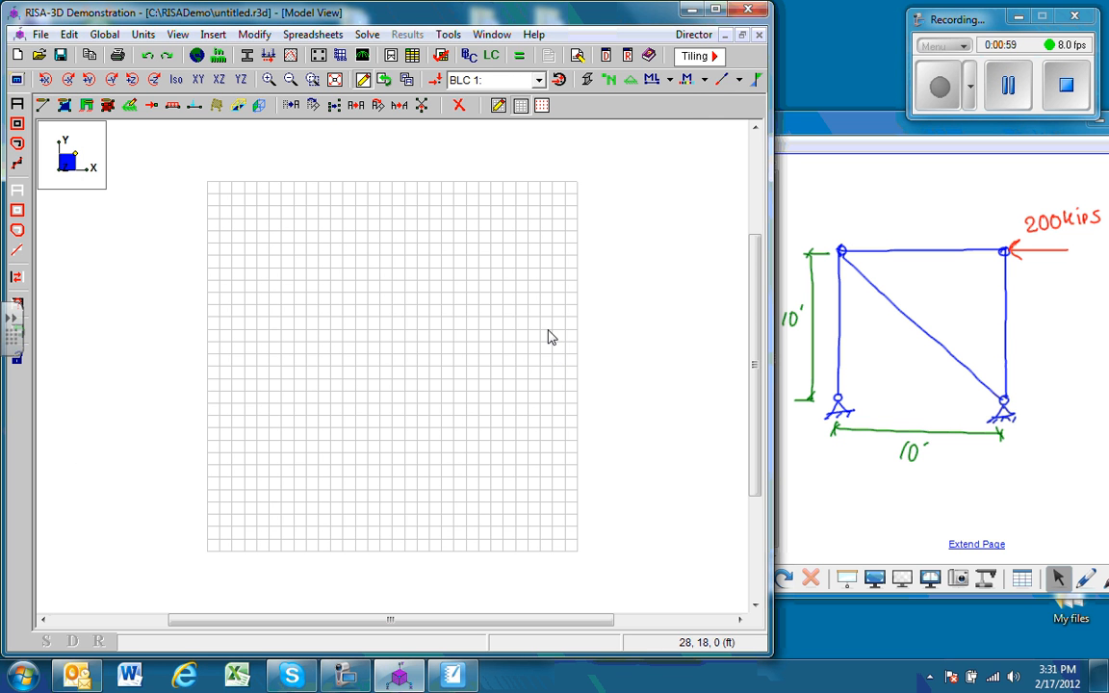
{"action": "mouse_move", "coordinate": [434, 338]}
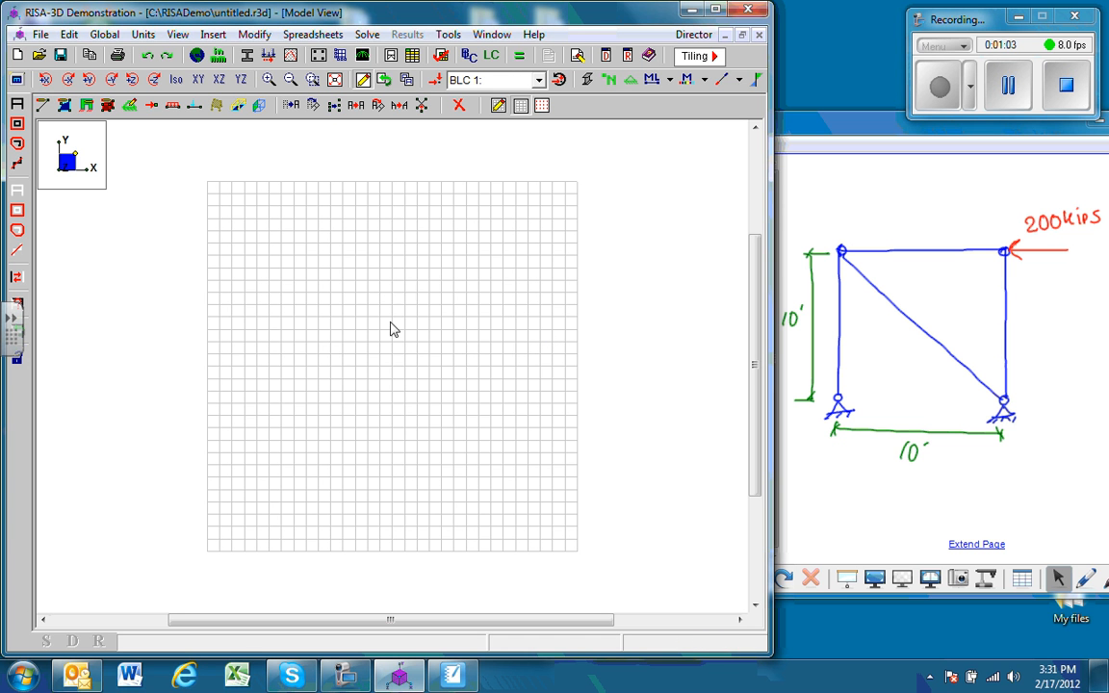
{"action": "mouse_move", "coordinate": [459, 278]}
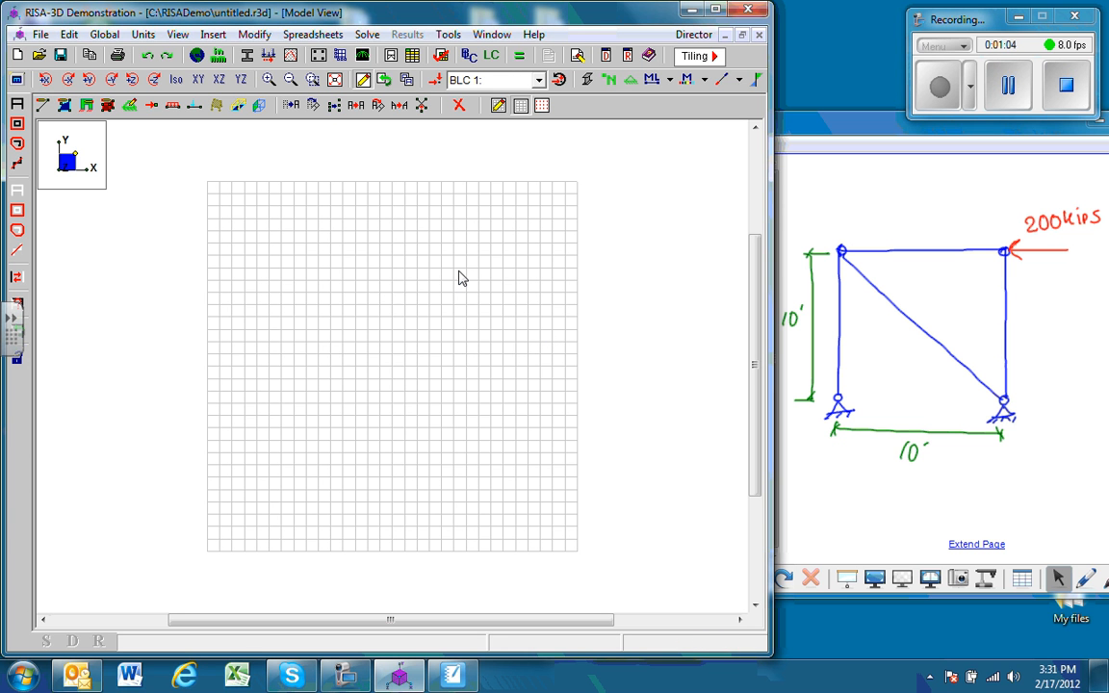
{"action": "mouse_move", "coordinate": [467, 277]}
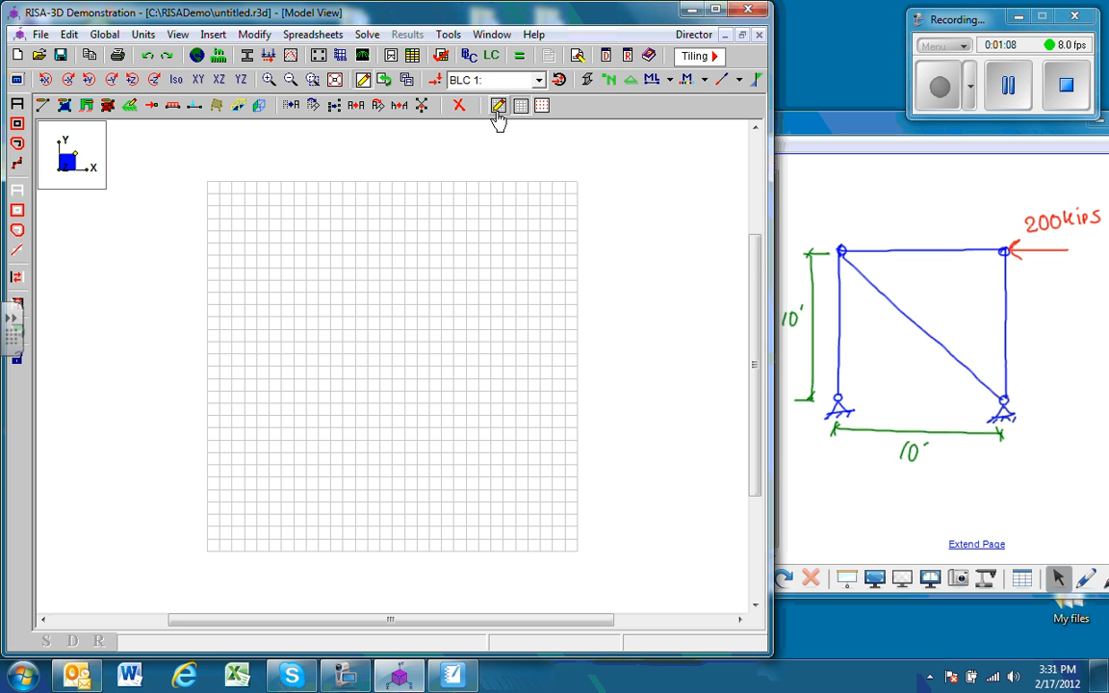
{"action": "mouse_move", "coordinate": [498, 106]}
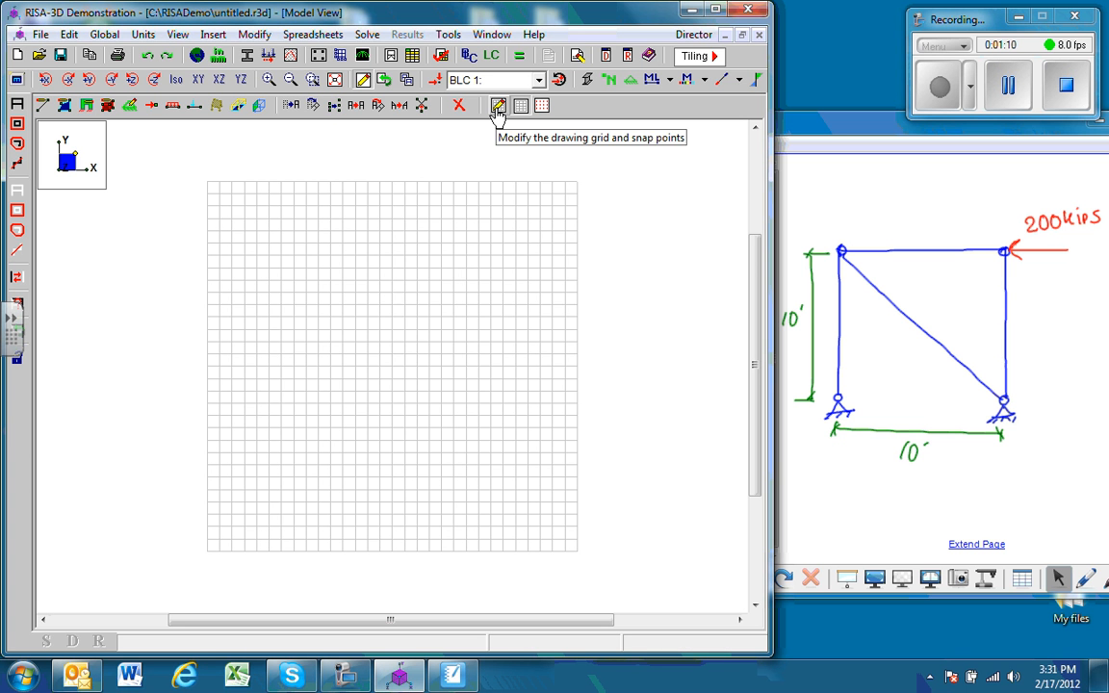
Step: Set the X and Y drawing grid increments to 1@10 for one 10 ft bay
{"action": "left_click", "coordinate": [499, 105]}
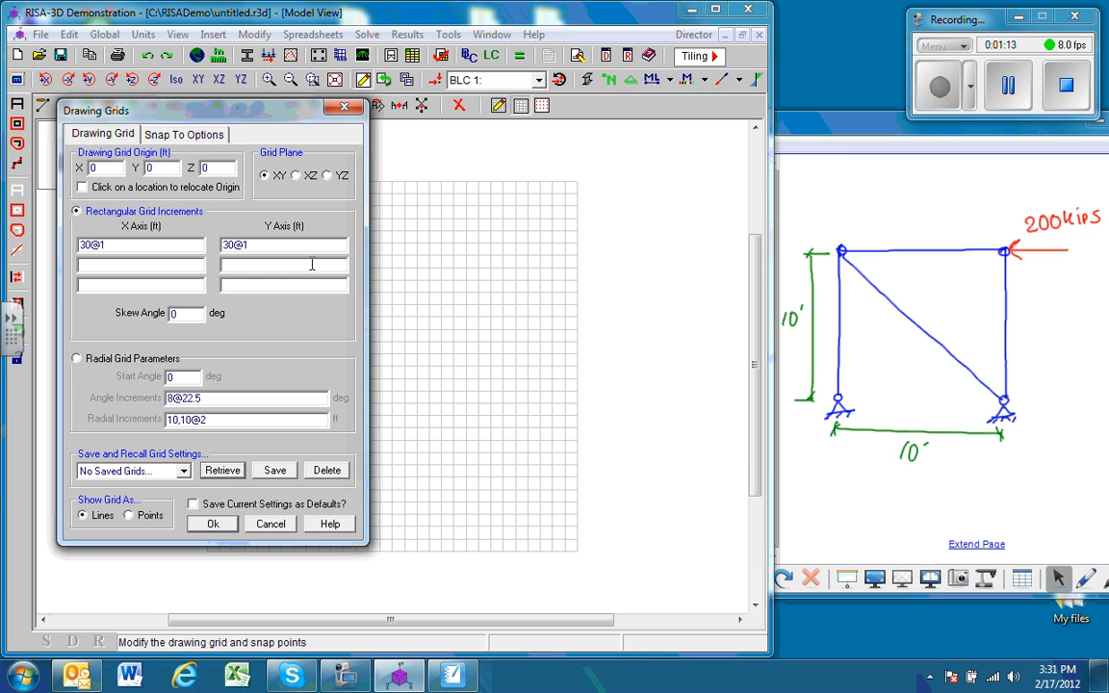
{"action": "left_click", "coordinate": [139, 245]}
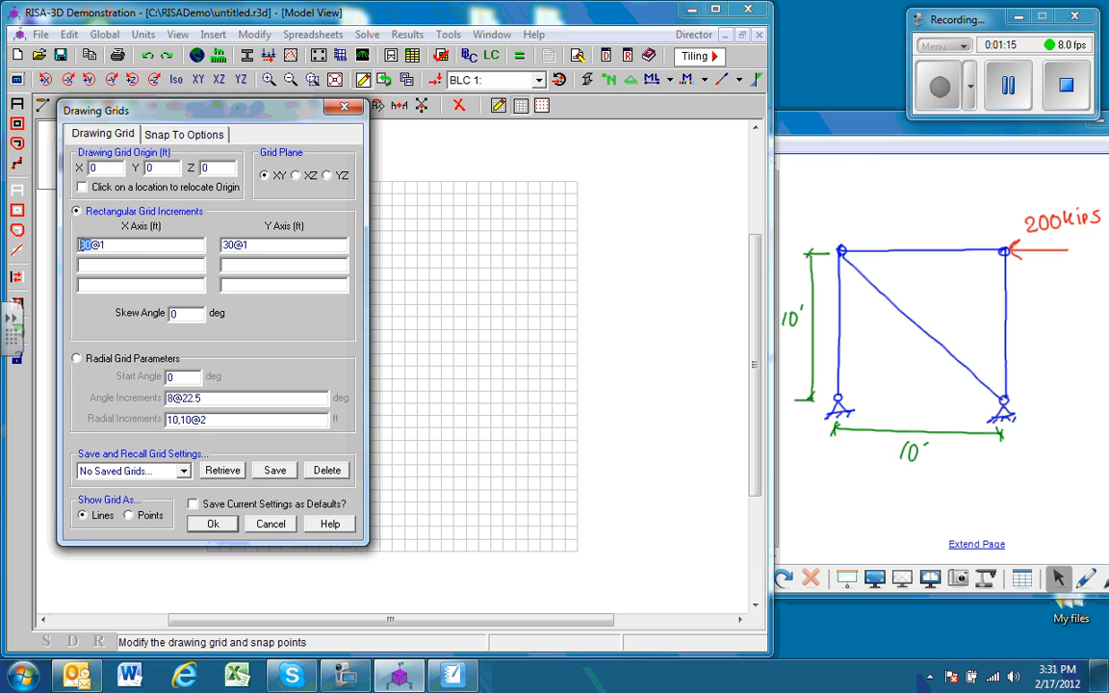
{"action": "type", "text": "1@10"}
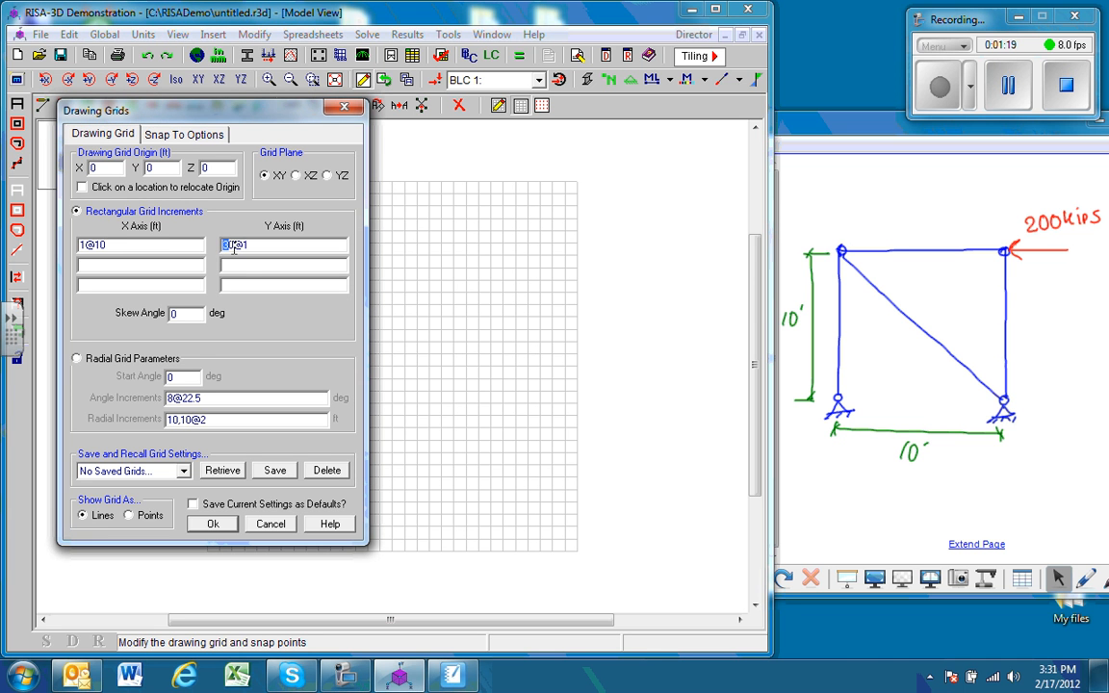
{"action": "type", "text": "1@1"}
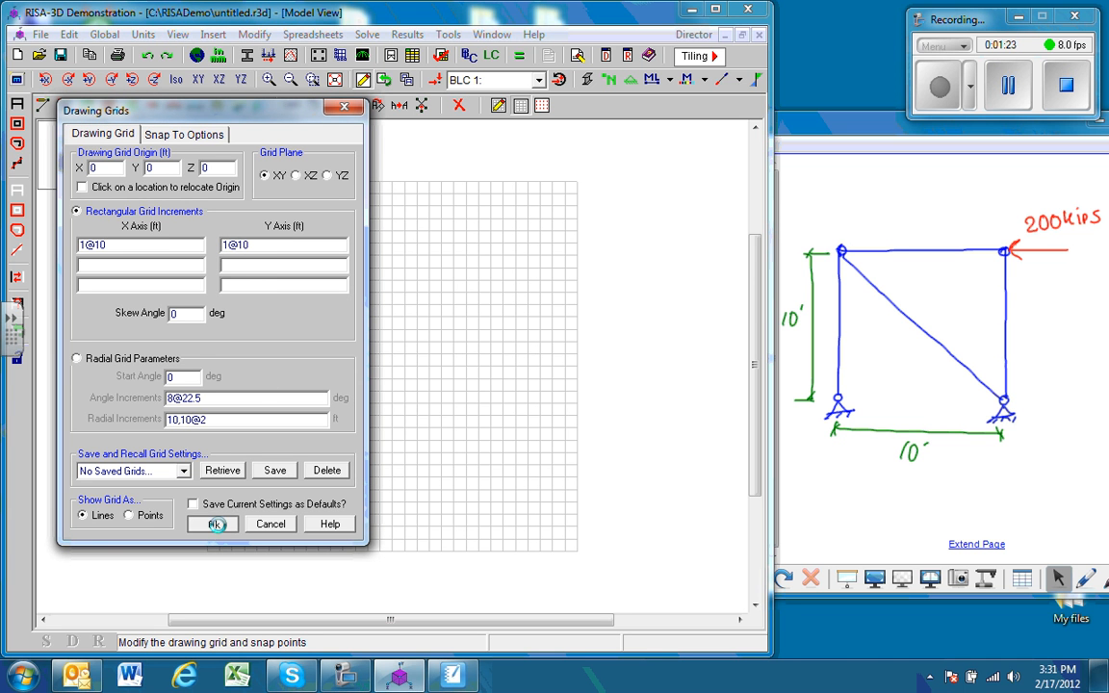
{"action": "left_click", "coordinate": [213, 524]}
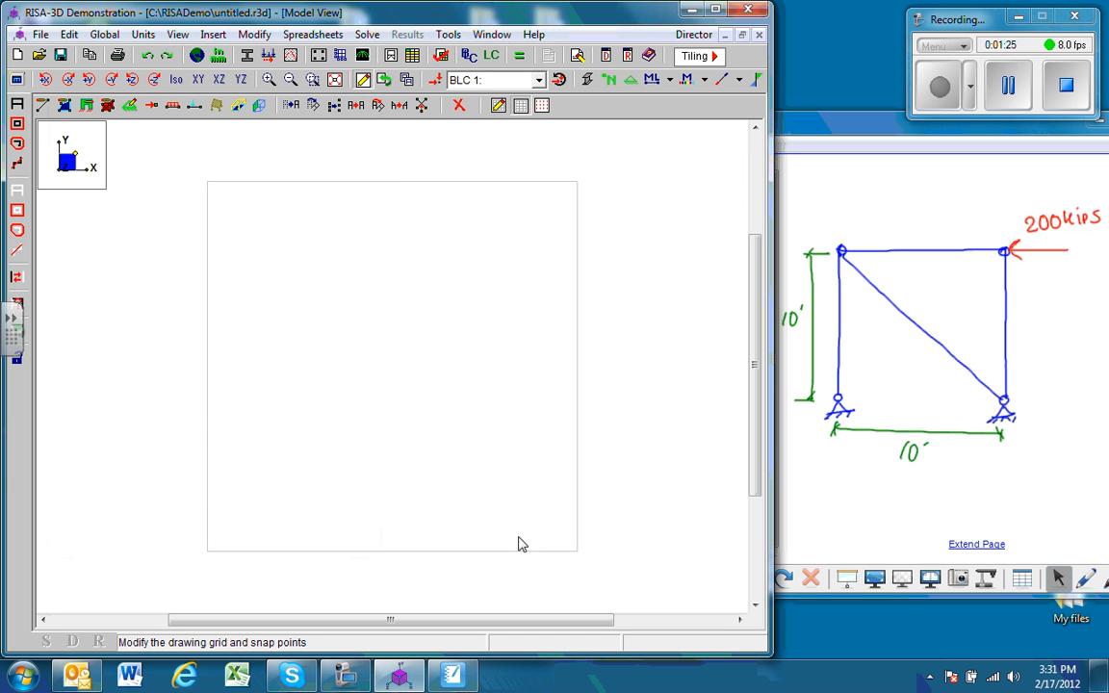
{"action": "mouse_move", "coordinate": [549, 494]}
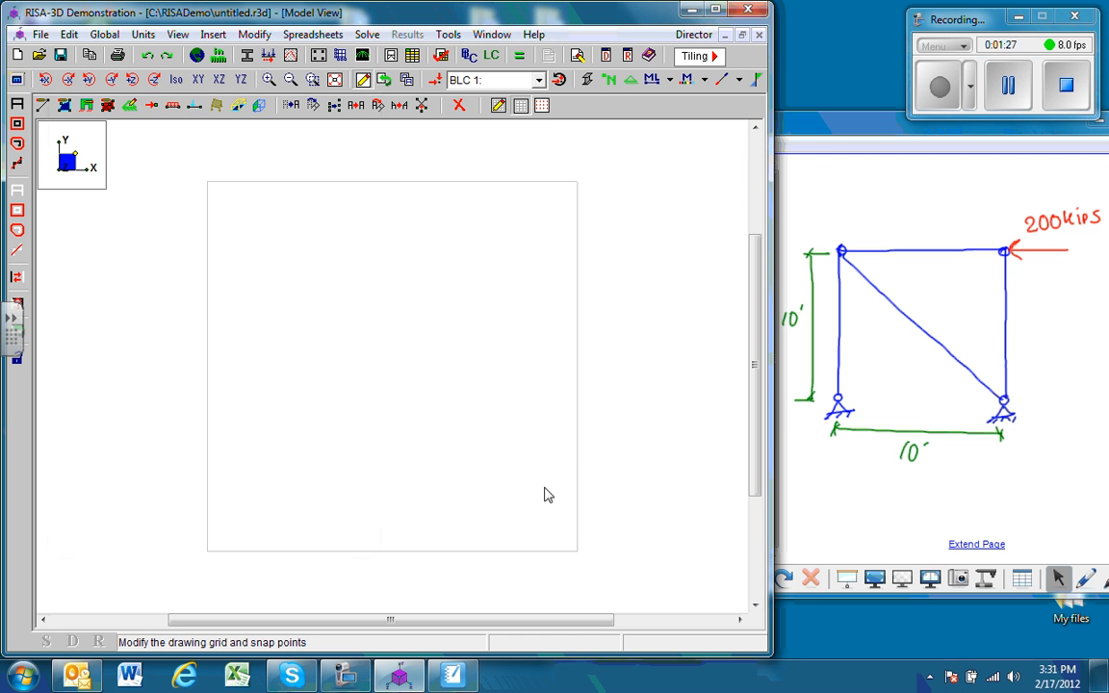
{"action": "mouse_move", "coordinate": [605, 446]}
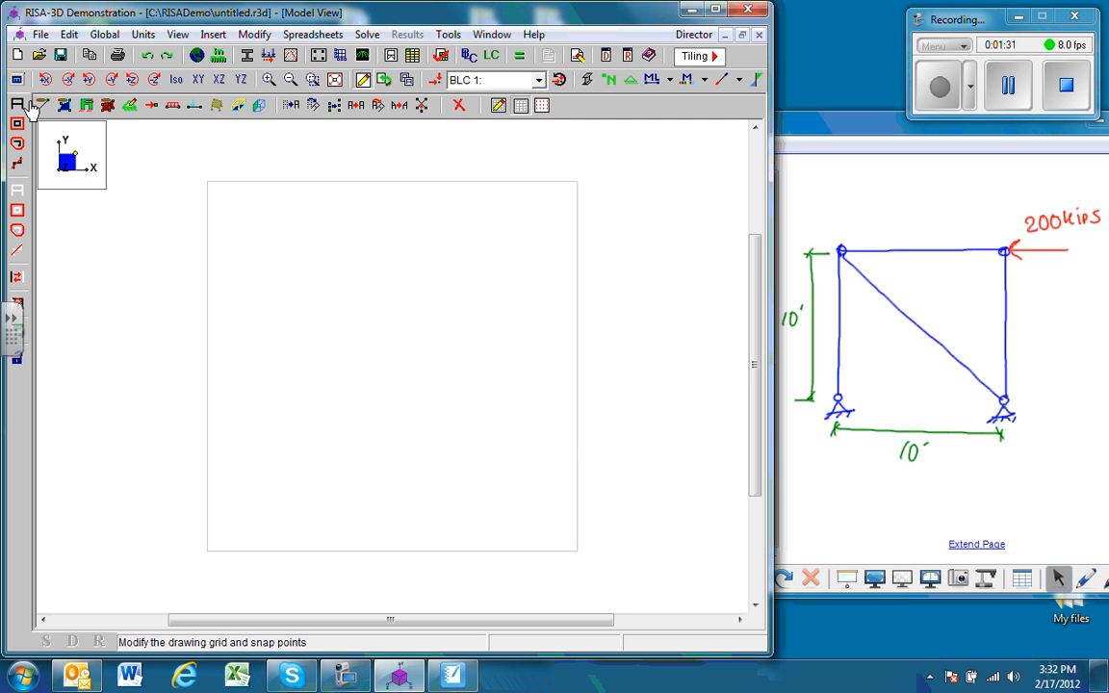
{"action": "mouse_move", "coordinate": [43, 105]}
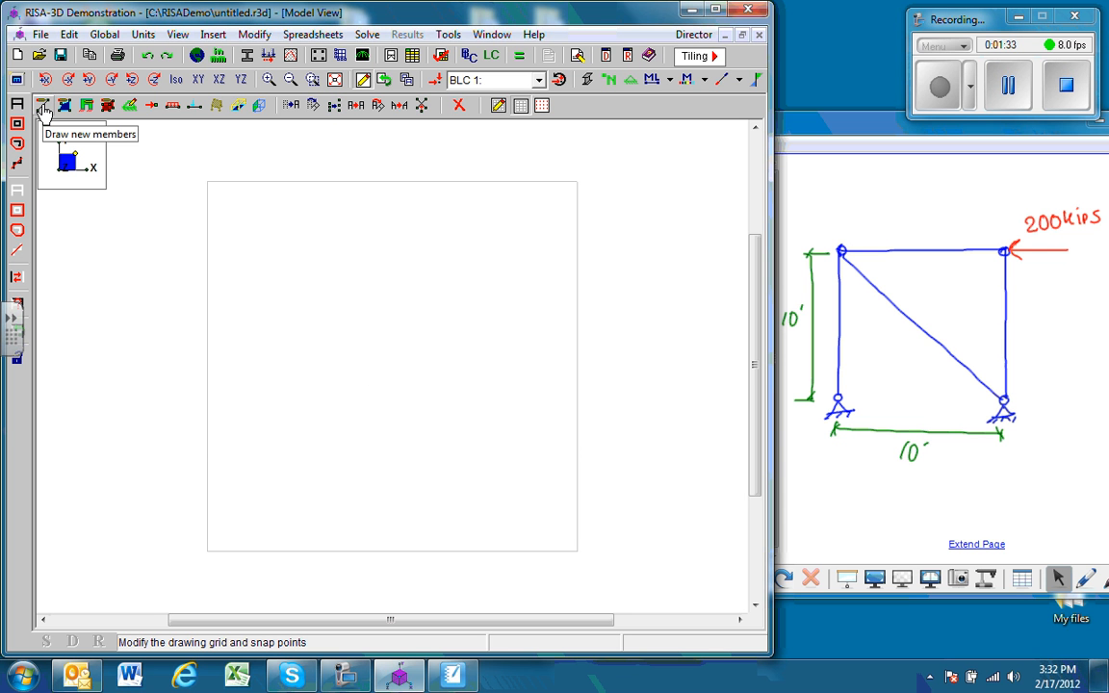
Step: Open the Draw New Members settings for hot-rolled W8X10 A36 members
{"action": "left_click", "coordinate": [43, 105]}
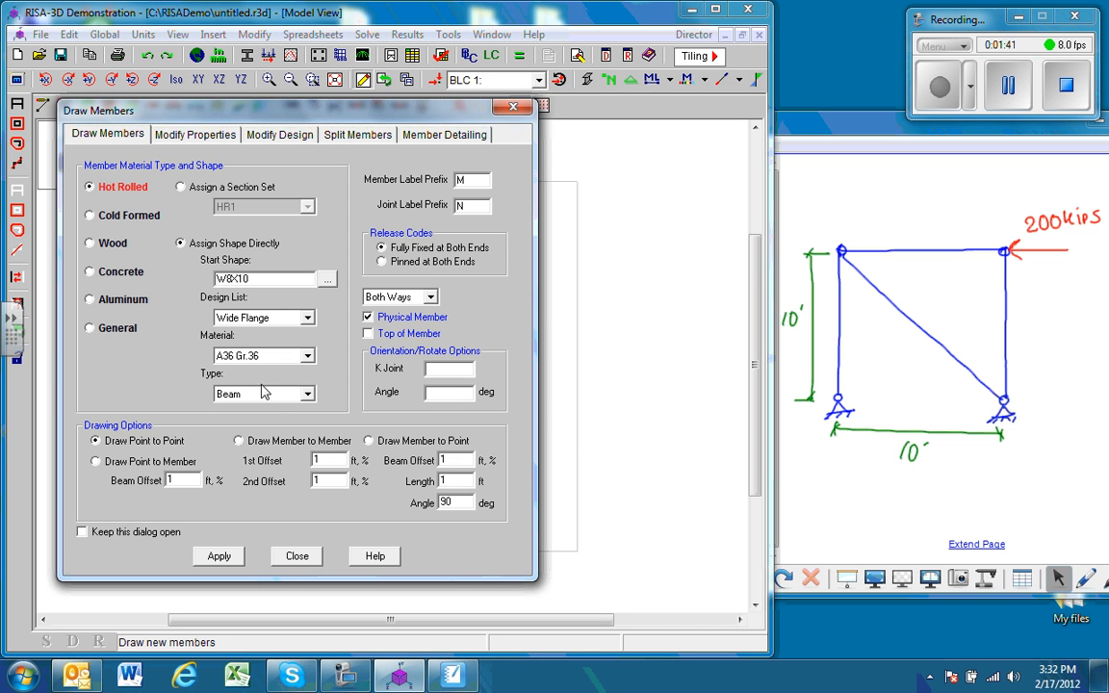
{"action": "mouse_move", "coordinate": [272, 385]}
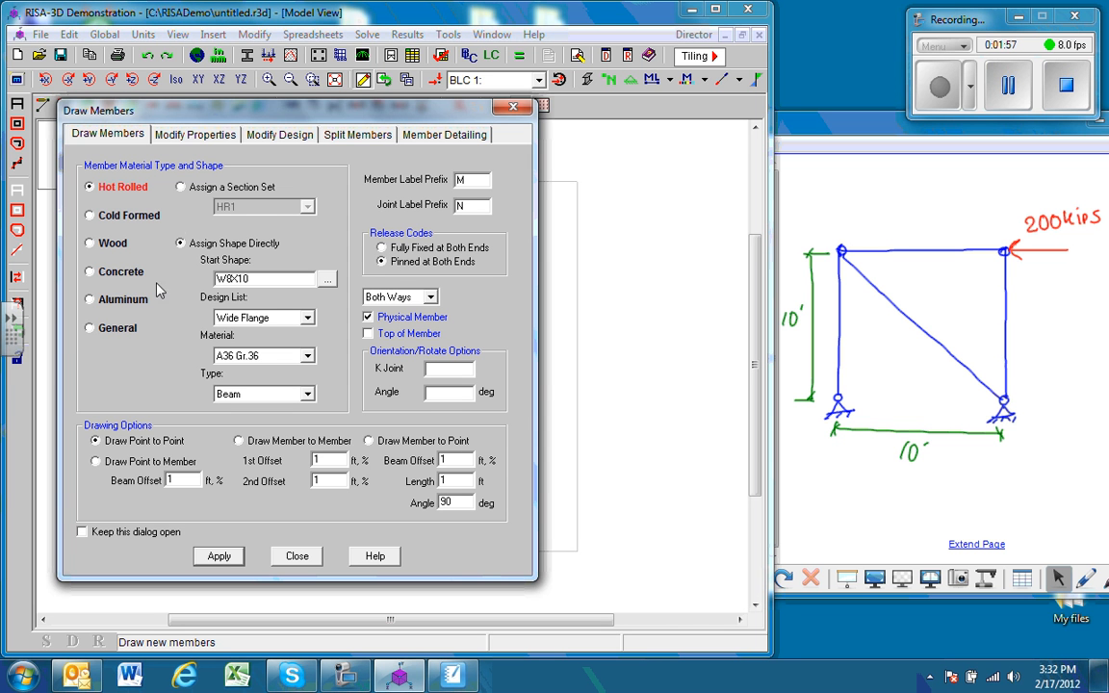
{"action": "mouse_move", "coordinate": [310, 306]}
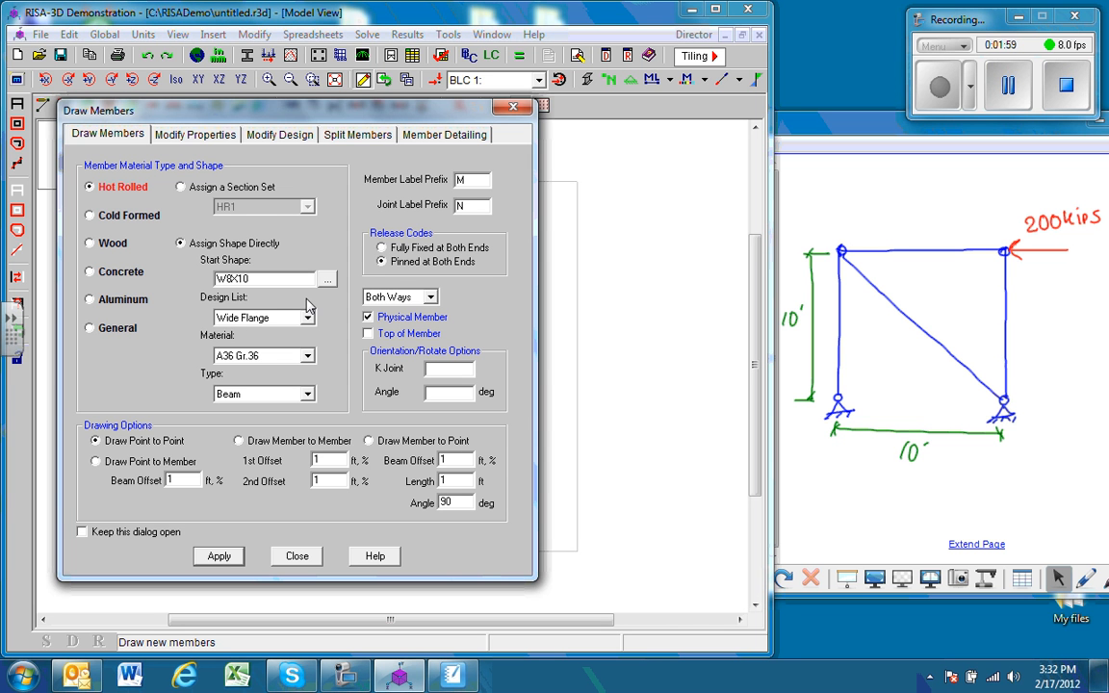
{"action": "mouse_move", "coordinate": [286, 362]}
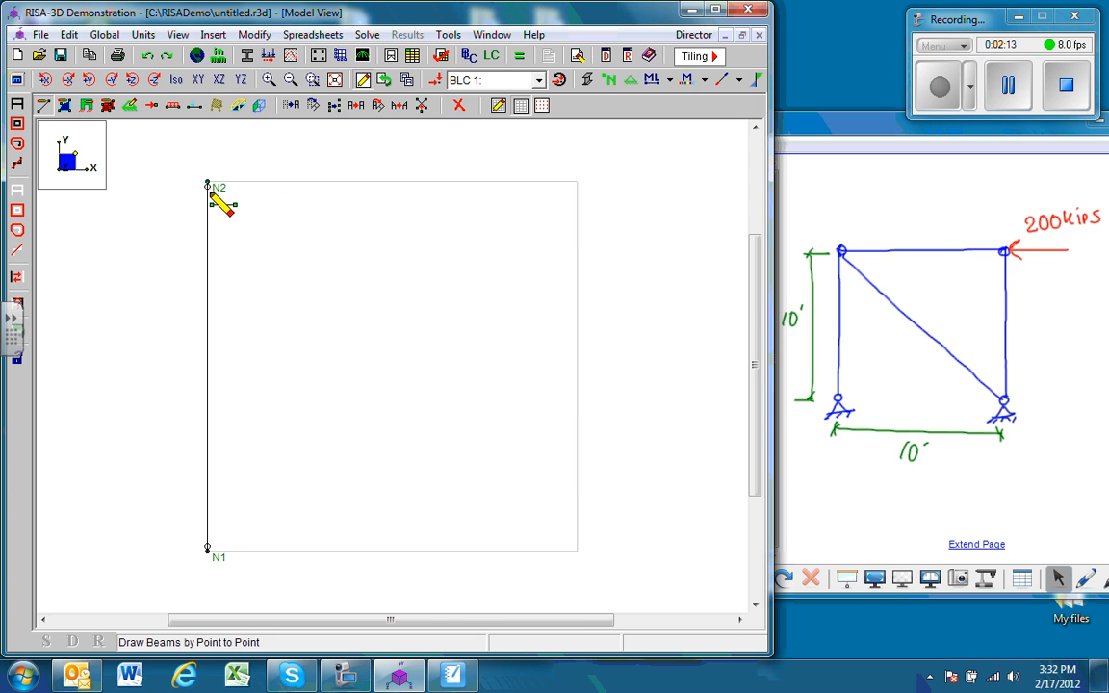
{"action": "mouse_move", "coordinate": [322, 212]}
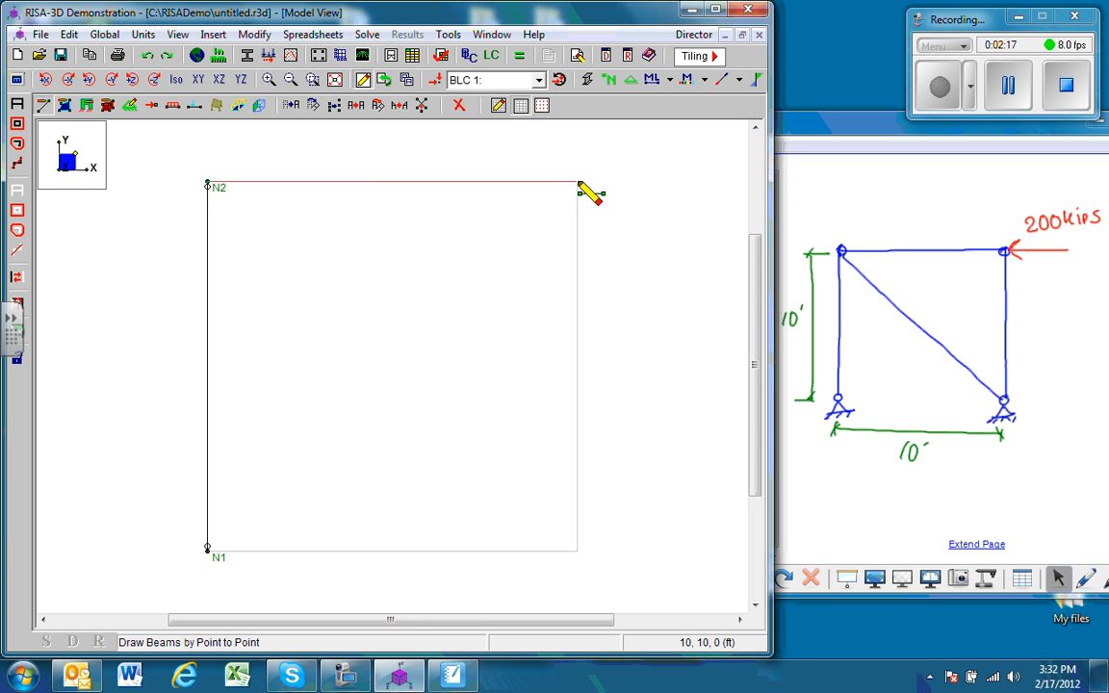
Step: End the top truss member at the upper-right grid corner
{"action": "left_click", "coordinate": [575, 553]}
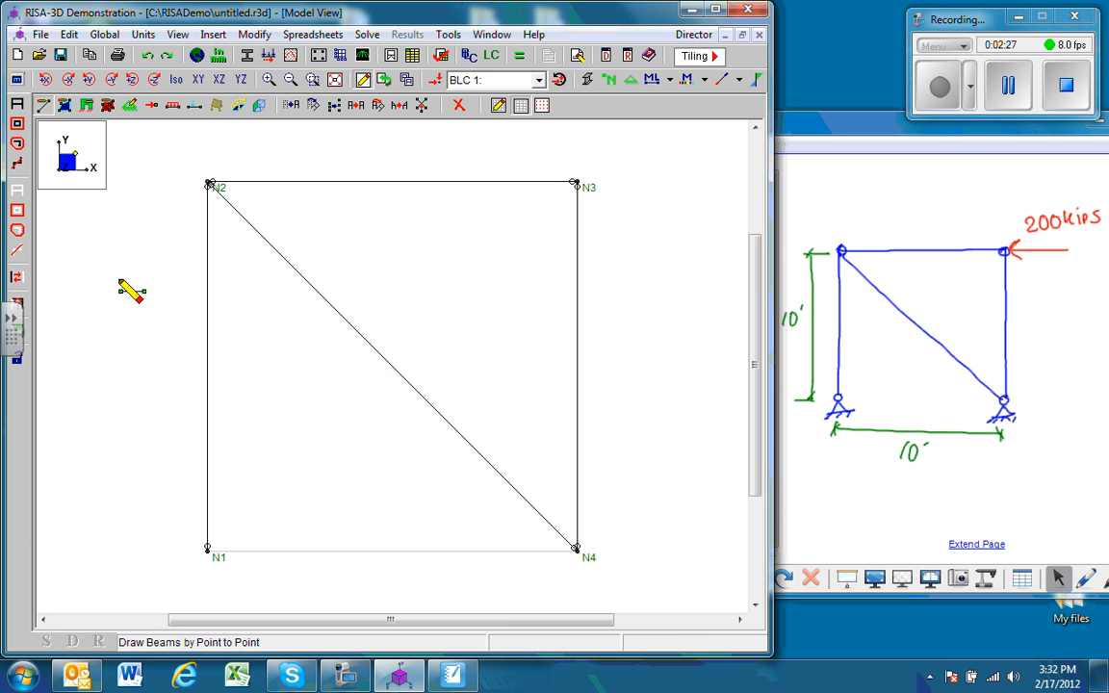
{"action": "mouse_move", "coordinate": [150, 416]}
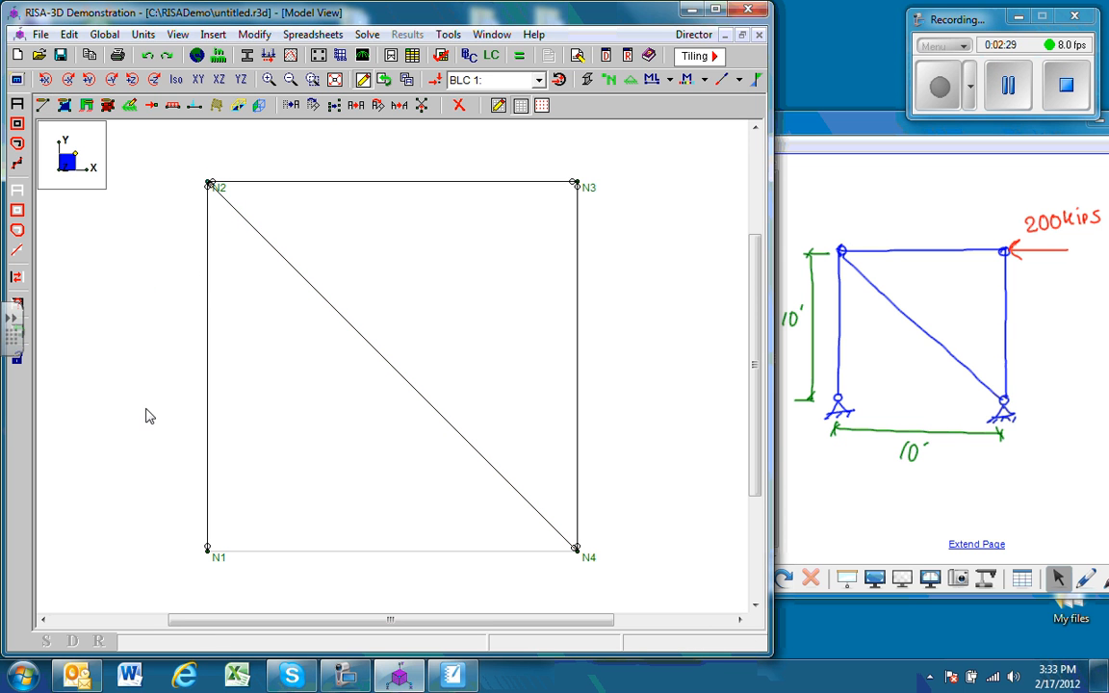
{"action": "mouse_move", "coordinate": [927, 321]}
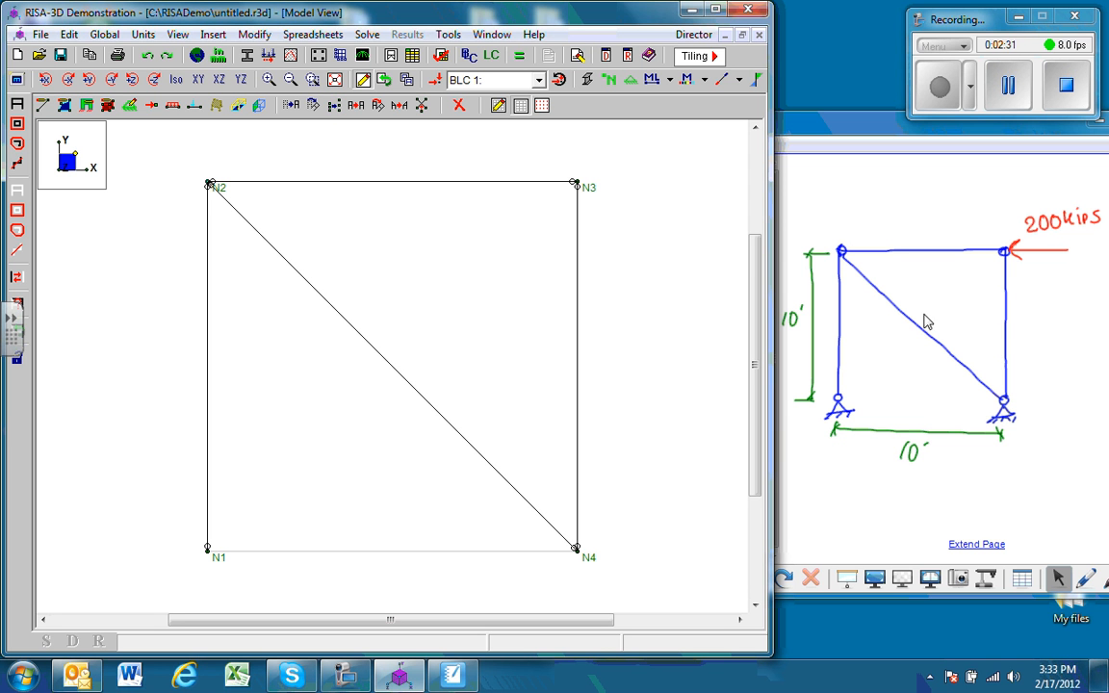
{"action": "mouse_move", "coordinate": [967, 325]}
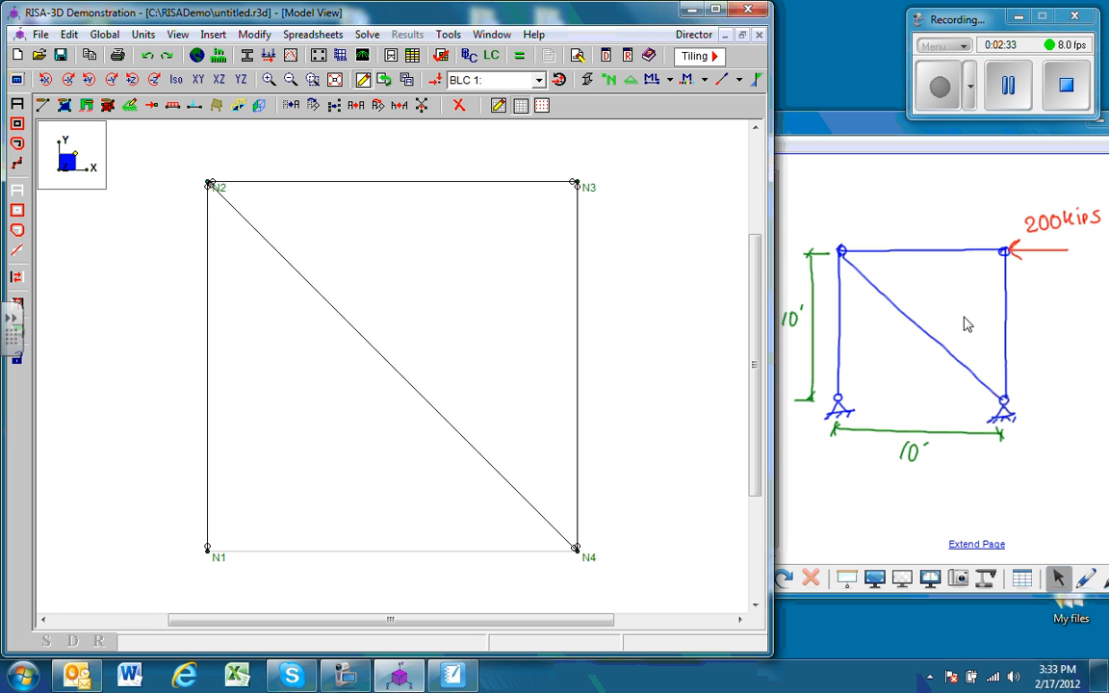
{"action": "mouse_move", "coordinate": [932, 334]}
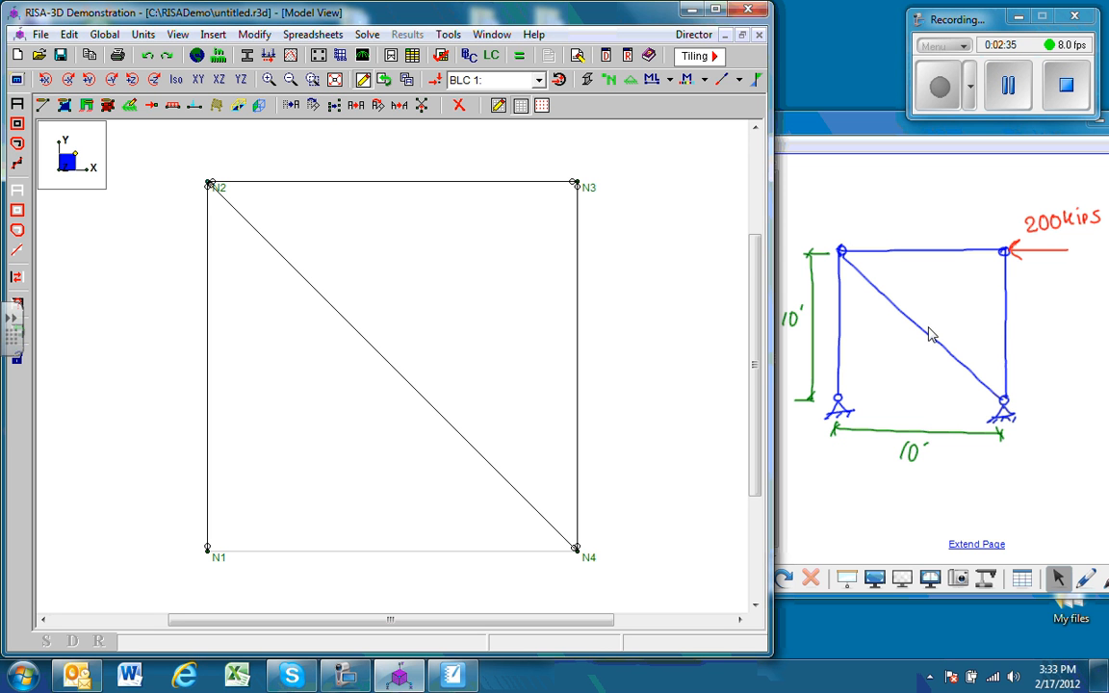
{"action": "mouse_move", "coordinate": [920, 362]}
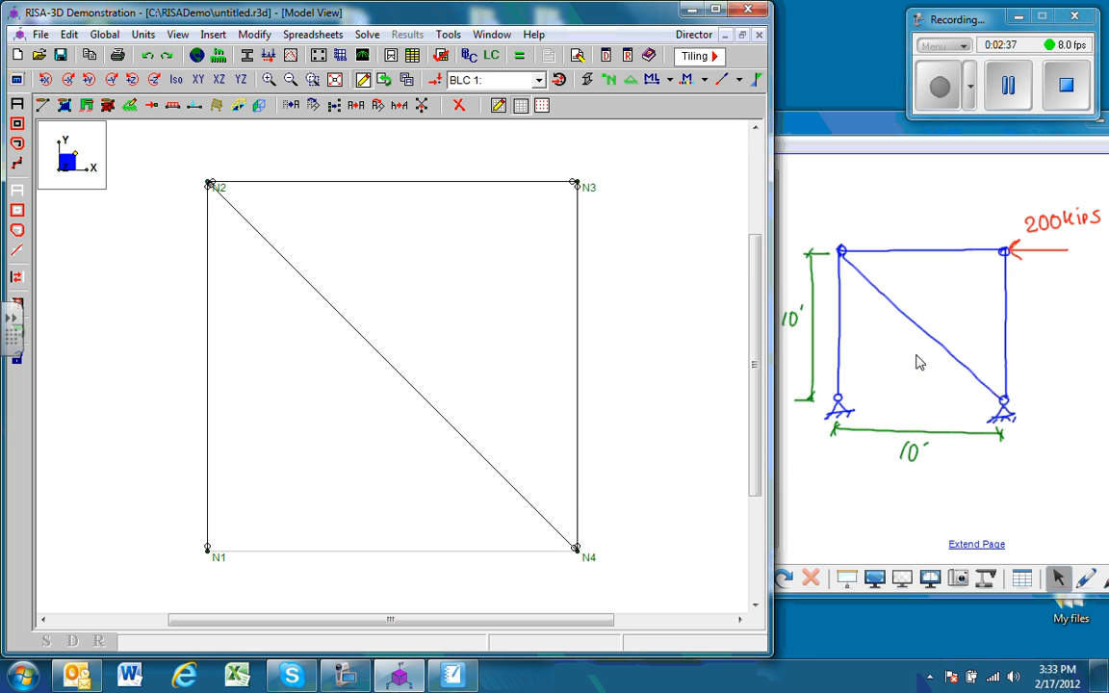
{"action": "mouse_move", "coordinate": [594, 409]}
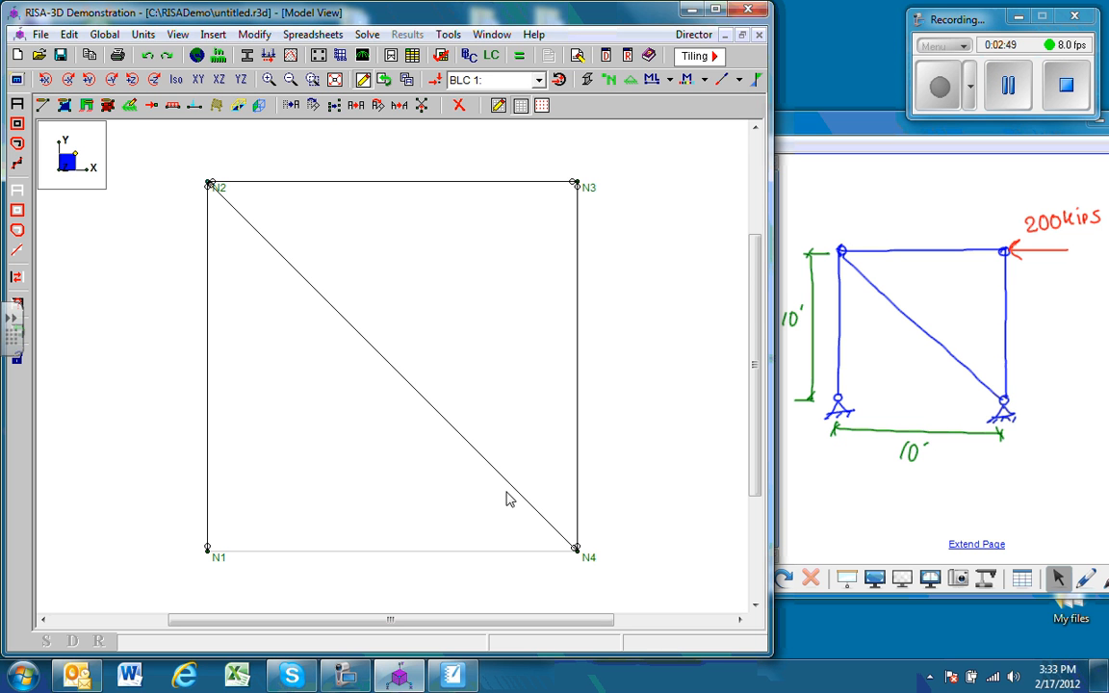
{"action": "mouse_move", "coordinate": [128, 106]}
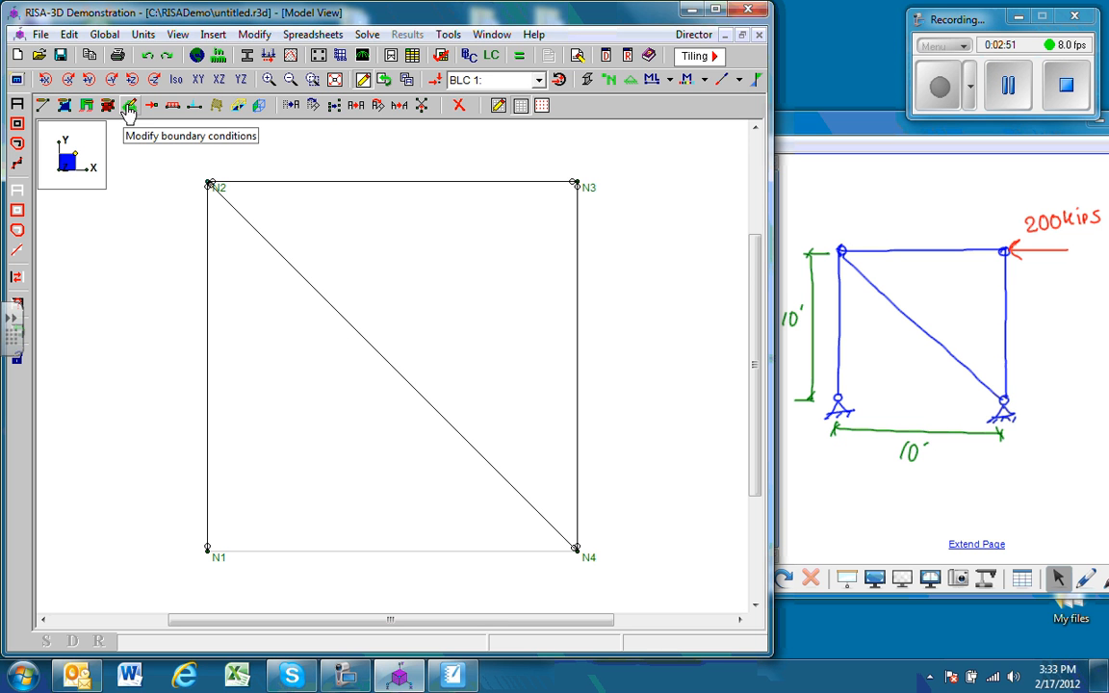
Step: Apply pinned supports with fixed X and Y rotations at bottom joints N1 and N4
{"action": "left_click", "coordinate": [128, 106]}
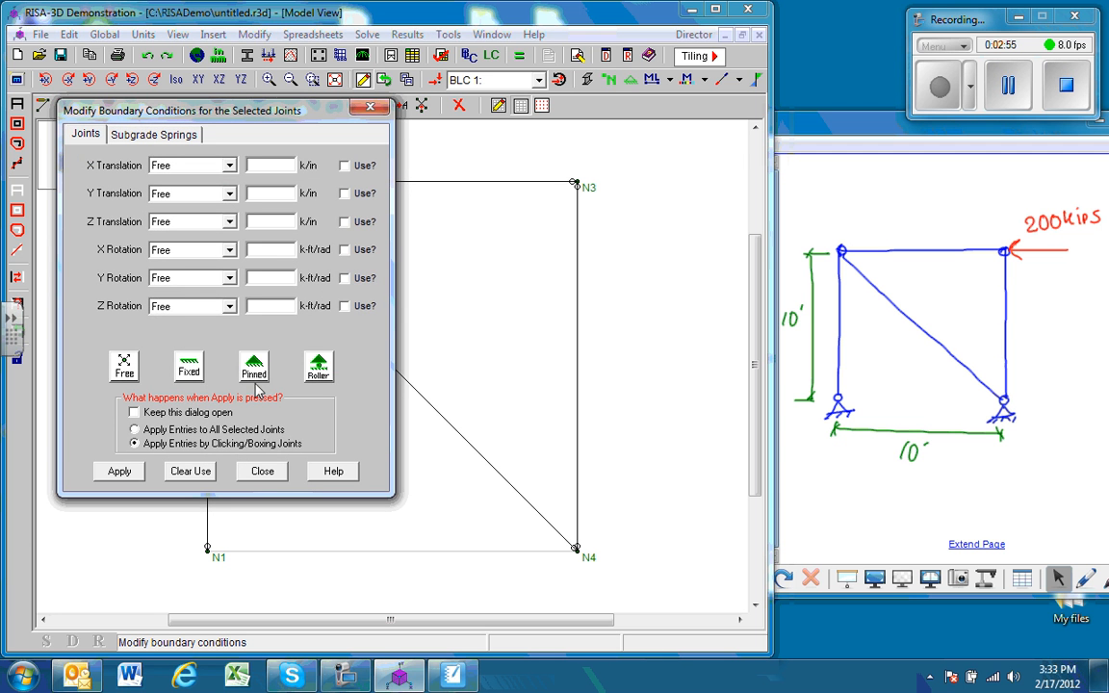
{"action": "left_click", "coordinate": [253, 366]}
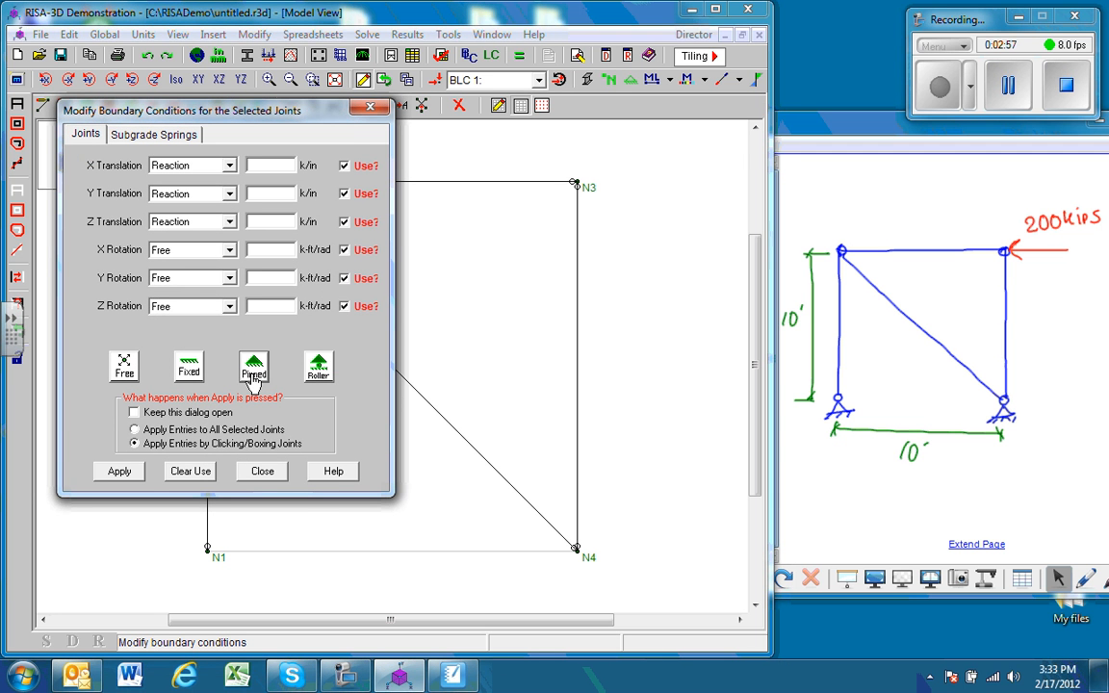
{"action": "mouse_move", "coordinate": [264, 381]}
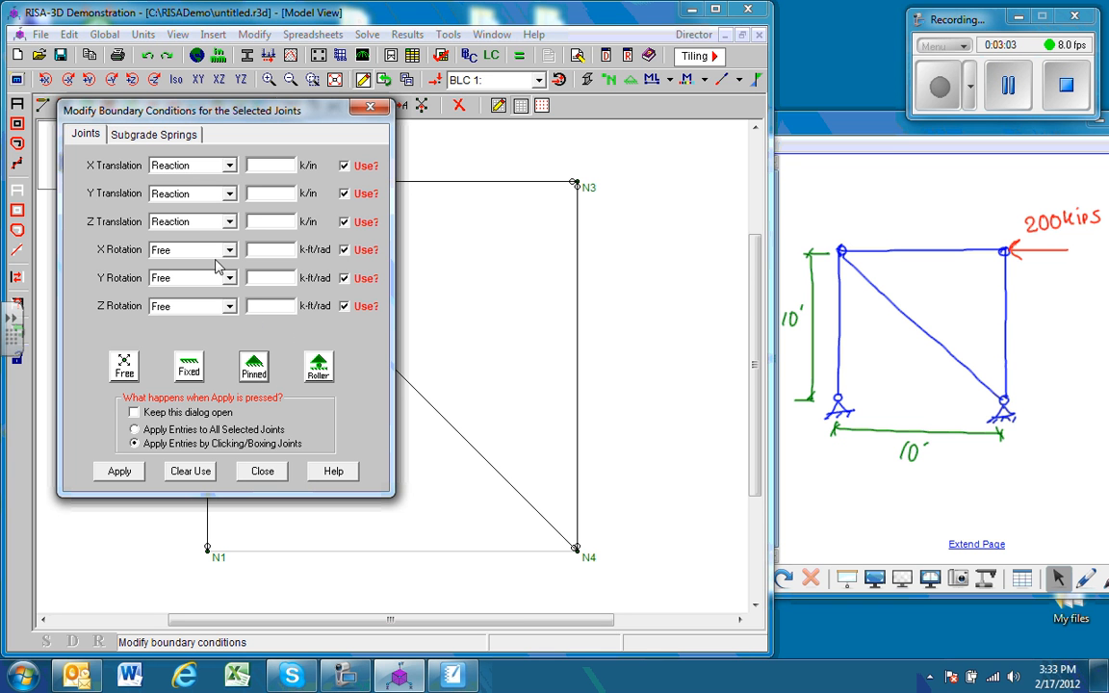
{"action": "mouse_move", "coordinate": [99, 231]}
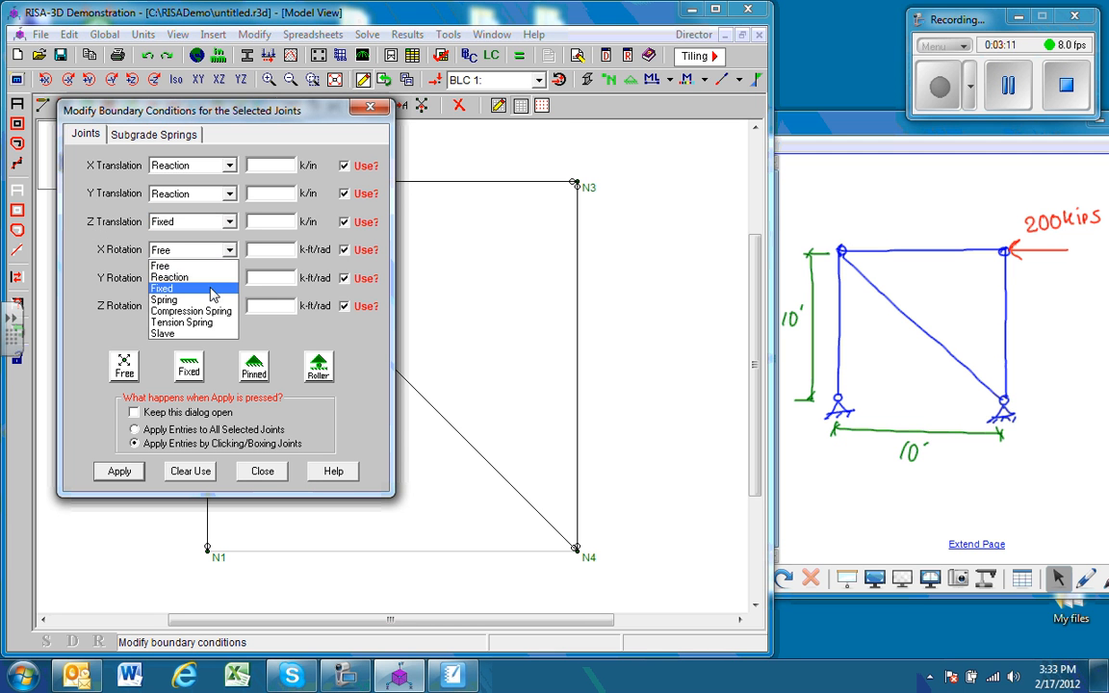
{"action": "left_click", "coordinate": [162, 289]}
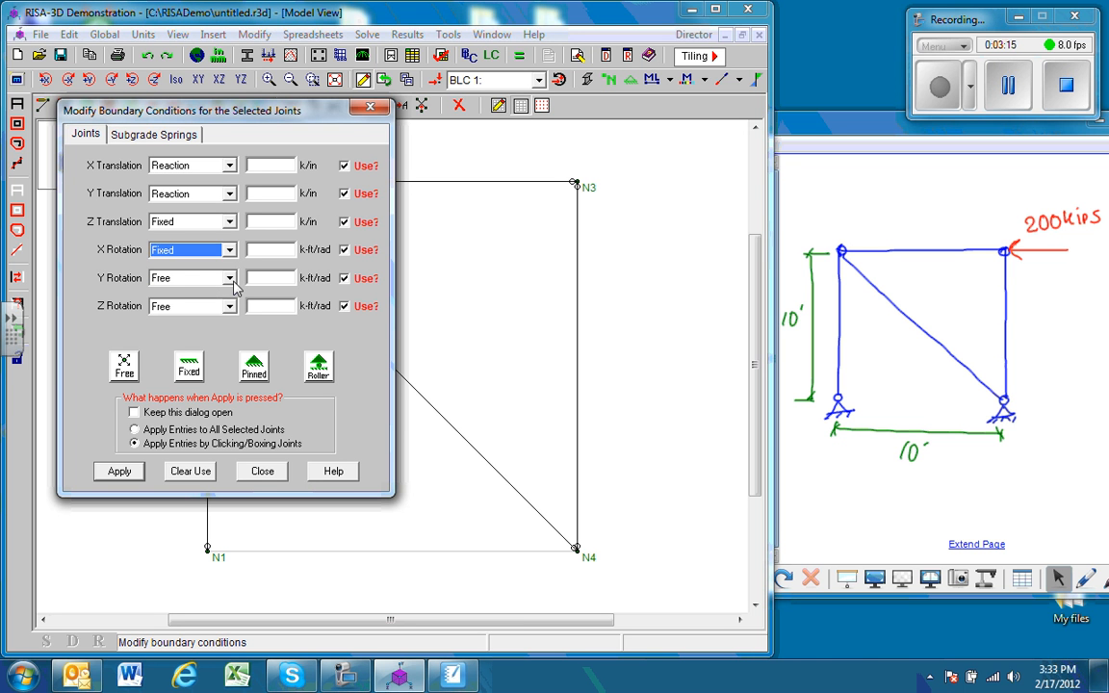
{"action": "left_click", "coordinate": [188, 278]}
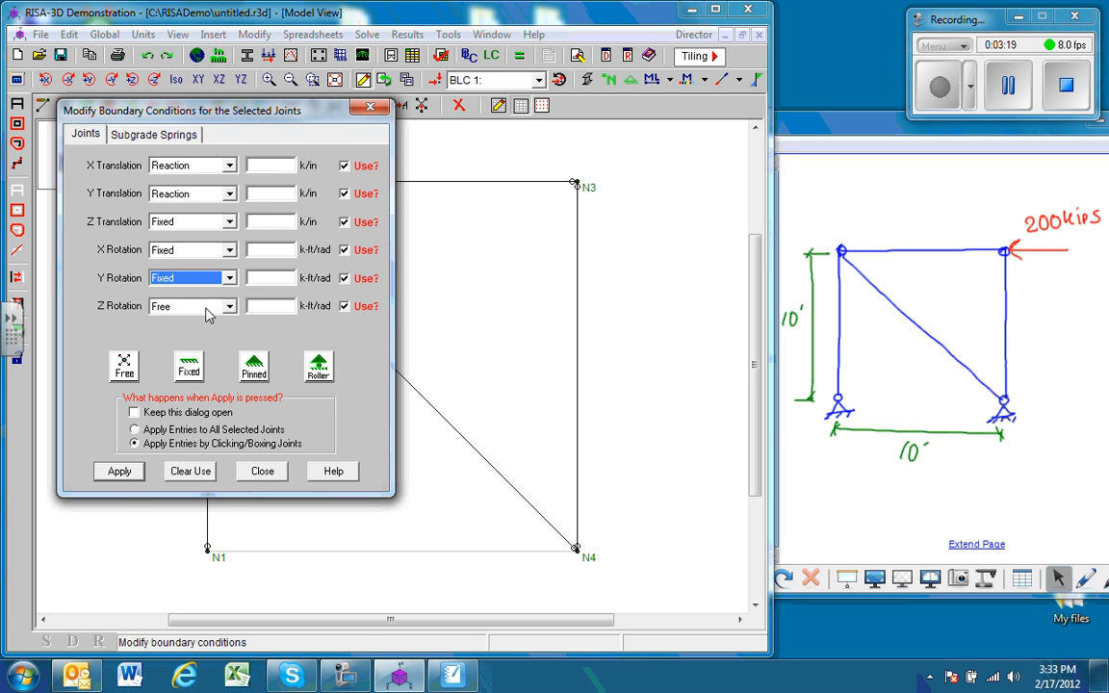
{"action": "left_click", "coordinate": [261, 471]}
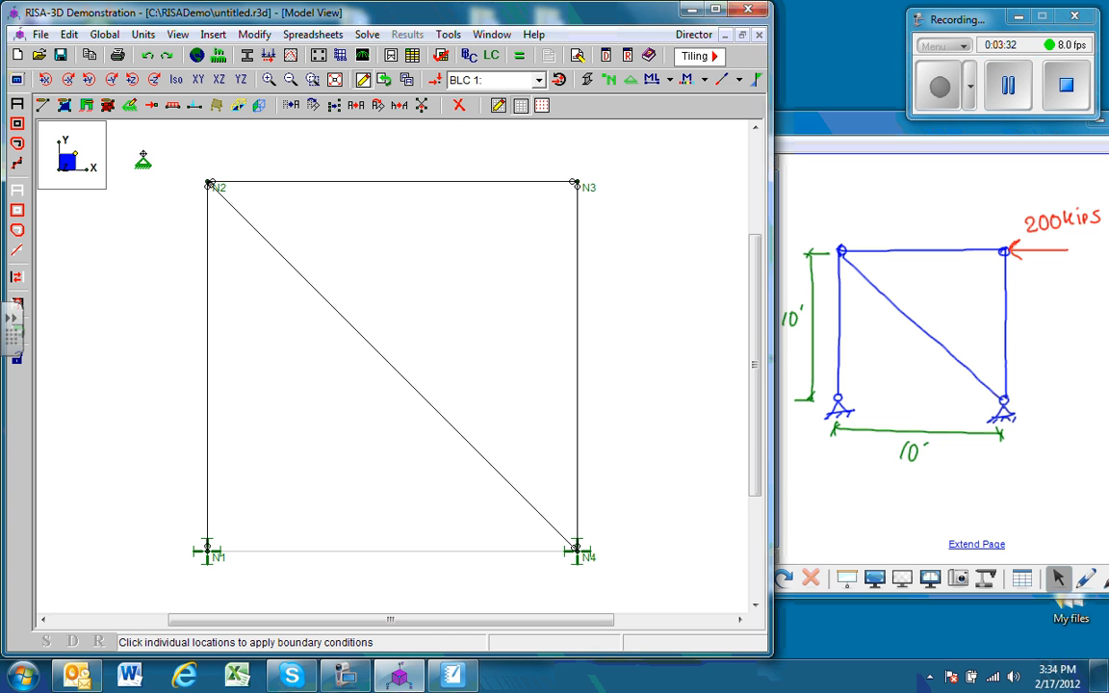
{"action": "mouse_move", "coordinate": [130, 106]}
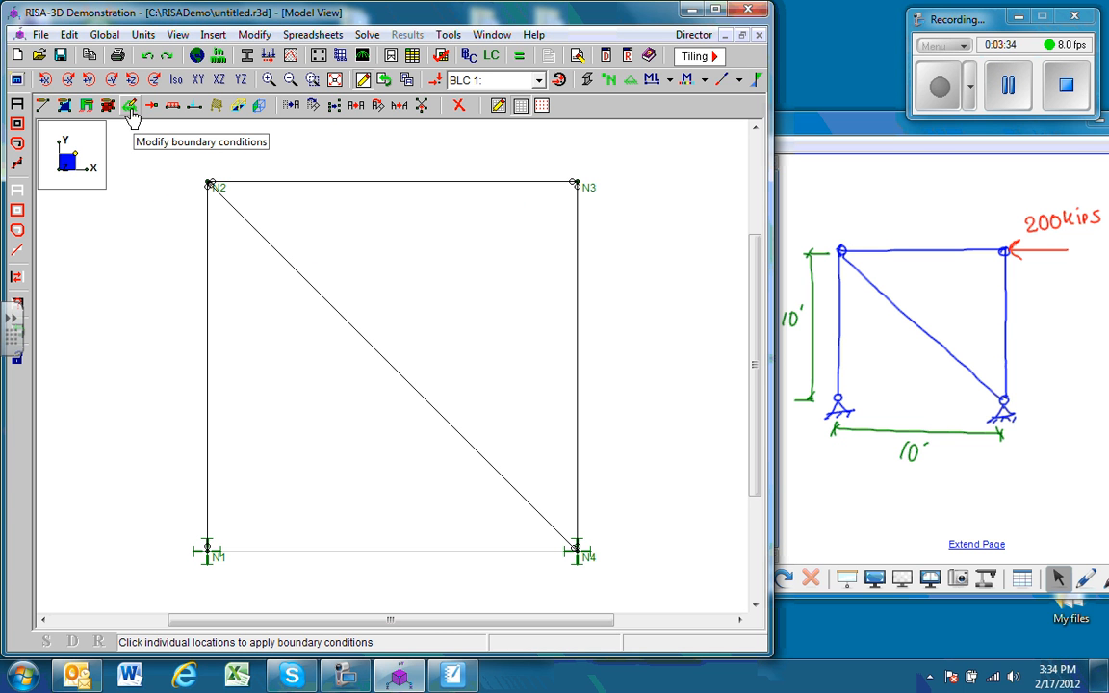
Step: Free X and Y translation and apply the restraints to top joints N2 and N3
{"action": "left_click", "coordinate": [130, 105]}
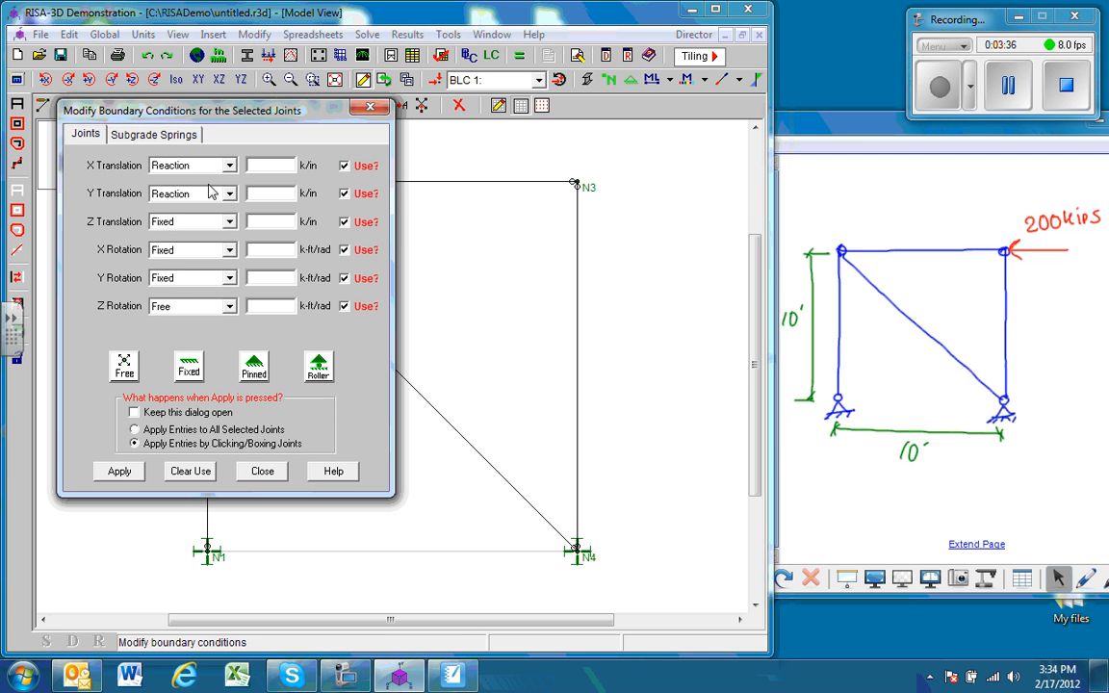
{"action": "left_click", "coordinate": [188, 164]}
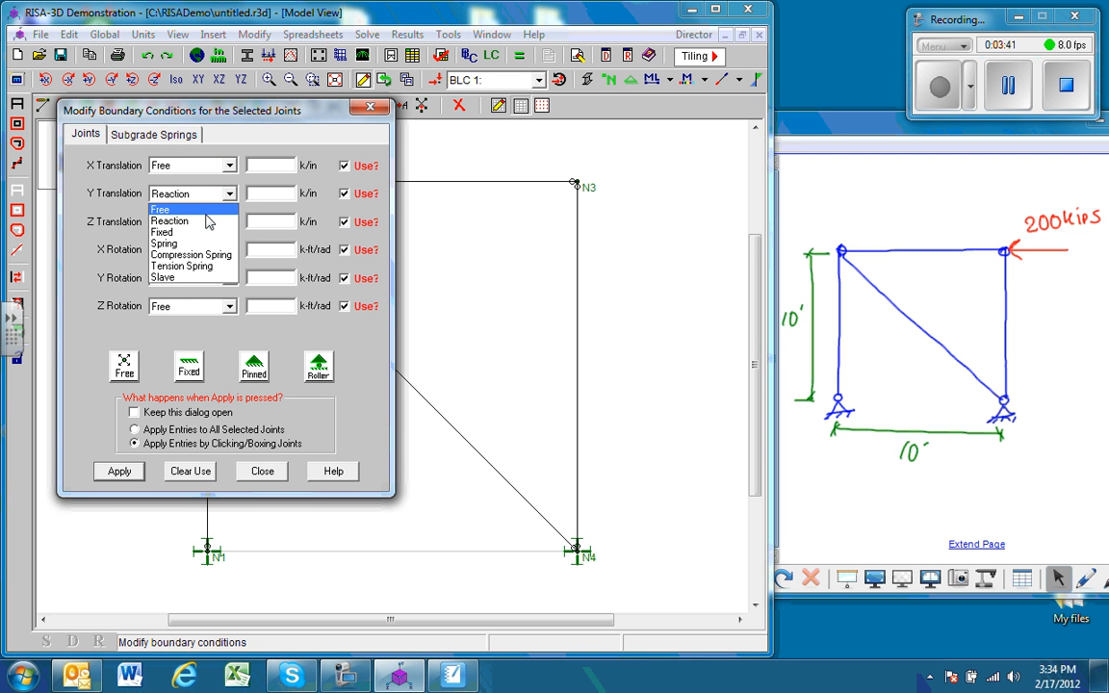
{"action": "left_click", "coordinate": [161, 209]}
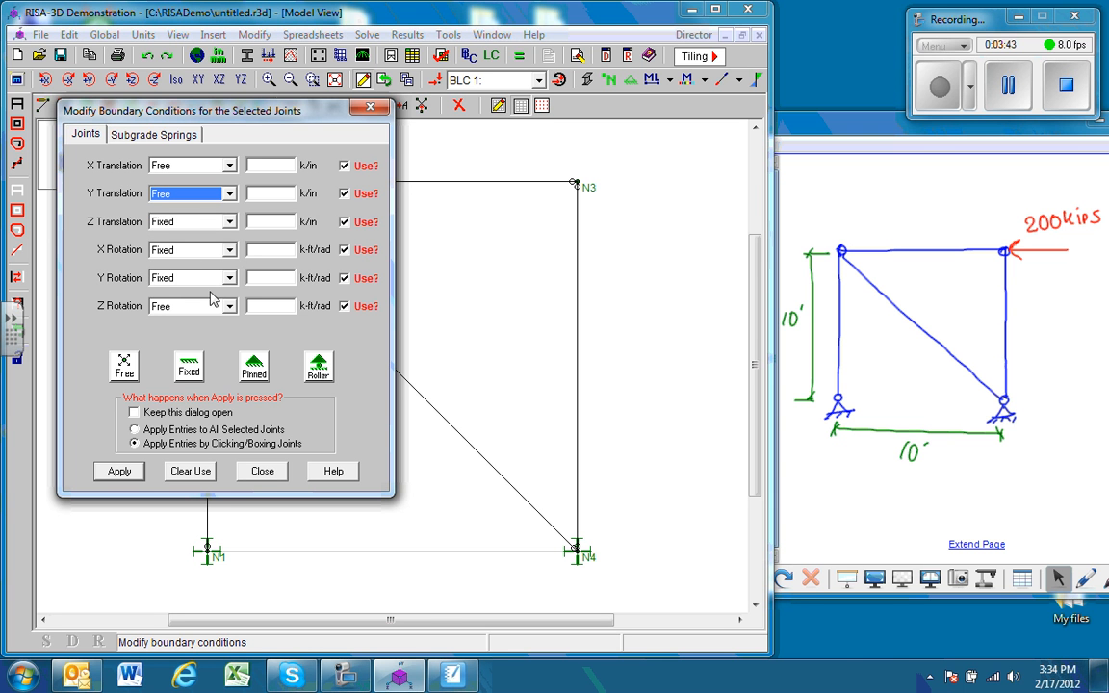
{"action": "mouse_move", "coordinate": [186, 278]}
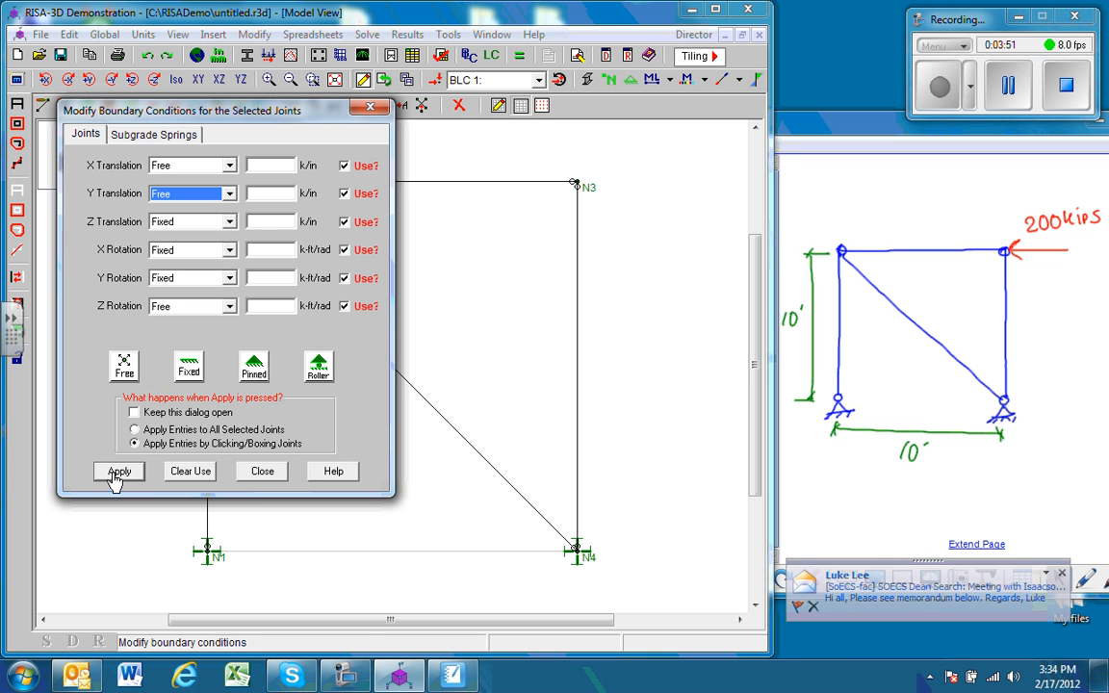
{"action": "left_click", "coordinate": [119, 471]}
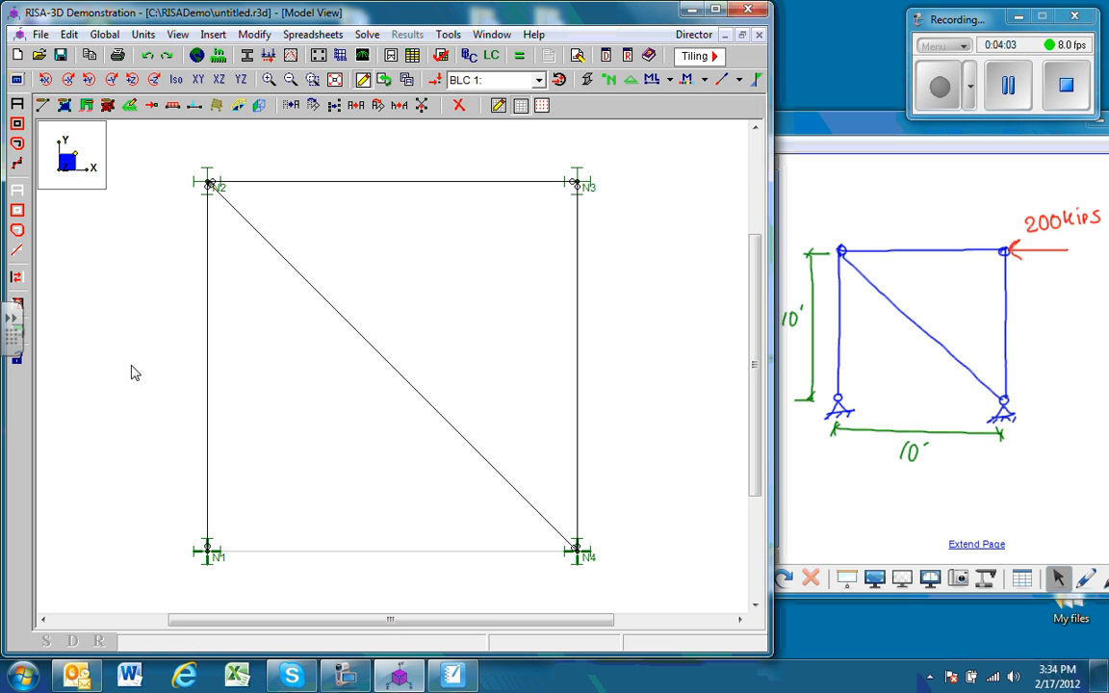
{"action": "mouse_move", "coordinate": [181, 374]}
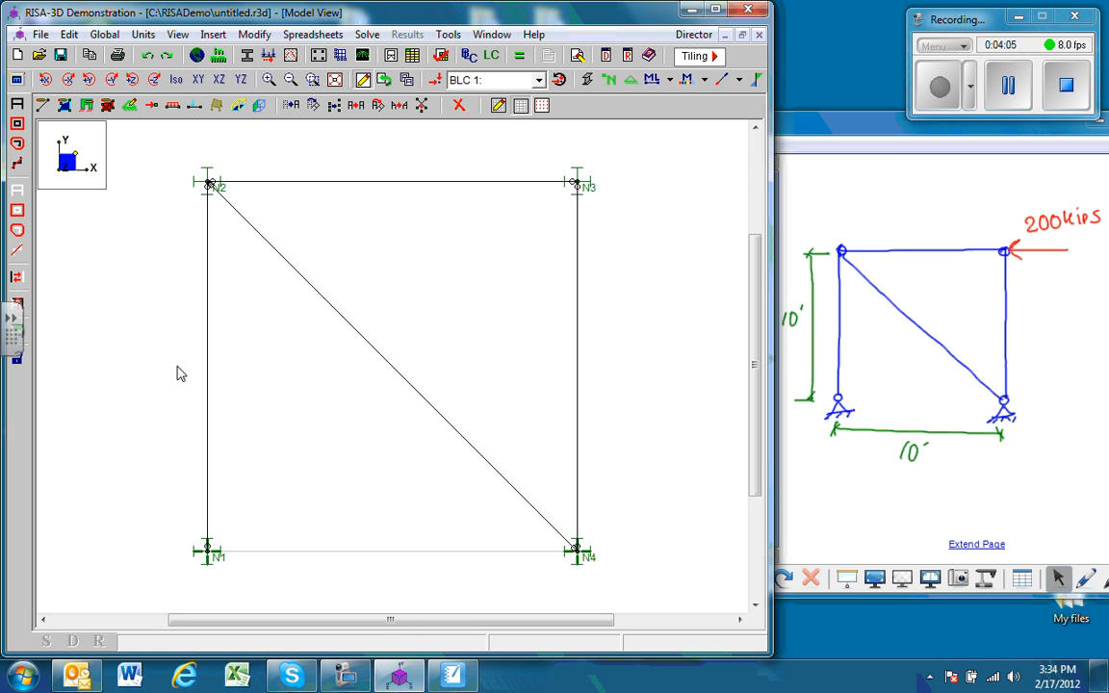
{"action": "mouse_move", "coordinate": [223, 200]}
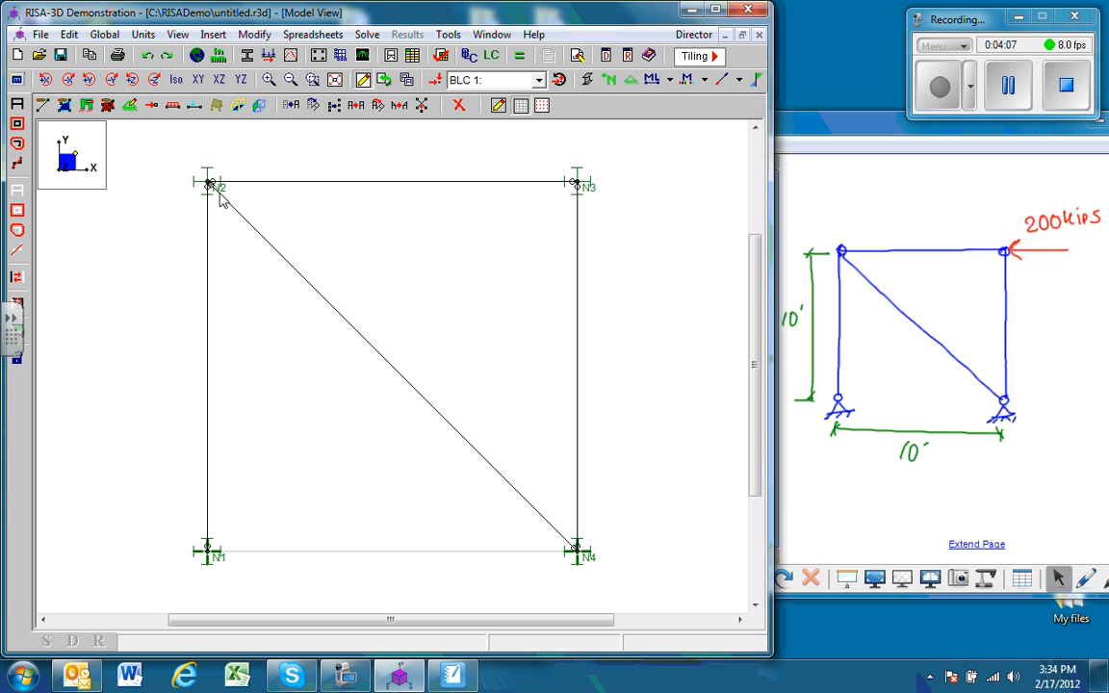
{"action": "mouse_move", "coordinate": [151, 105]}
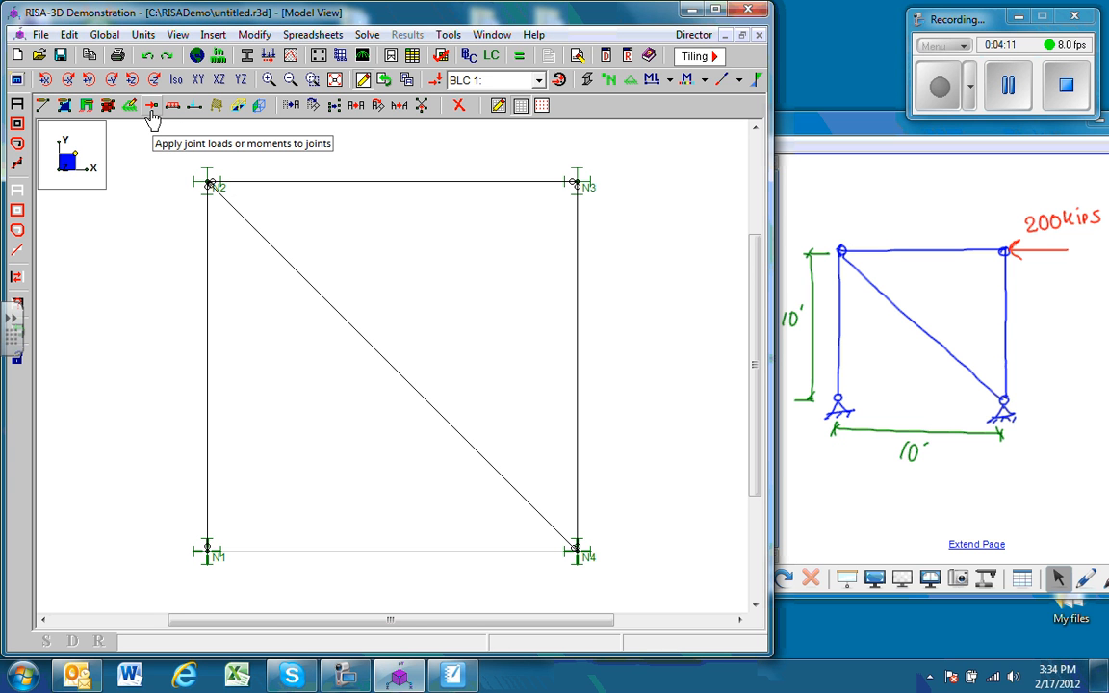
{"action": "mouse_move", "coordinate": [173, 105]}
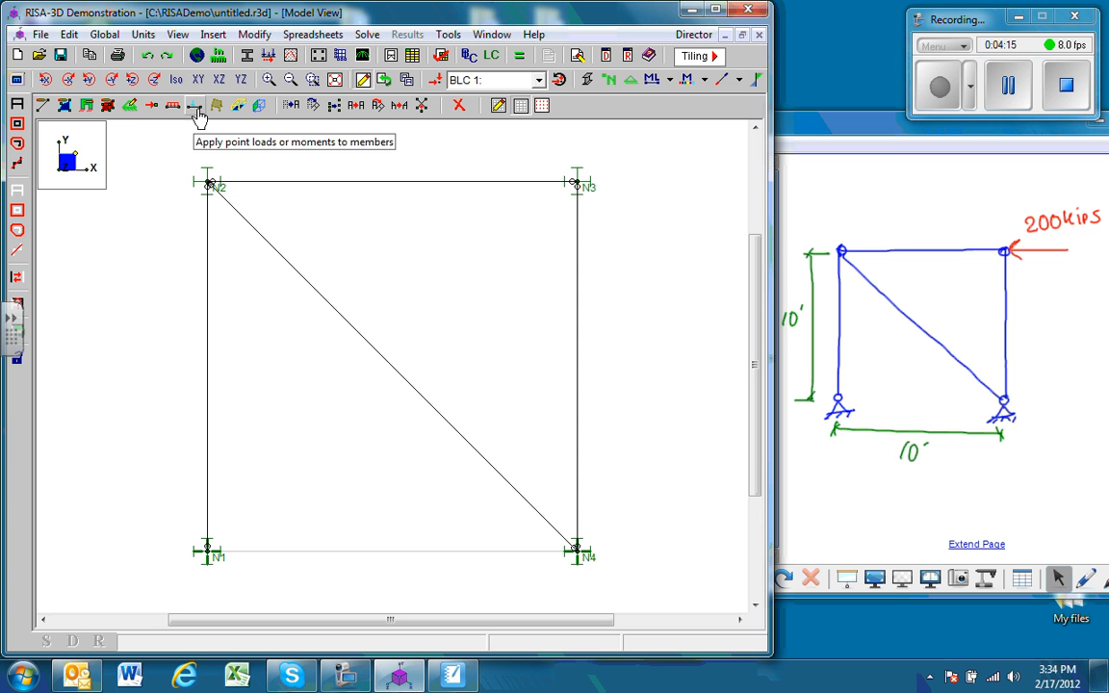
{"action": "mouse_move", "coordinate": [190, 115]}
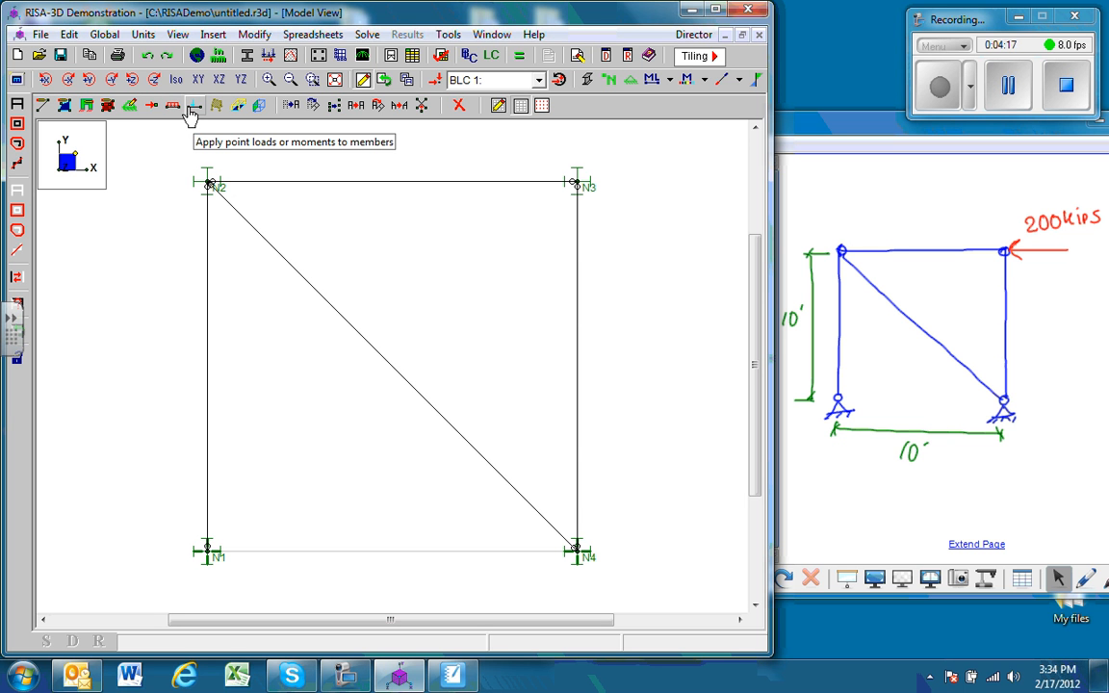
{"action": "mouse_move", "coordinate": [200, 116]}
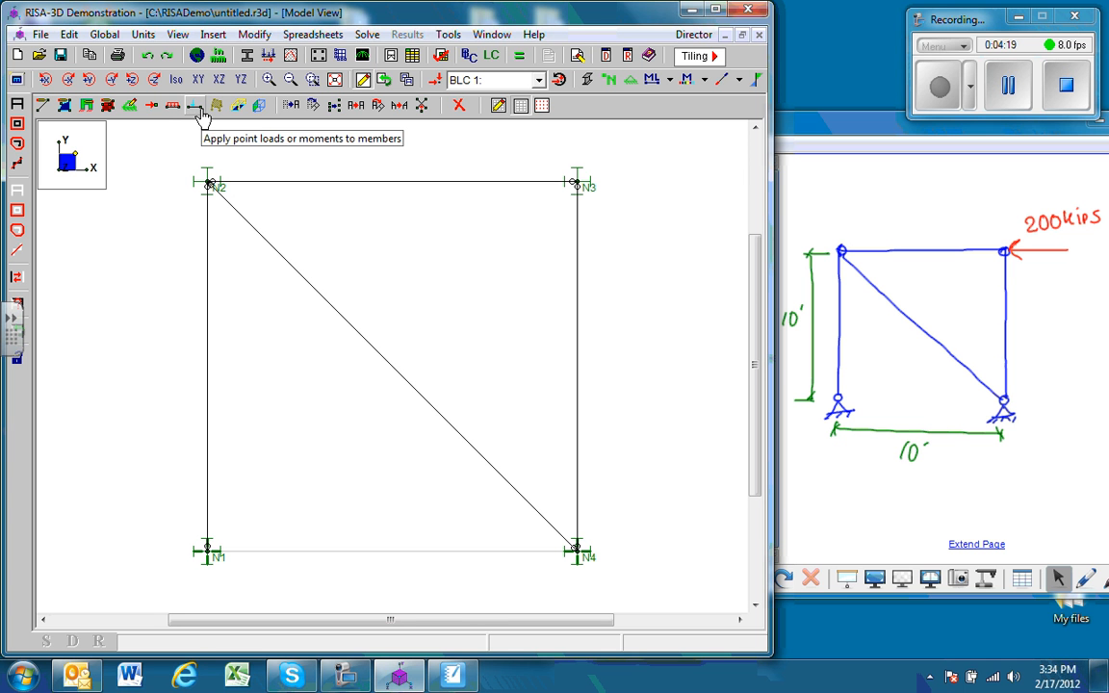
{"action": "mouse_move", "coordinate": [195, 116]}
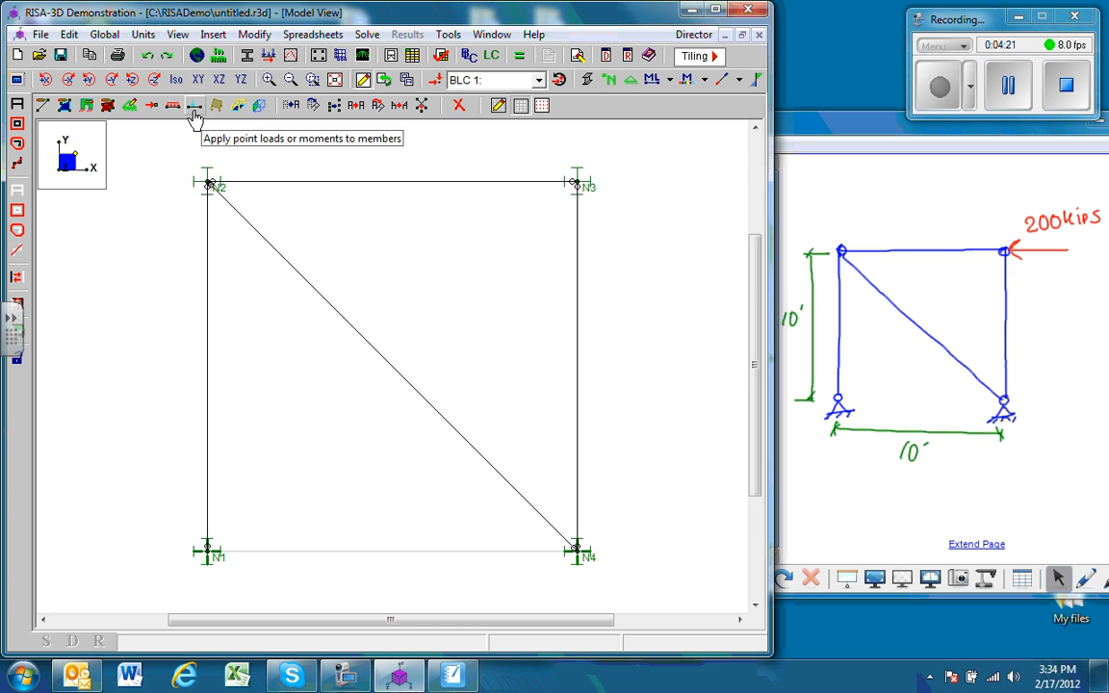
{"action": "mouse_move", "coordinate": [152, 106]}
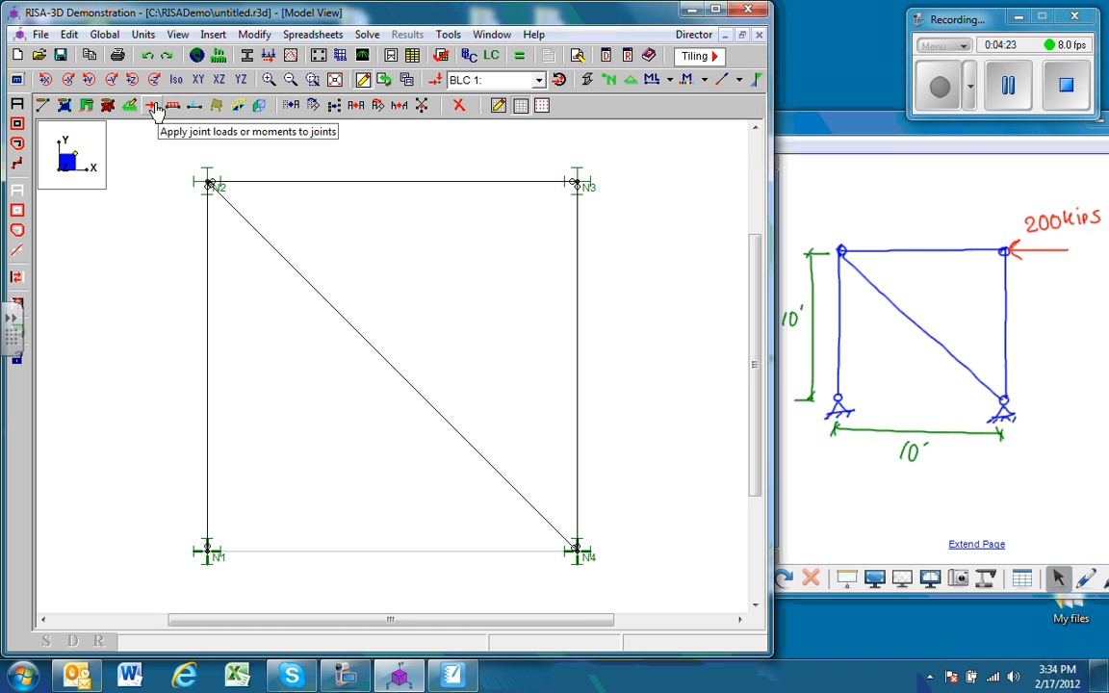
Step: Open the Apply Joint Loads dialog from the toolbar
{"action": "left_click", "coordinate": [153, 105]}
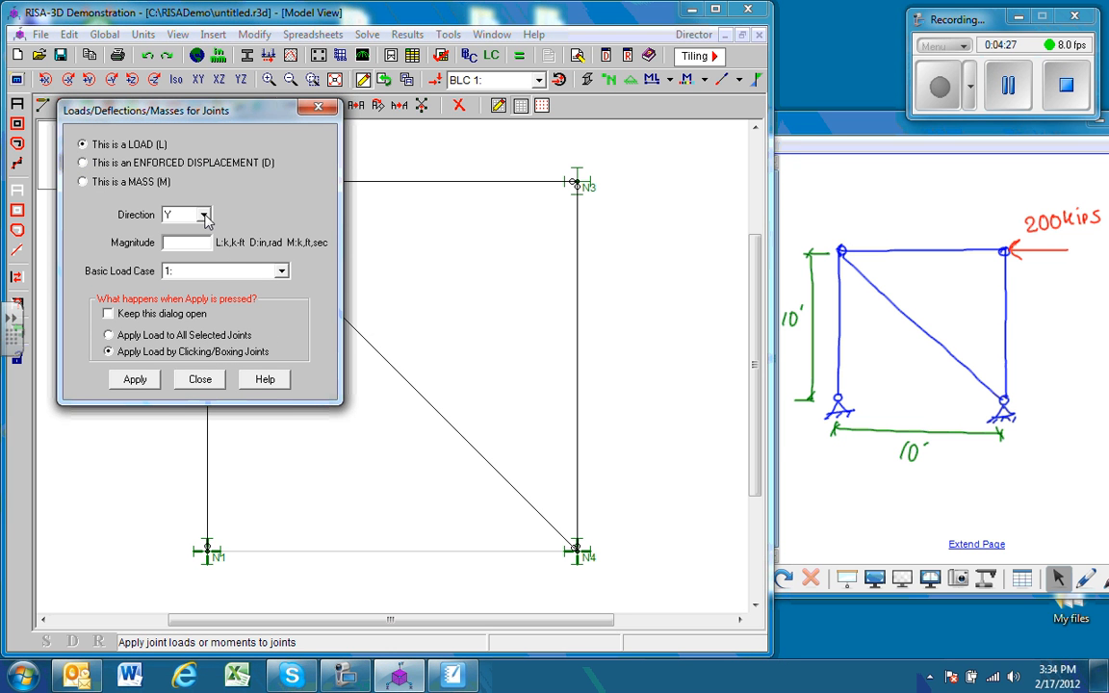
Step: Place a -200 k X-direction load on top-right joint N3
{"action": "left_click", "coordinate": [204, 215]}
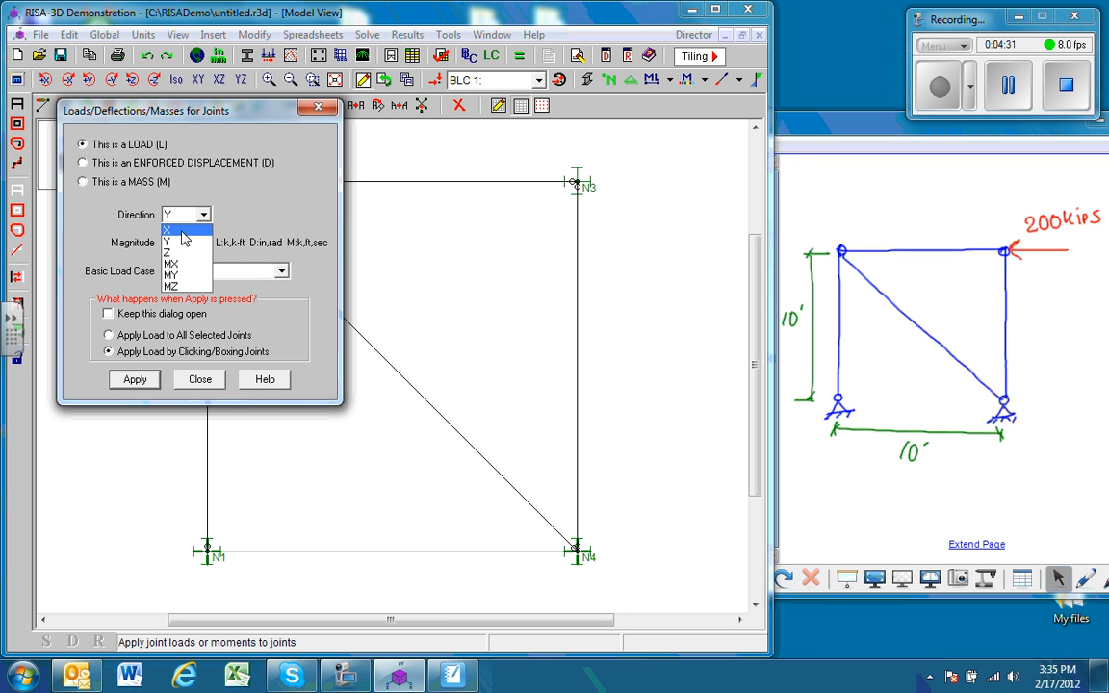
{"action": "left_click", "coordinate": [169, 230]}
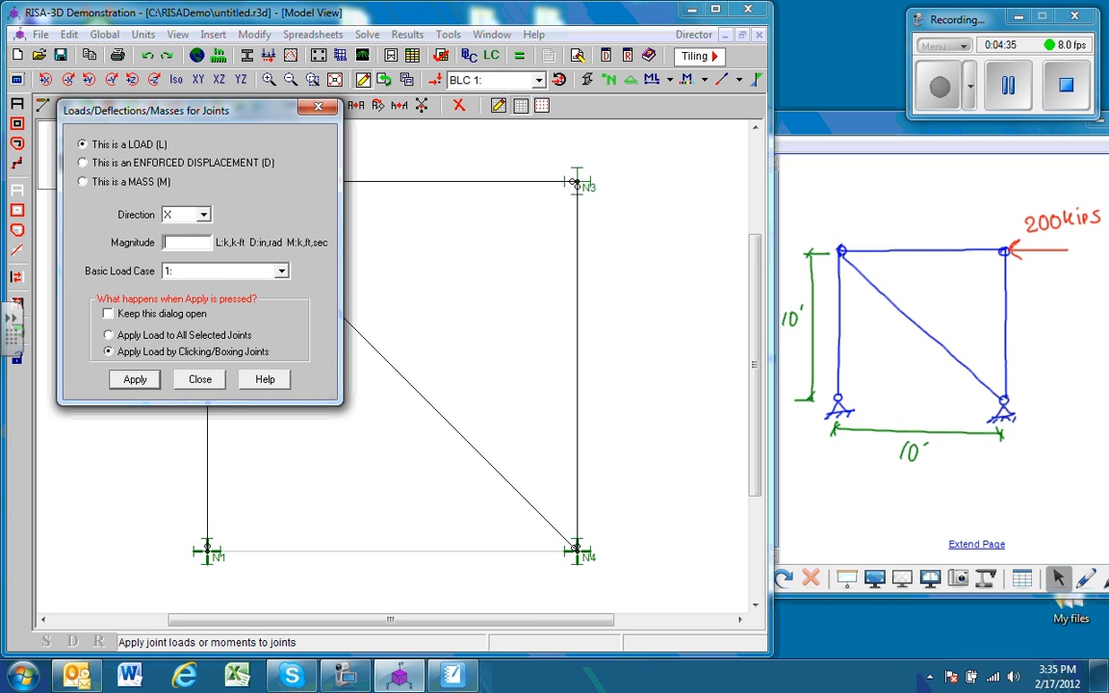
{"action": "type", "text": "-200"}
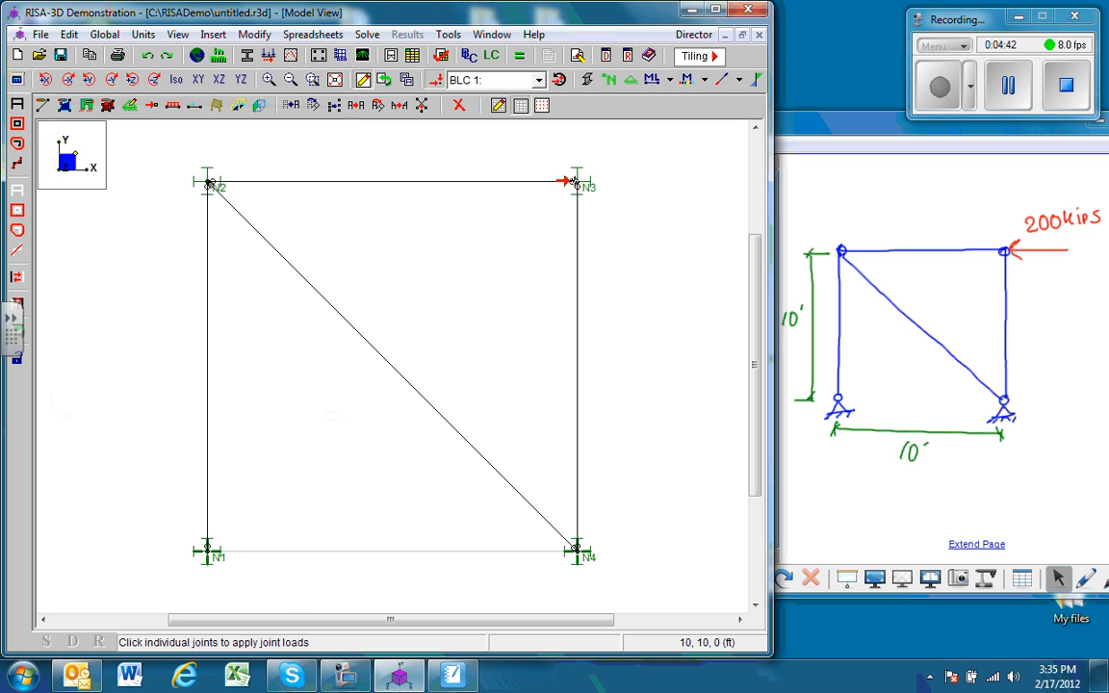
{"action": "left_click", "coordinate": [574, 183]}
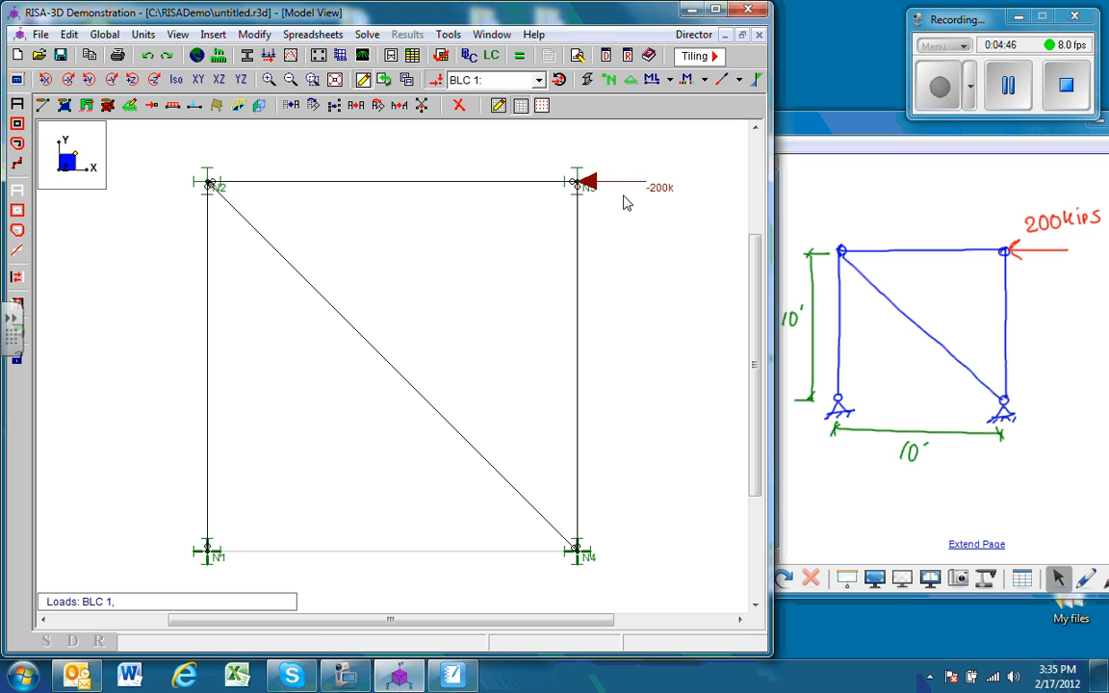
{"action": "mouse_move", "coordinate": [657, 208]}
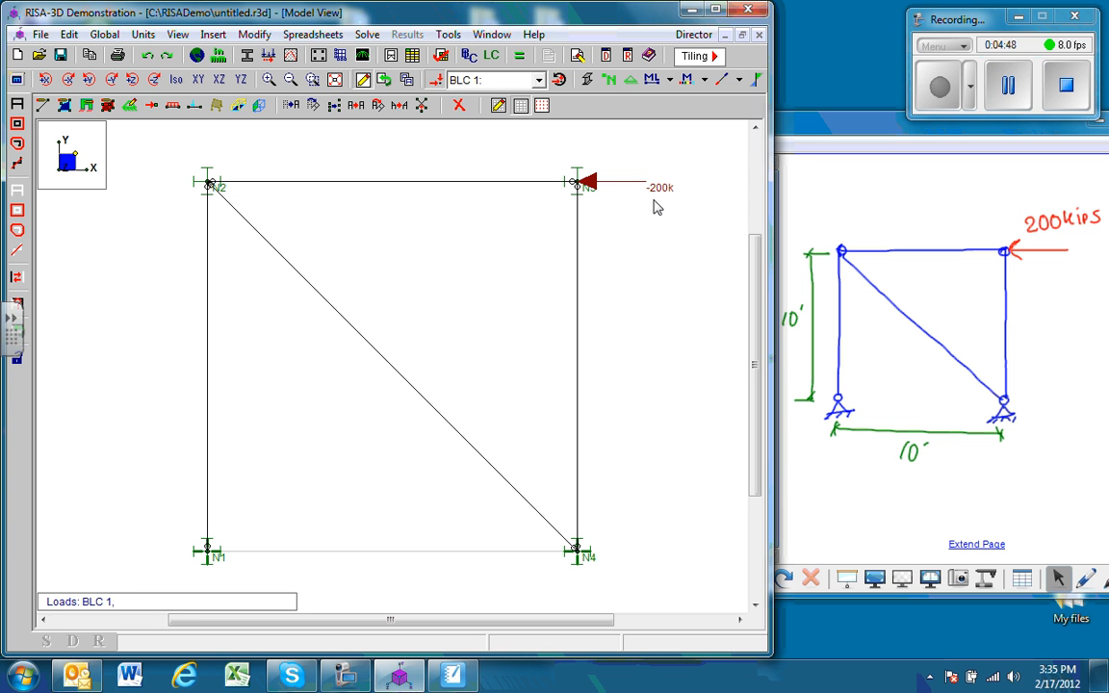
{"action": "mouse_move", "coordinate": [607, 334]}
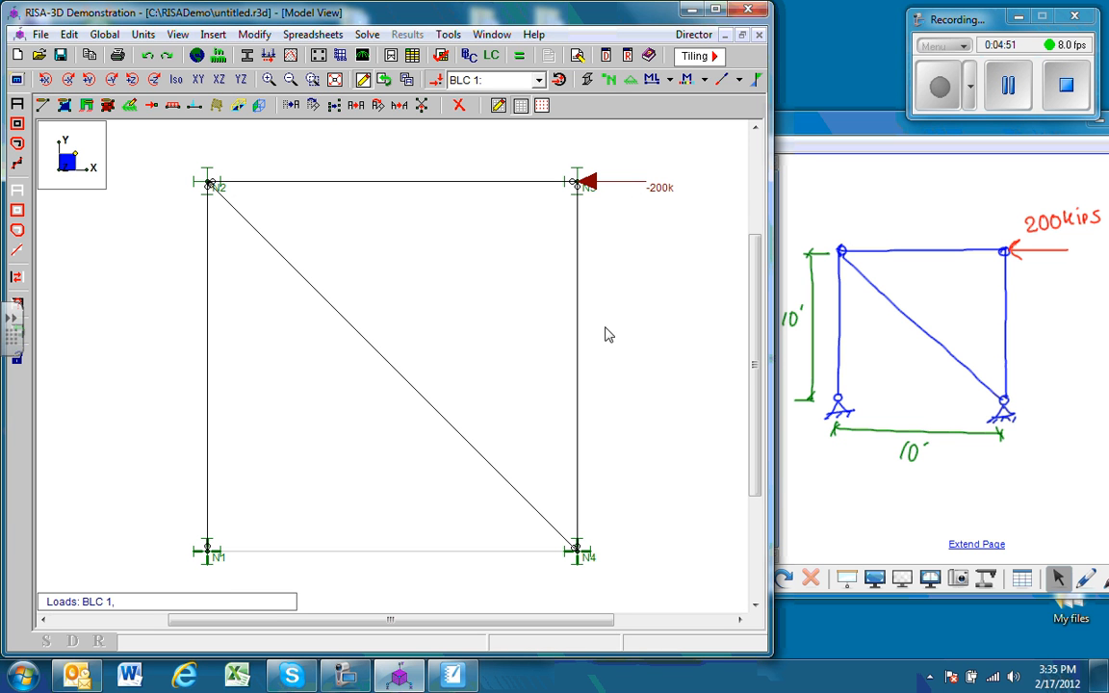
{"action": "mouse_move", "coordinate": [606, 302]}
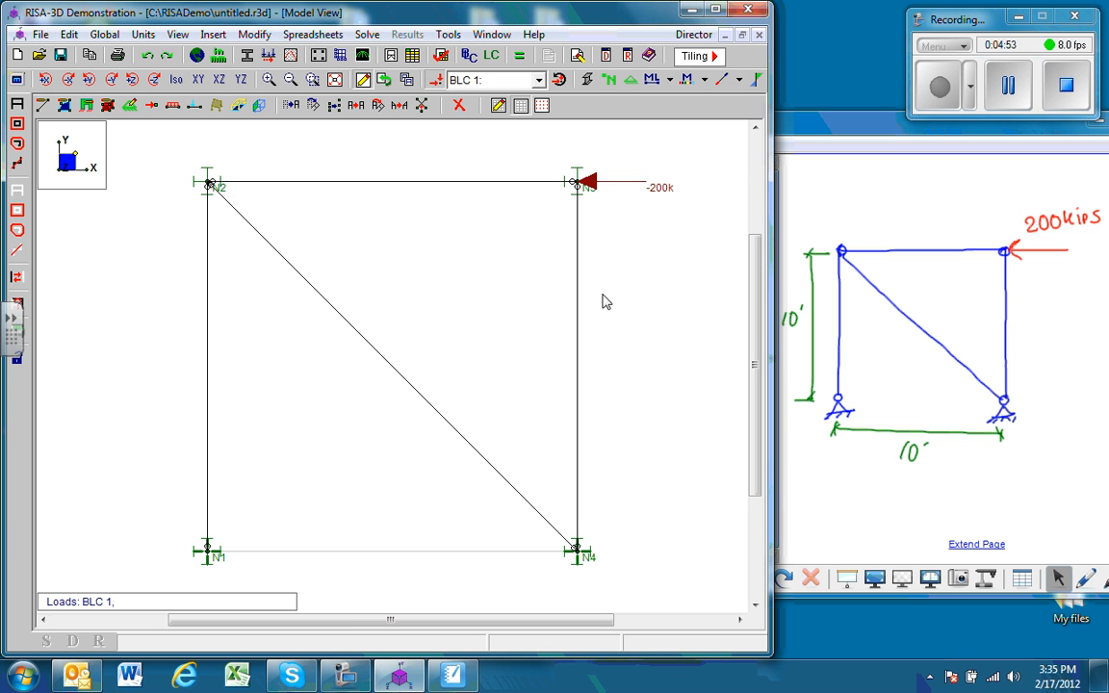
{"action": "mouse_move", "coordinate": [494, 56]}
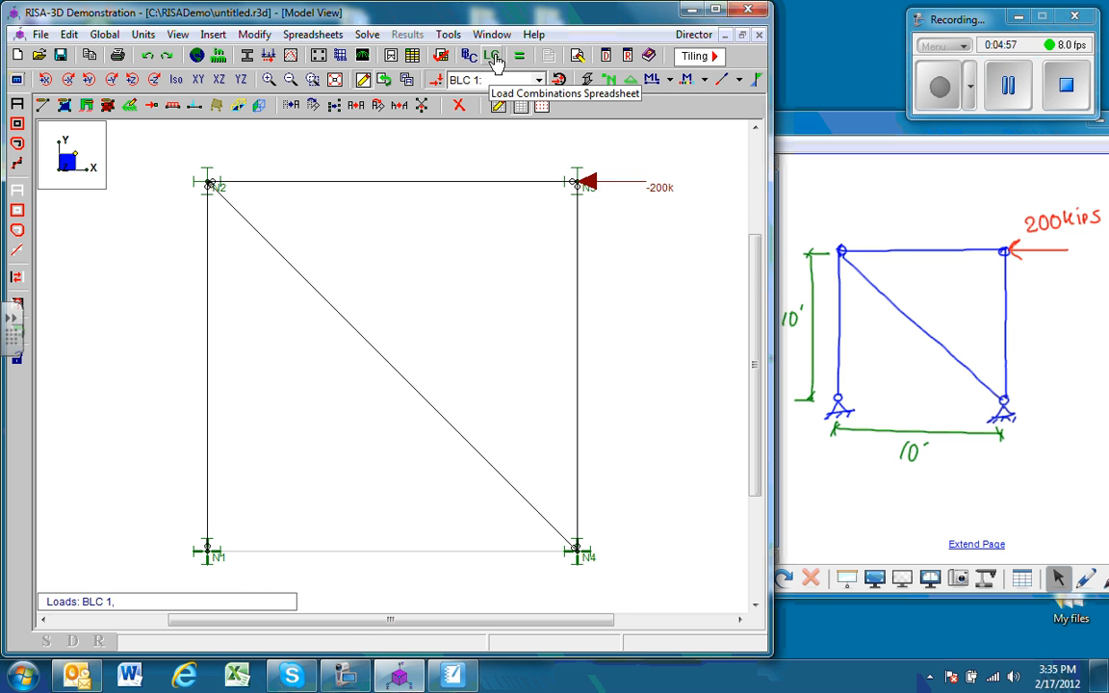
Step: Add a load combination row using BLC 1 with its load factor
{"action": "left_click", "coordinate": [493, 55]}
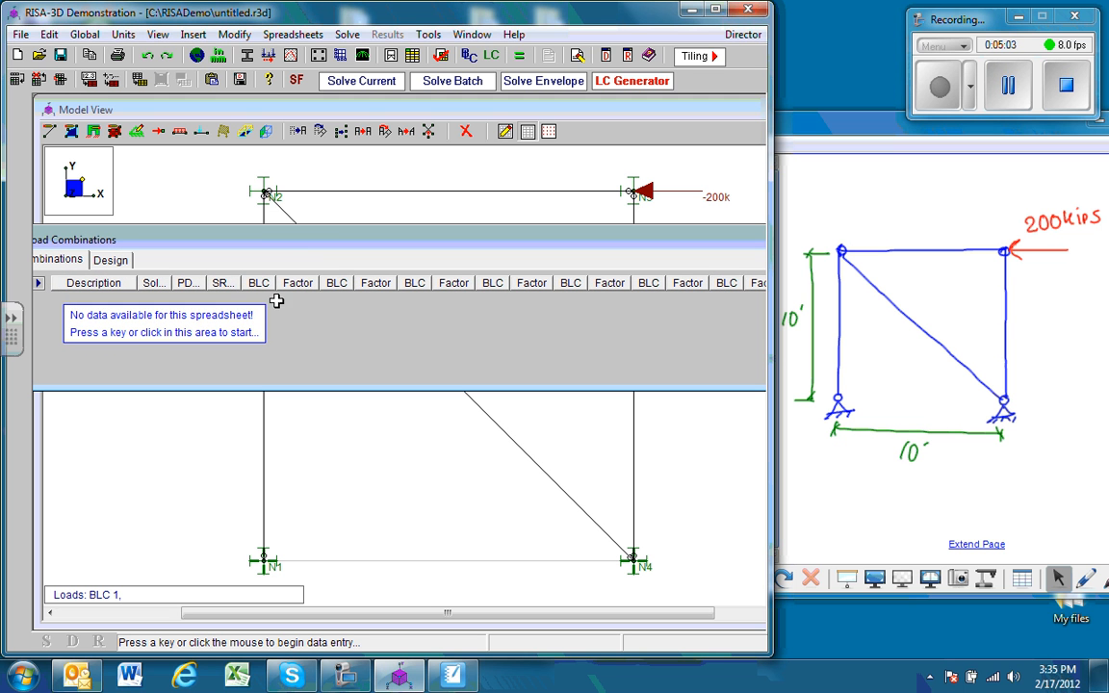
{"action": "left_click", "coordinate": [255, 300]}
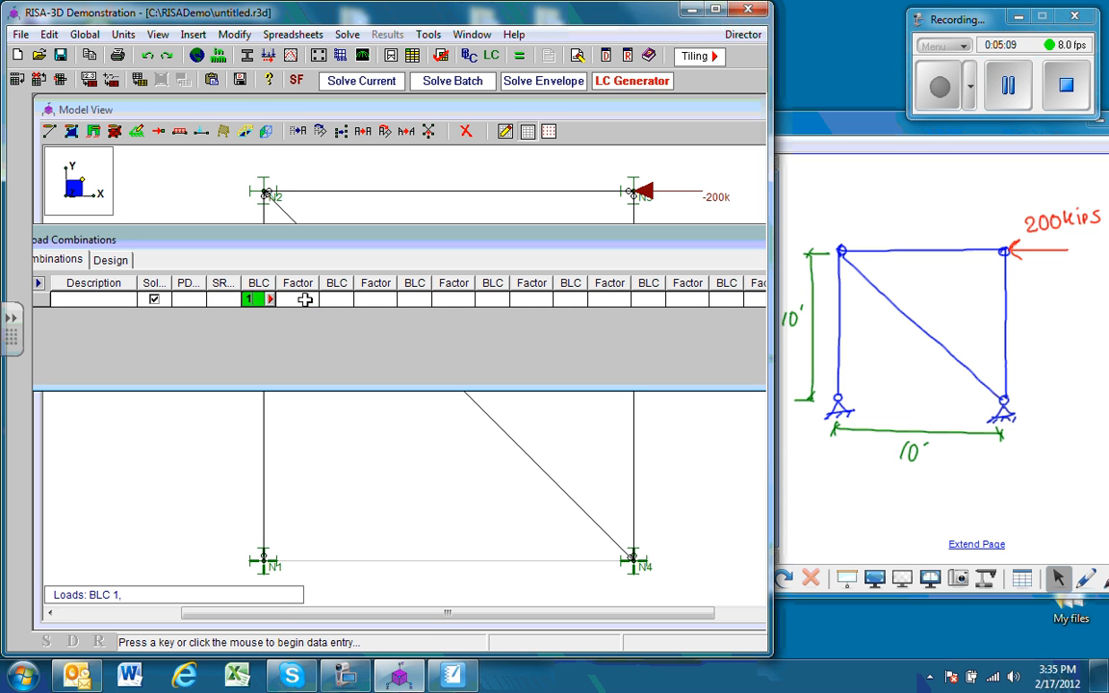
{"action": "left_click", "coordinate": [296, 298]}
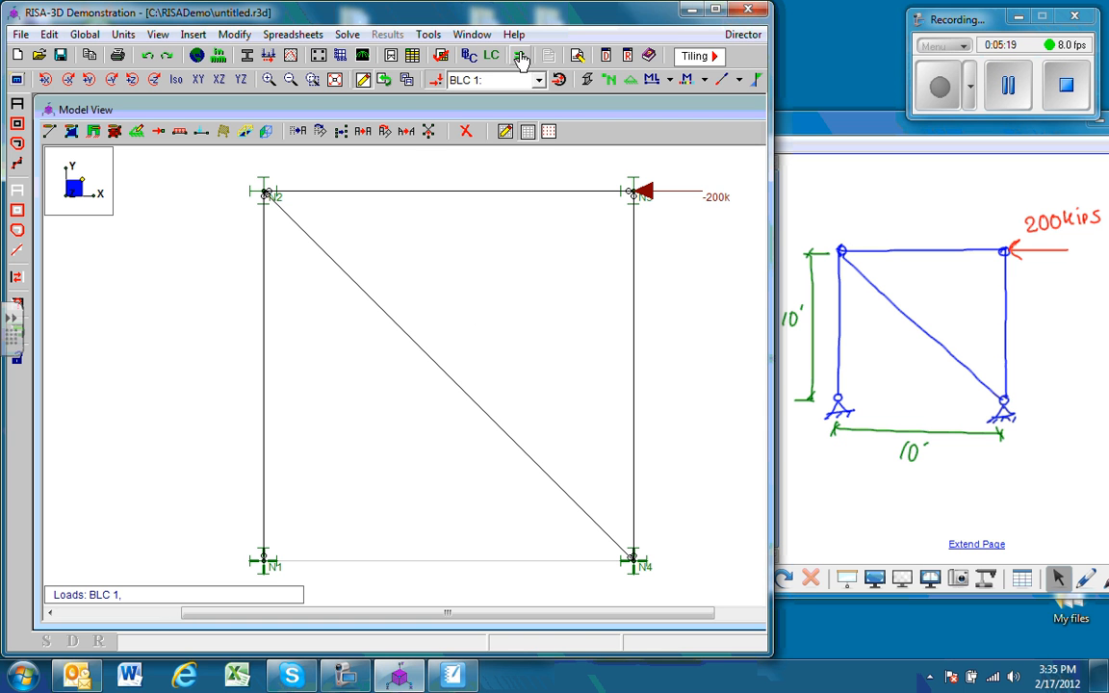
Step: Solve single combination 1 and close the Warning Log
{"action": "left_click", "coordinate": [521, 55]}
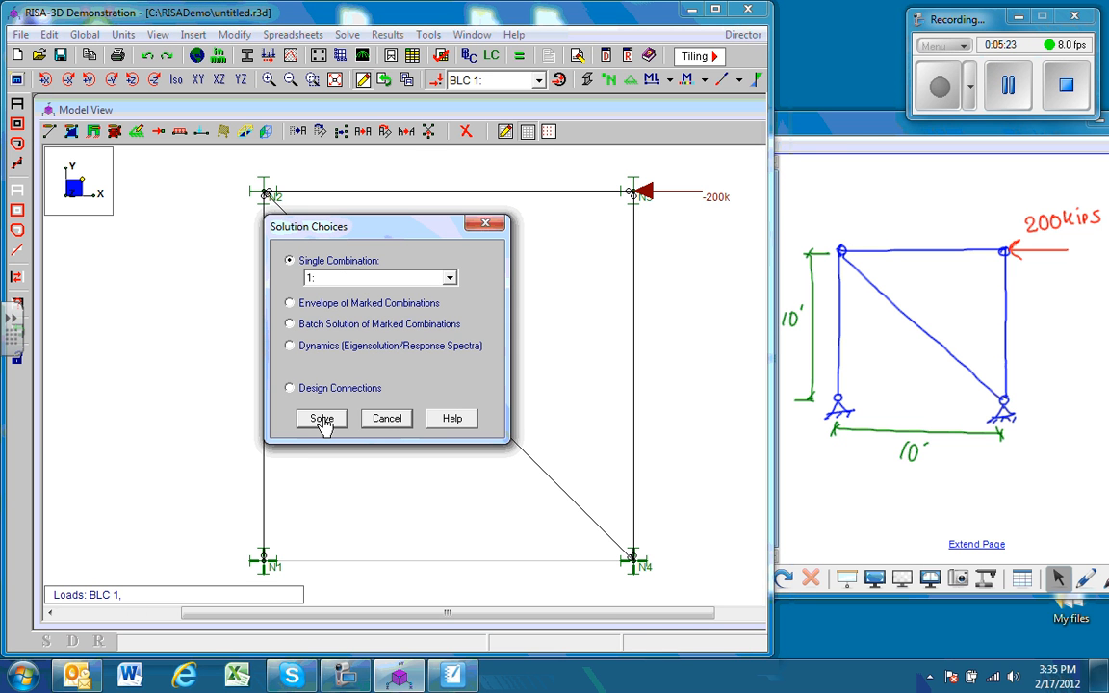
{"action": "left_click", "coordinate": [322, 418]}
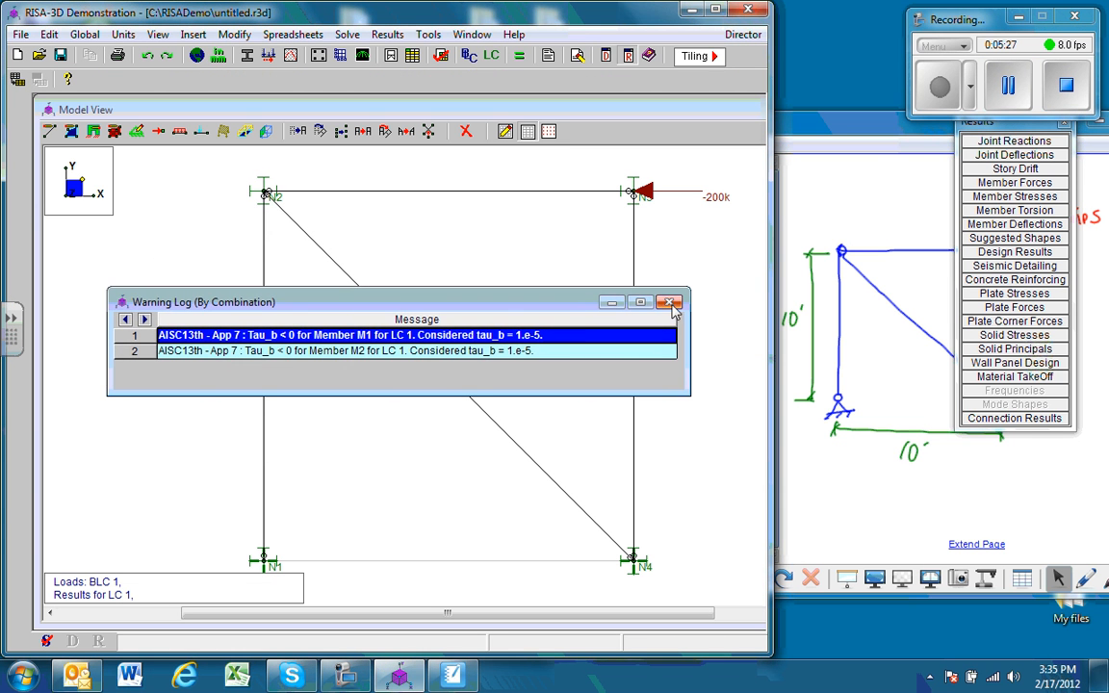
{"action": "left_click", "coordinate": [671, 301]}
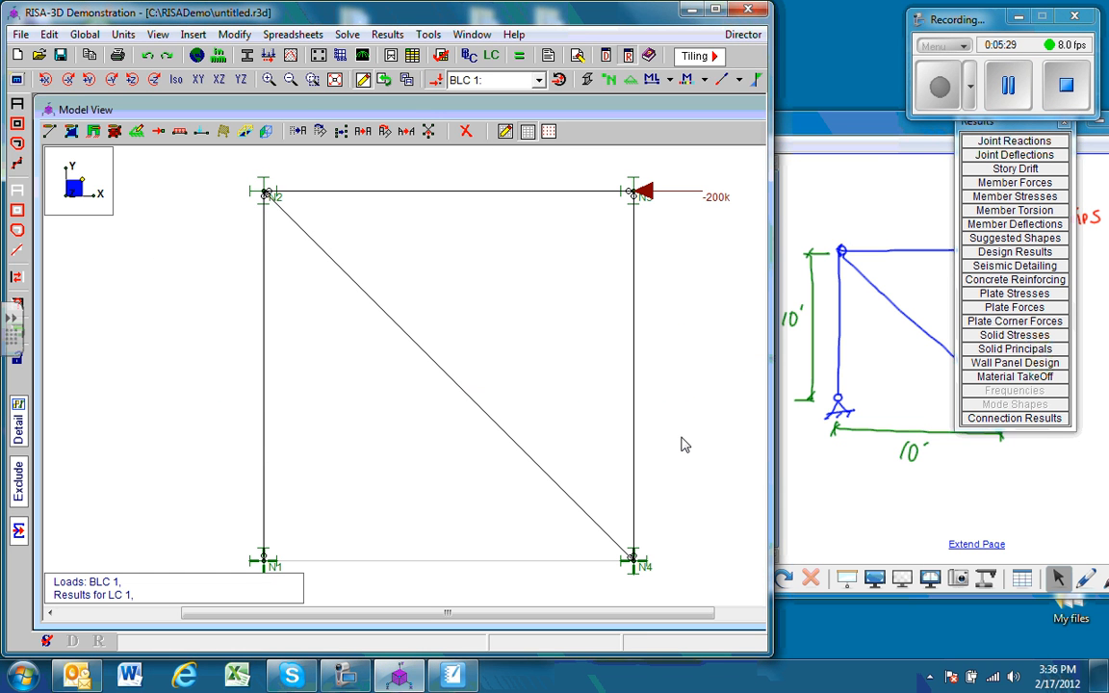
{"action": "mouse_move", "coordinate": [1077, 157]}
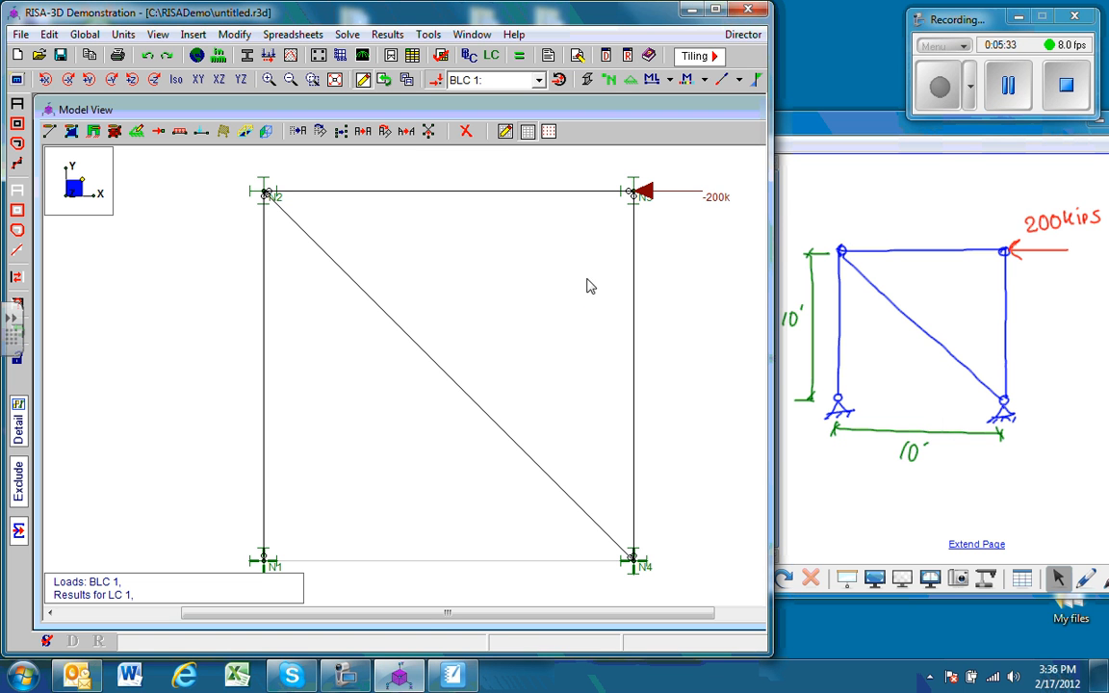
{"action": "mouse_move", "coordinate": [578, 217]}
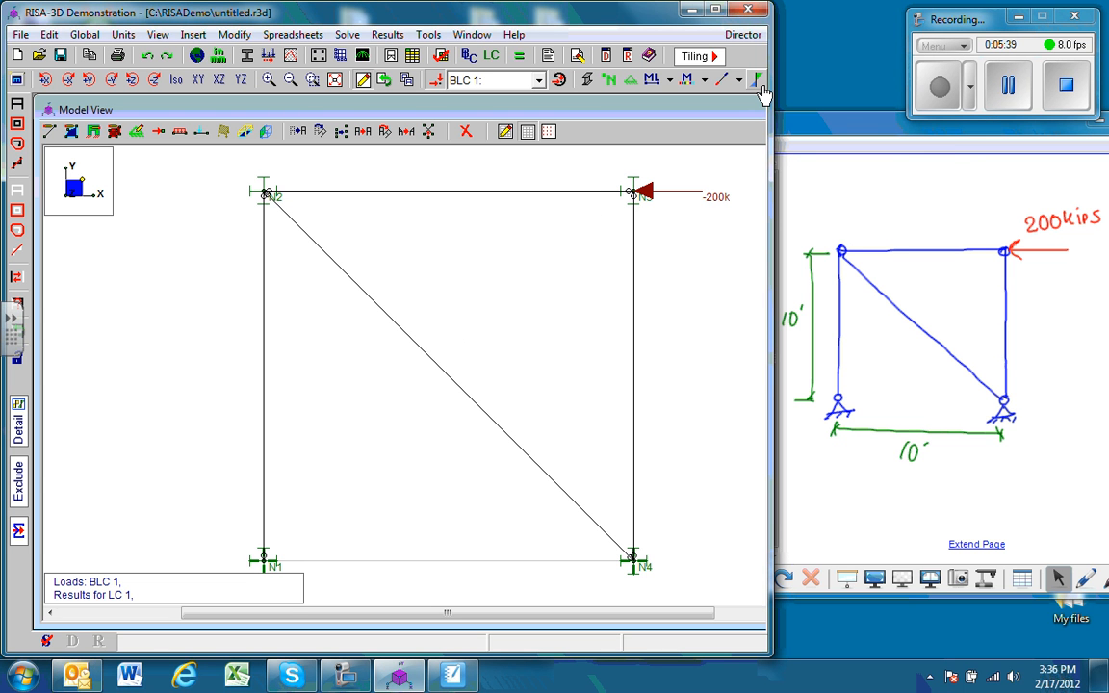
{"action": "mouse_move", "coordinate": [758, 80]}
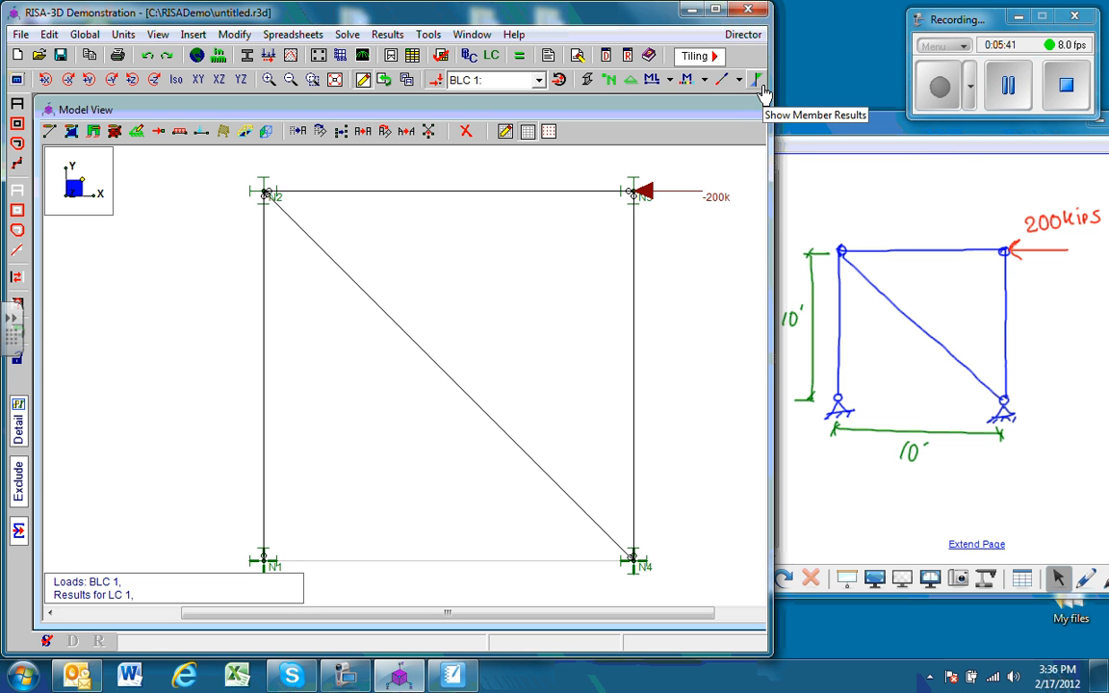
{"action": "left_click", "coordinate": [757, 79]}
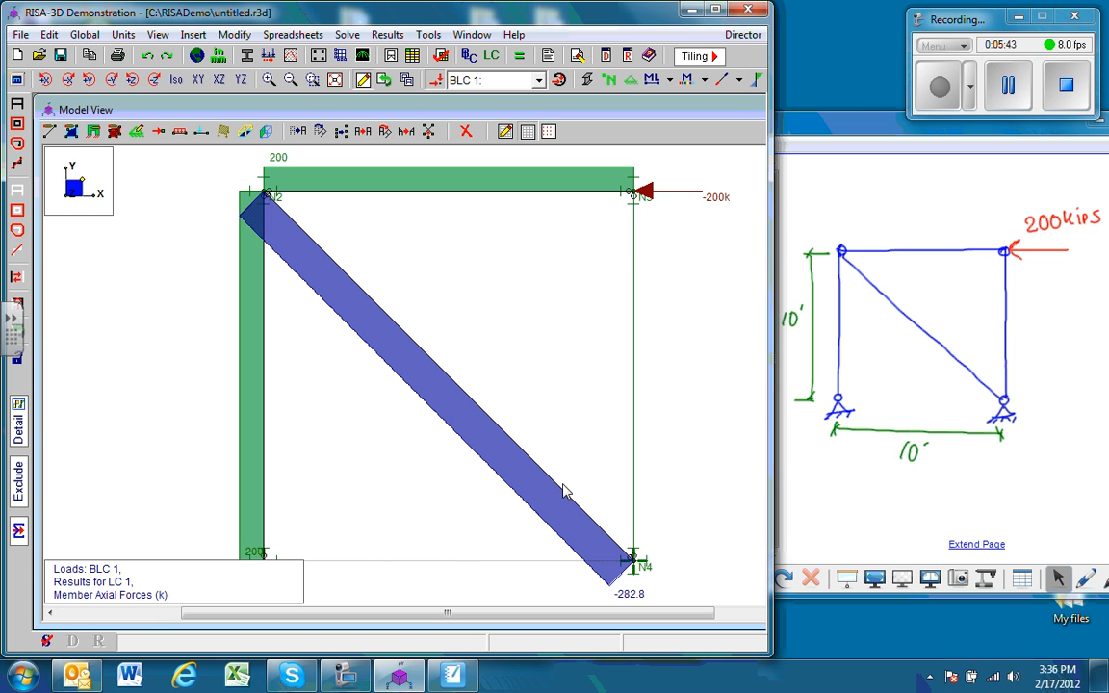
{"action": "mouse_move", "coordinate": [472, 470]}
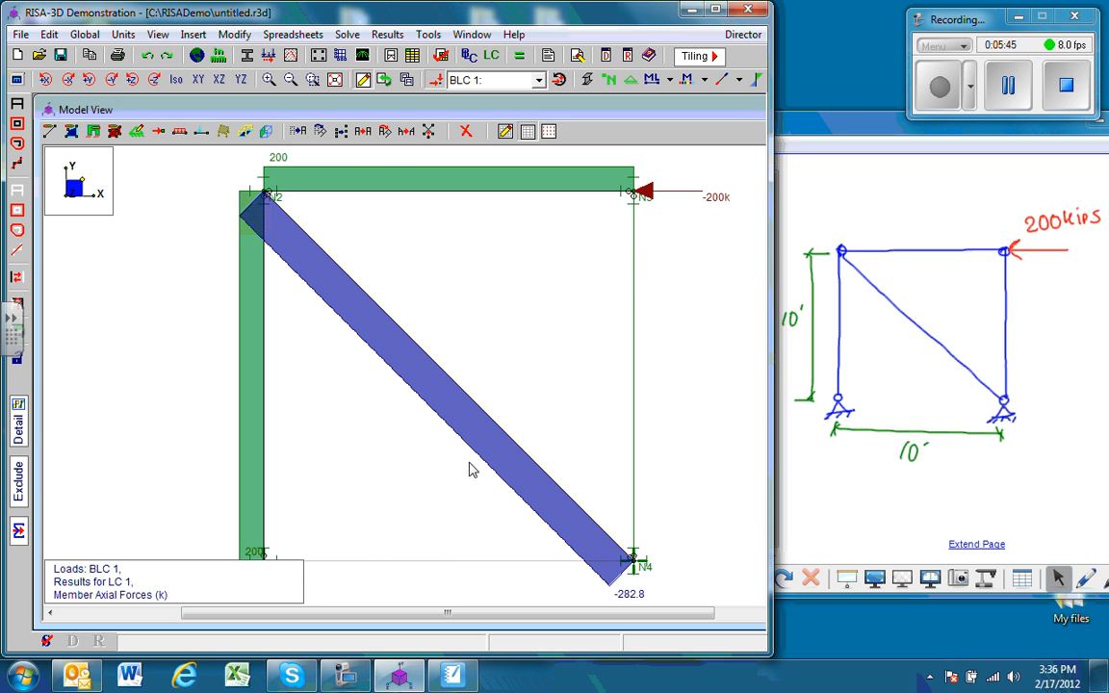
{"action": "mouse_move", "coordinate": [650, 410]}
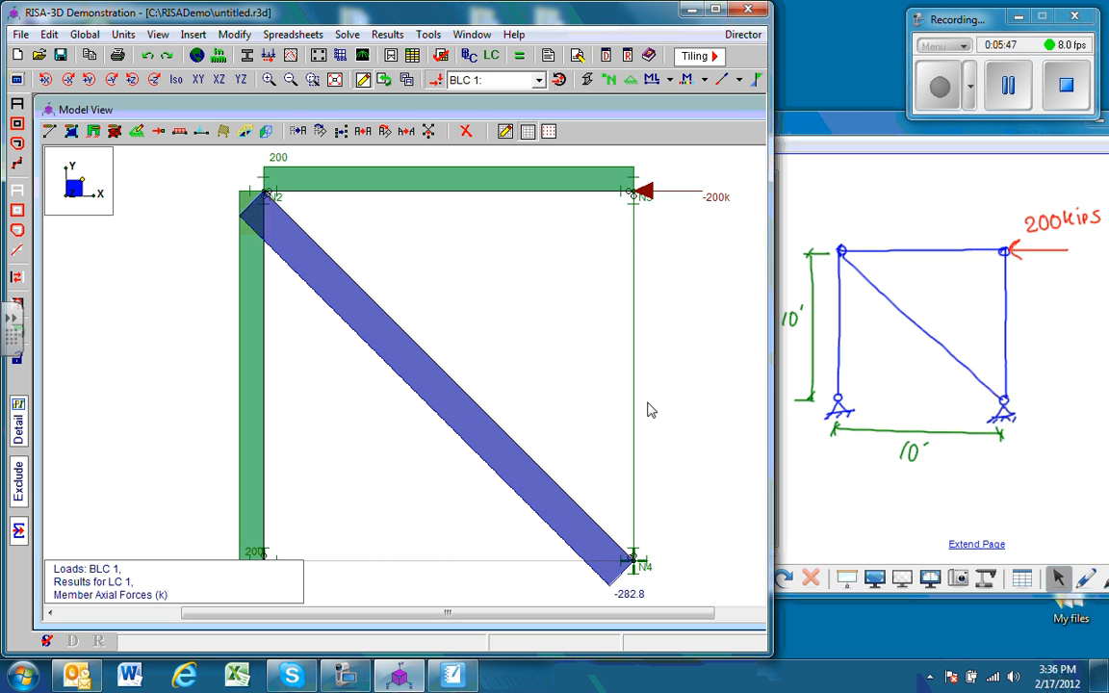
{"action": "mouse_move", "coordinate": [635, 239]}
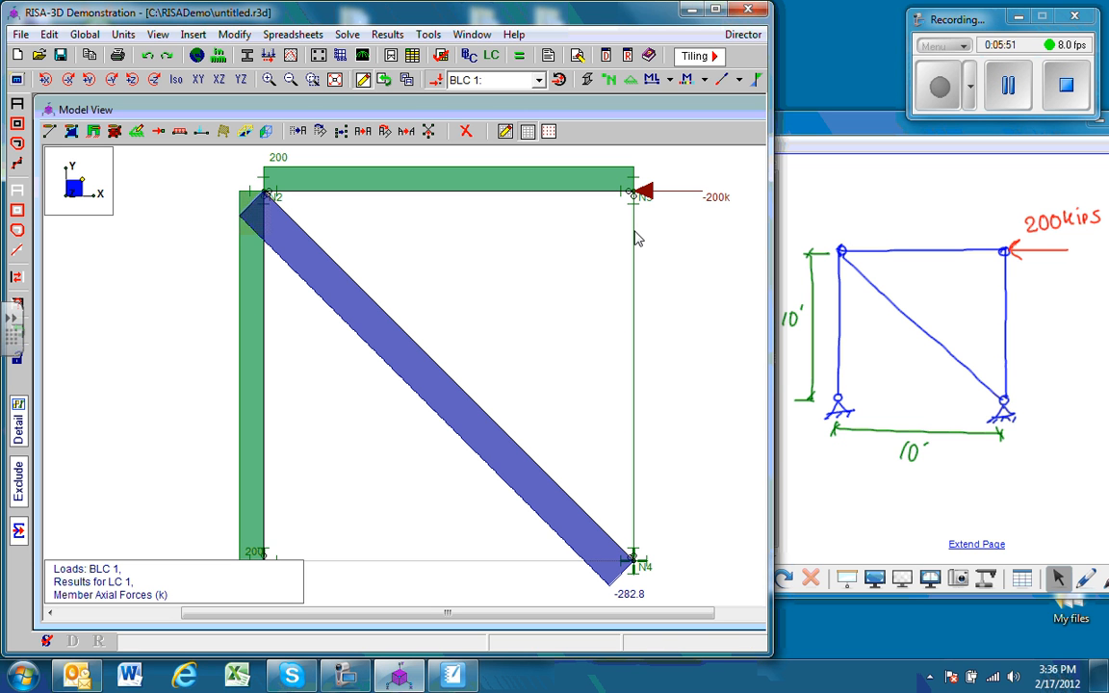
{"action": "mouse_move", "coordinate": [655, 220]}
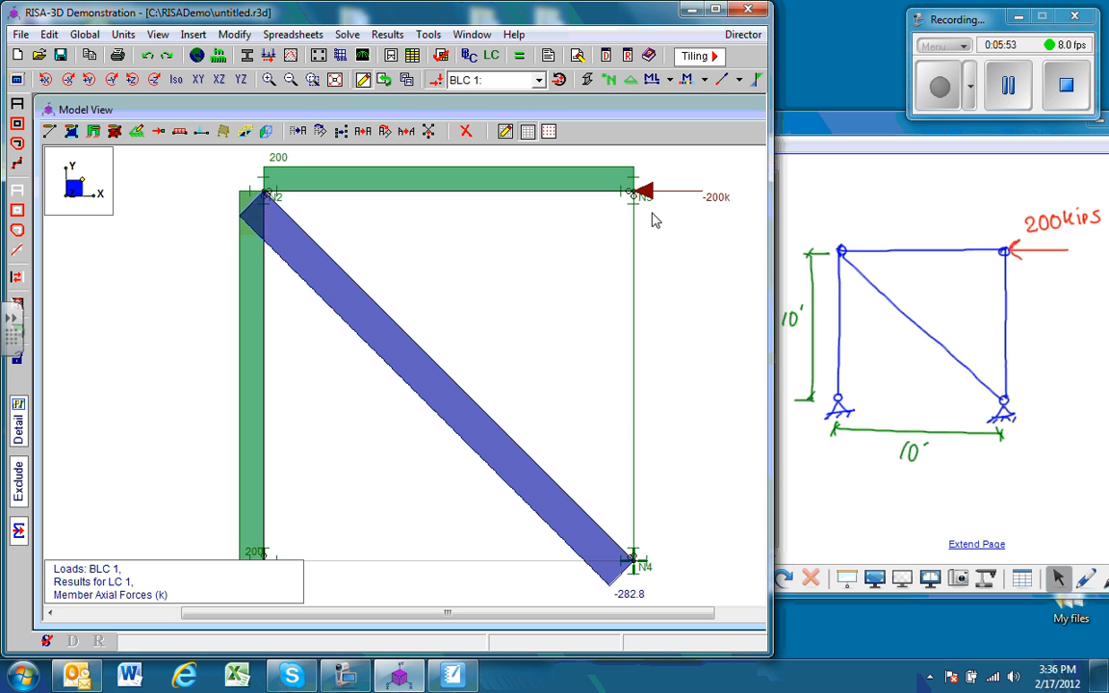
{"action": "mouse_move", "coordinate": [663, 200]}
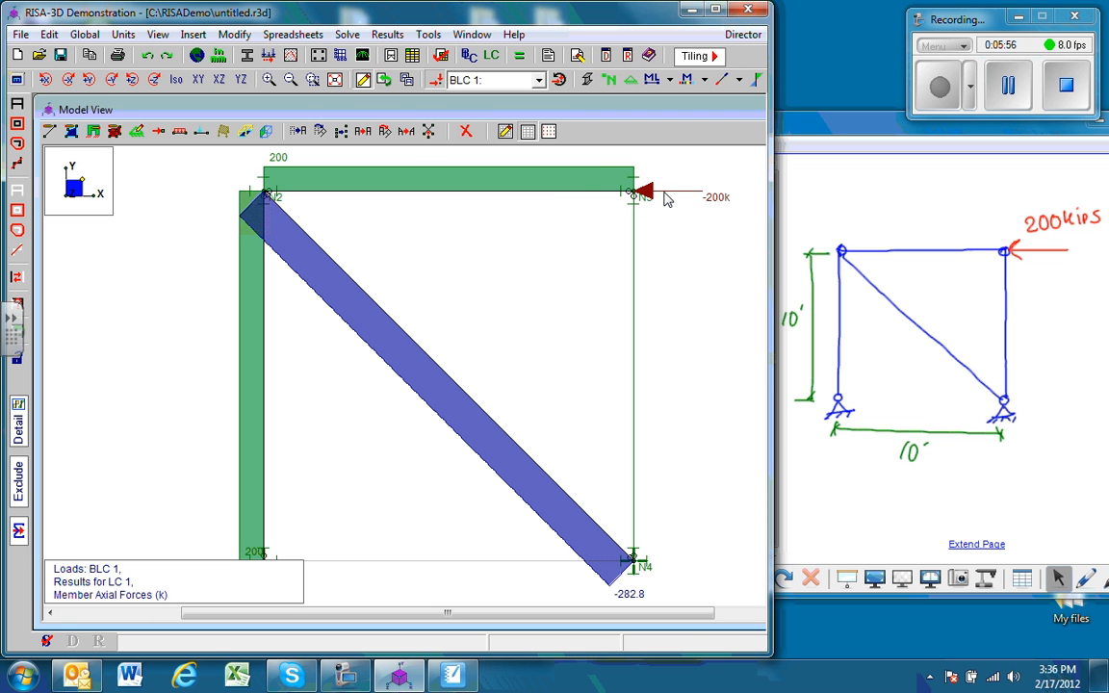
{"action": "mouse_move", "coordinate": [566, 199]}
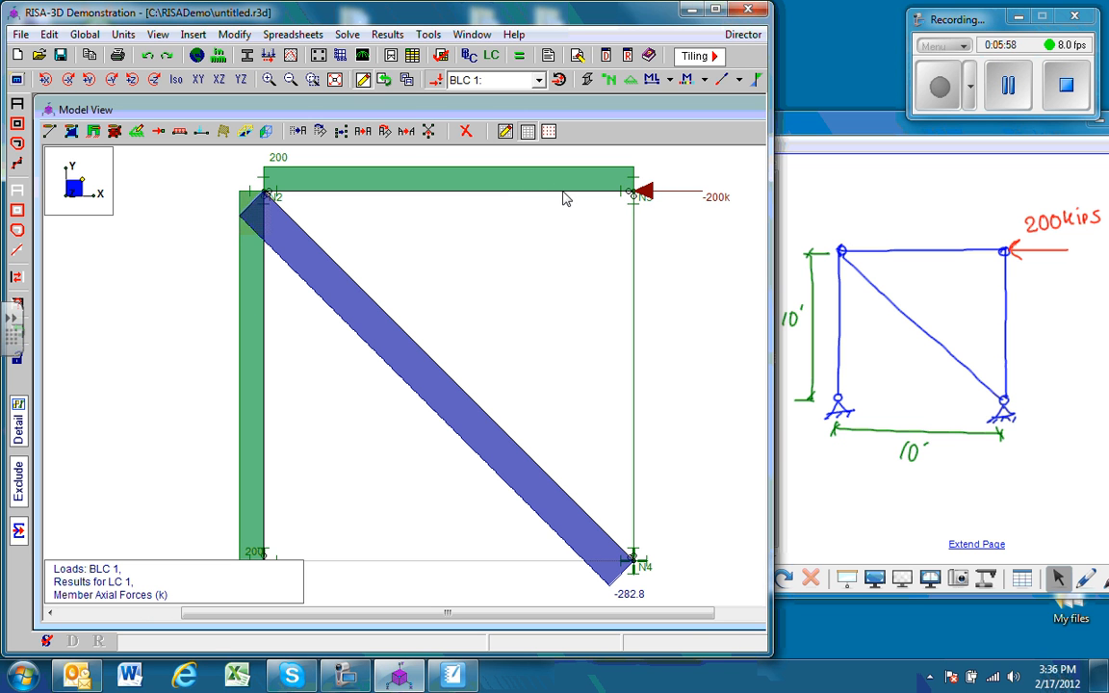
{"action": "mouse_move", "coordinate": [472, 197]}
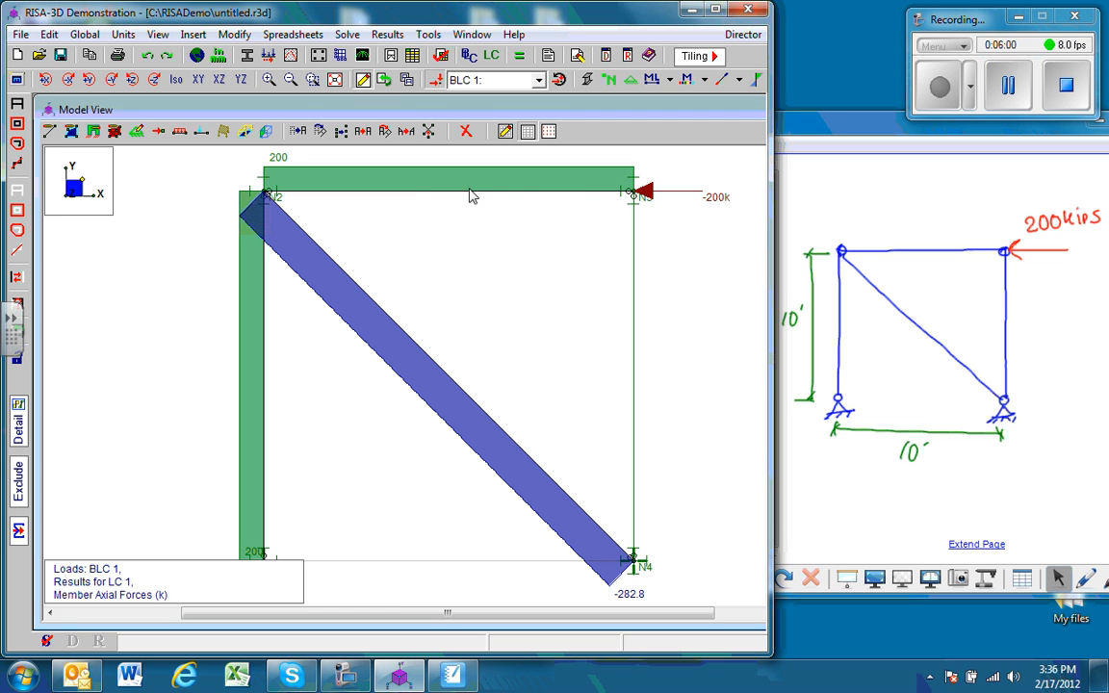
{"action": "mouse_move", "coordinate": [287, 166]}
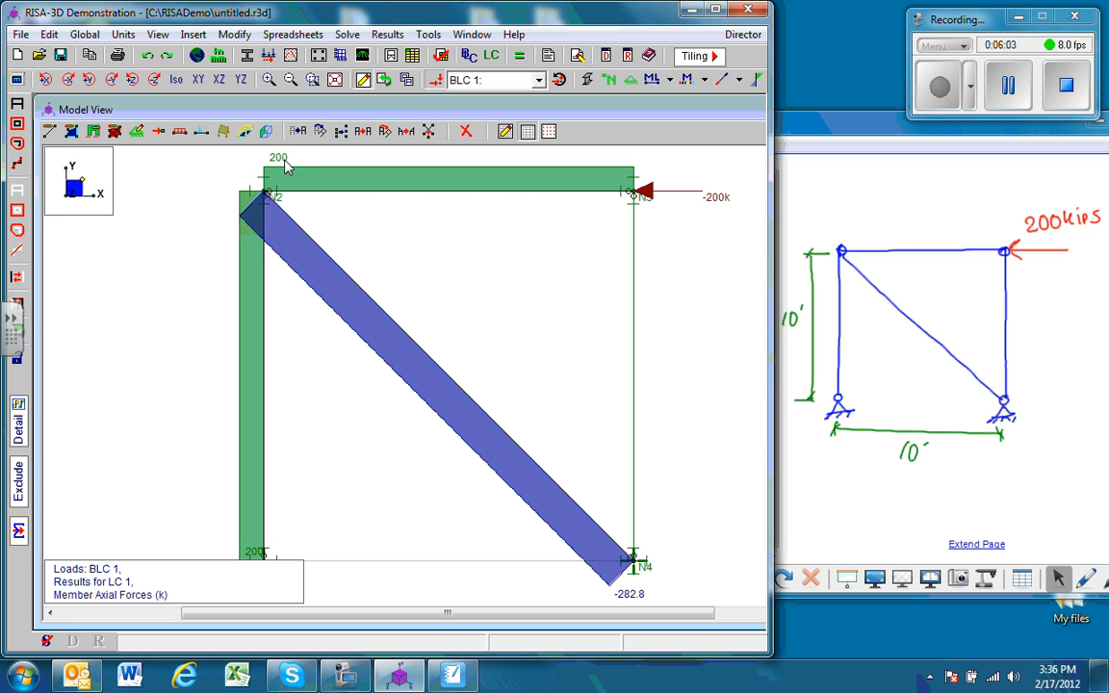
{"action": "mouse_move", "coordinate": [338, 181]}
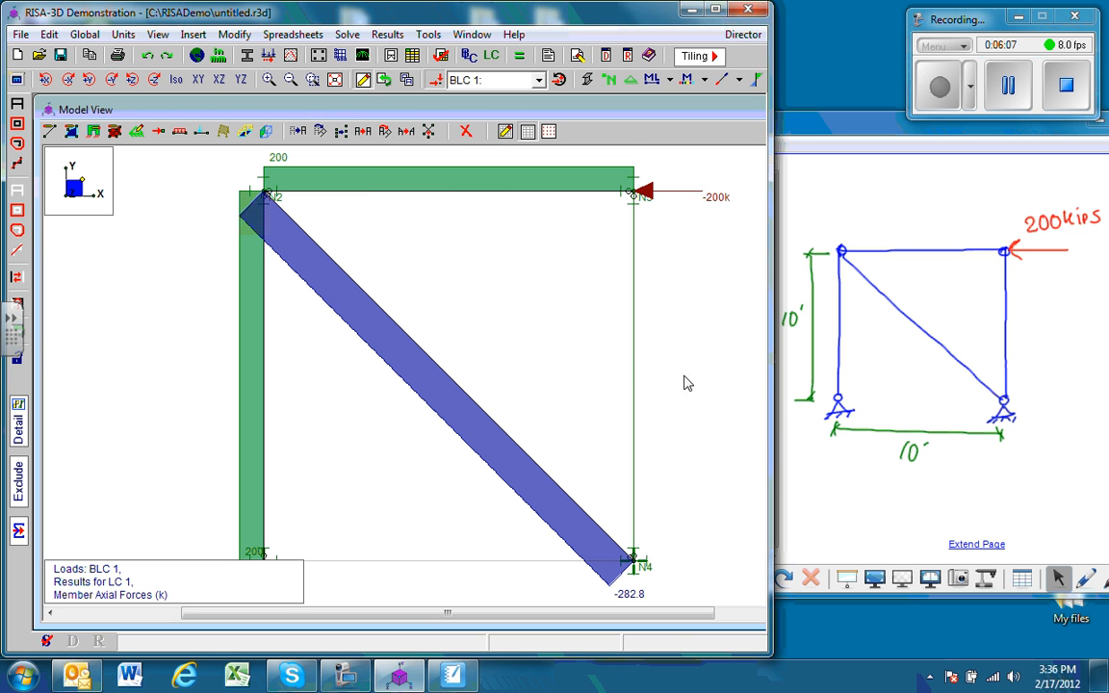
{"action": "mouse_move", "coordinate": [636, 275]}
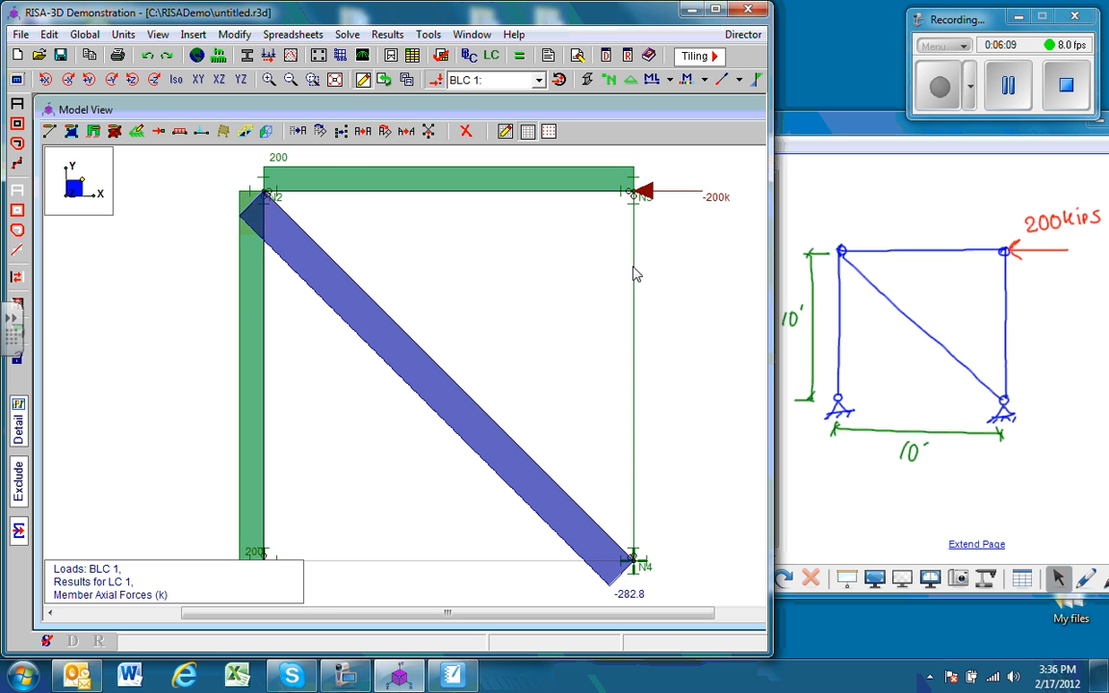
{"action": "mouse_move", "coordinate": [641, 294]}
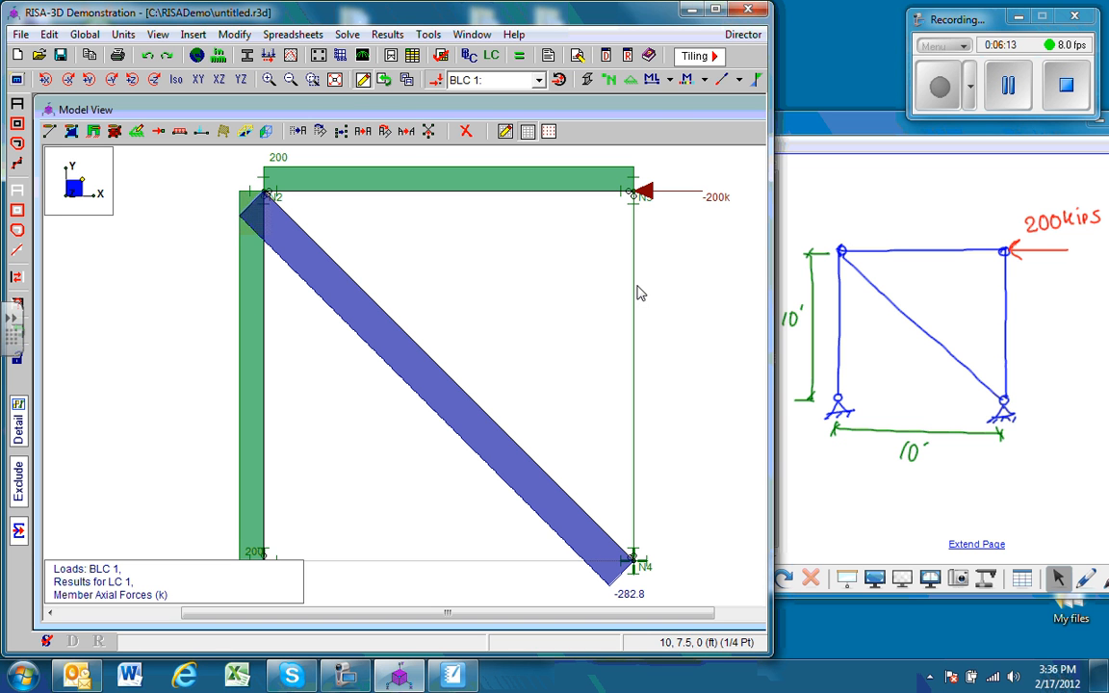
{"action": "mouse_move", "coordinate": [381, 345]}
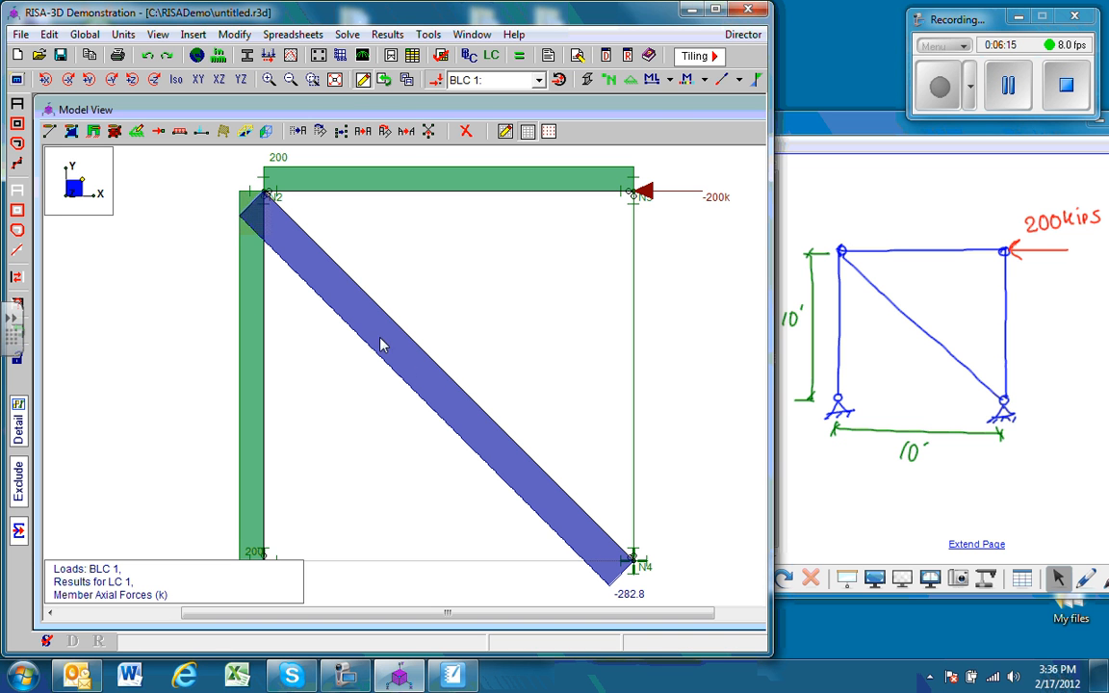
{"action": "mouse_move", "coordinate": [402, 352]}
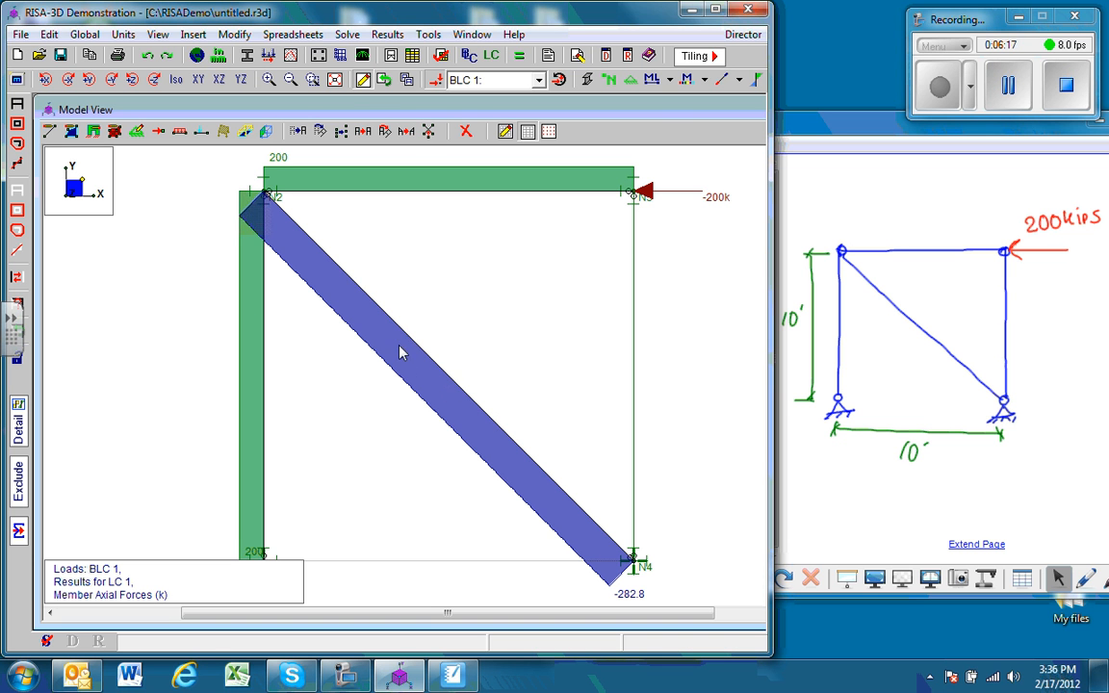
{"action": "mouse_move", "coordinate": [258, 338]}
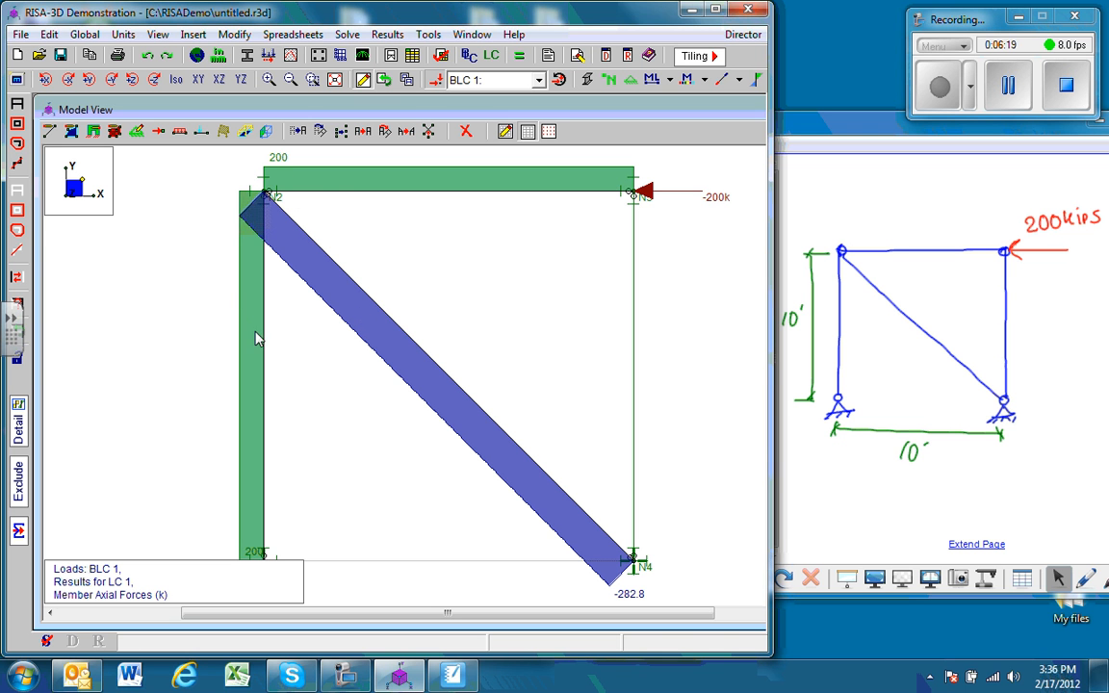
{"action": "mouse_move", "coordinate": [420, 201]}
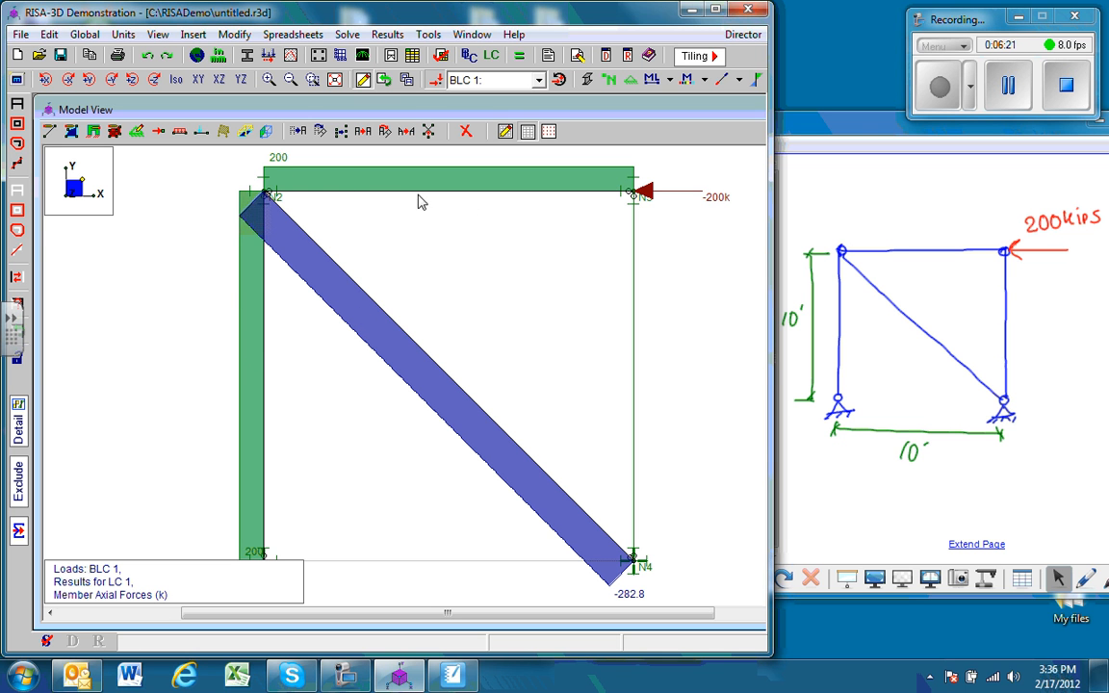
{"action": "mouse_move", "coordinate": [431, 206]}
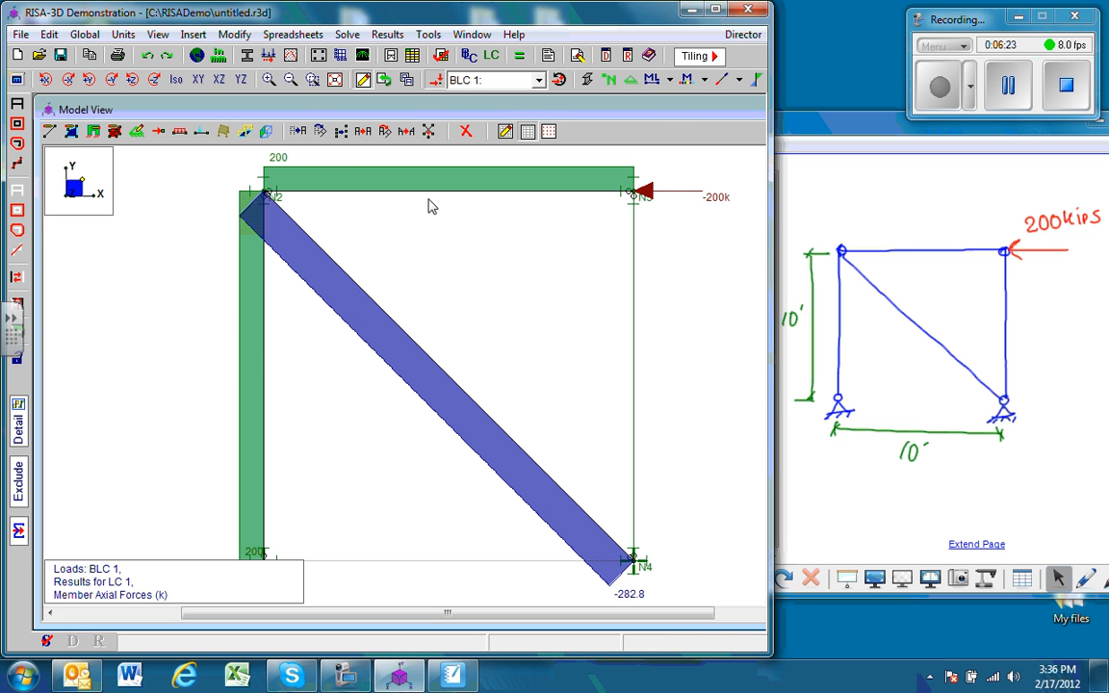
{"action": "mouse_move", "coordinate": [248, 438]}
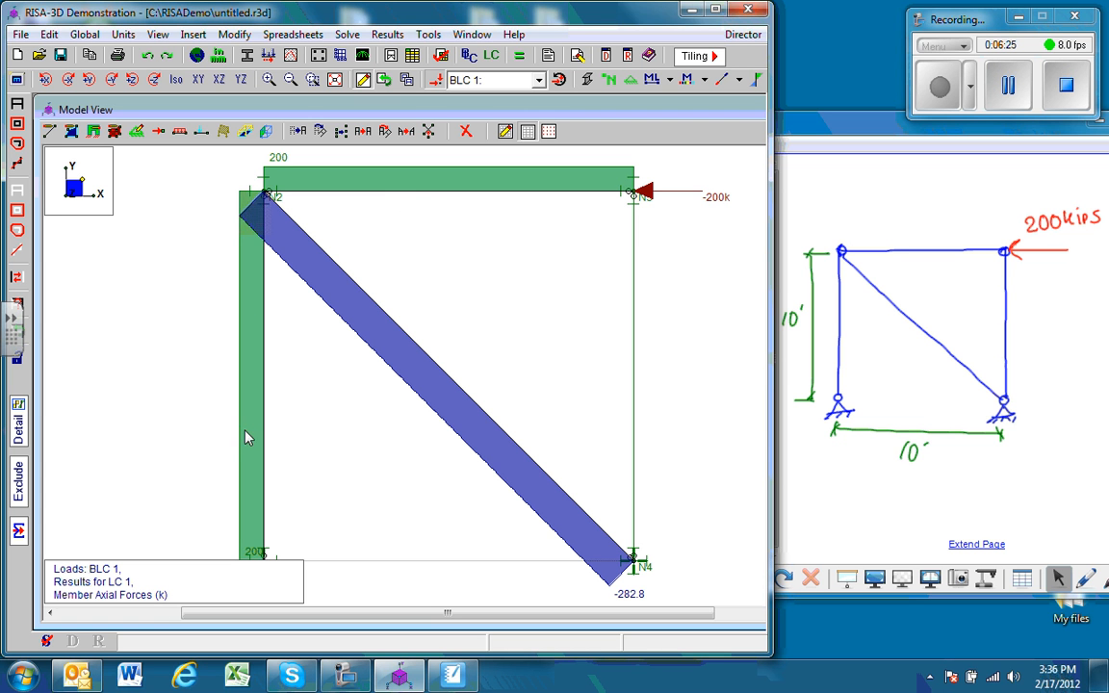
{"action": "mouse_move", "coordinate": [258, 422]}
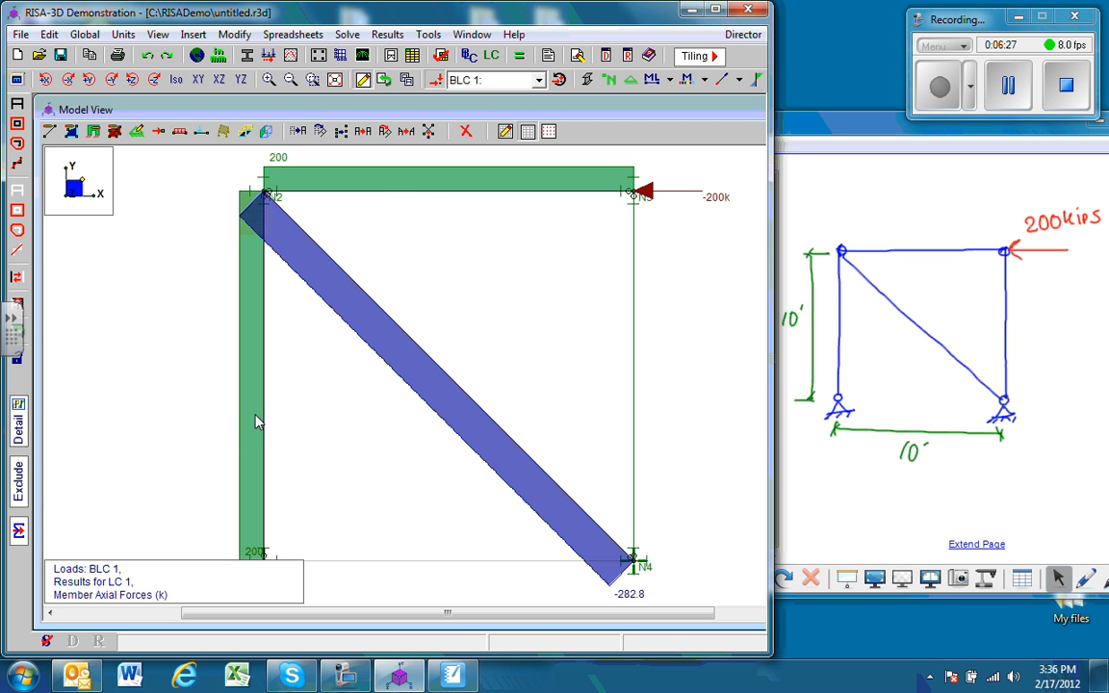
{"action": "mouse_move", "coordinate": [406, 364]}
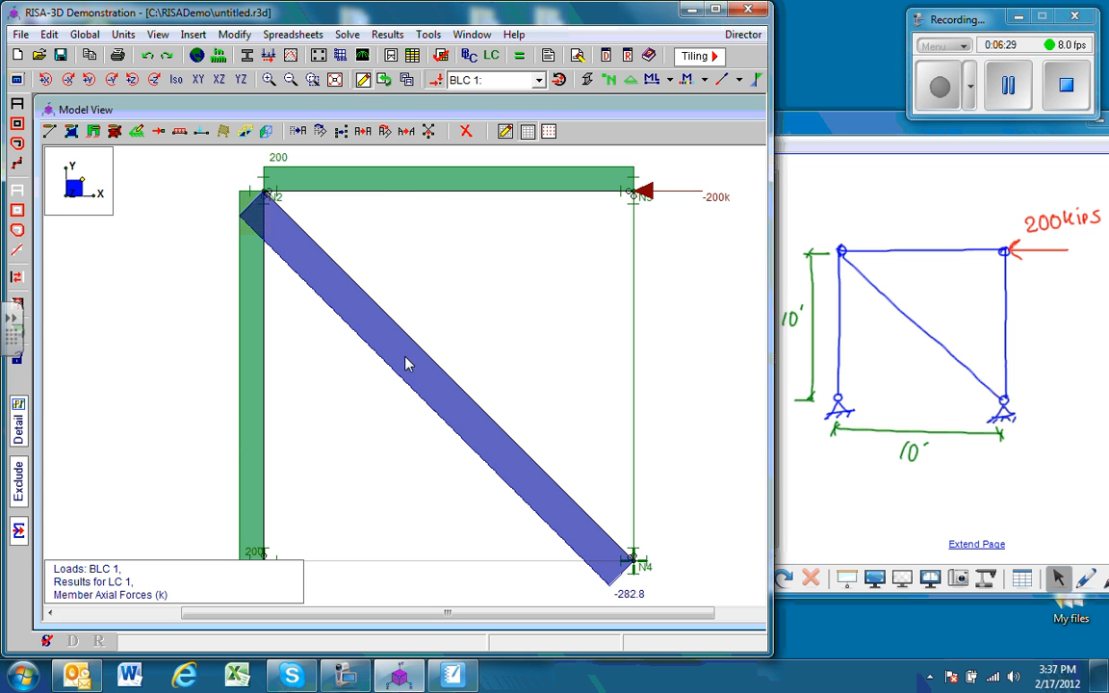
{"action": "mouse_move", "coordinate": [374, 335]}
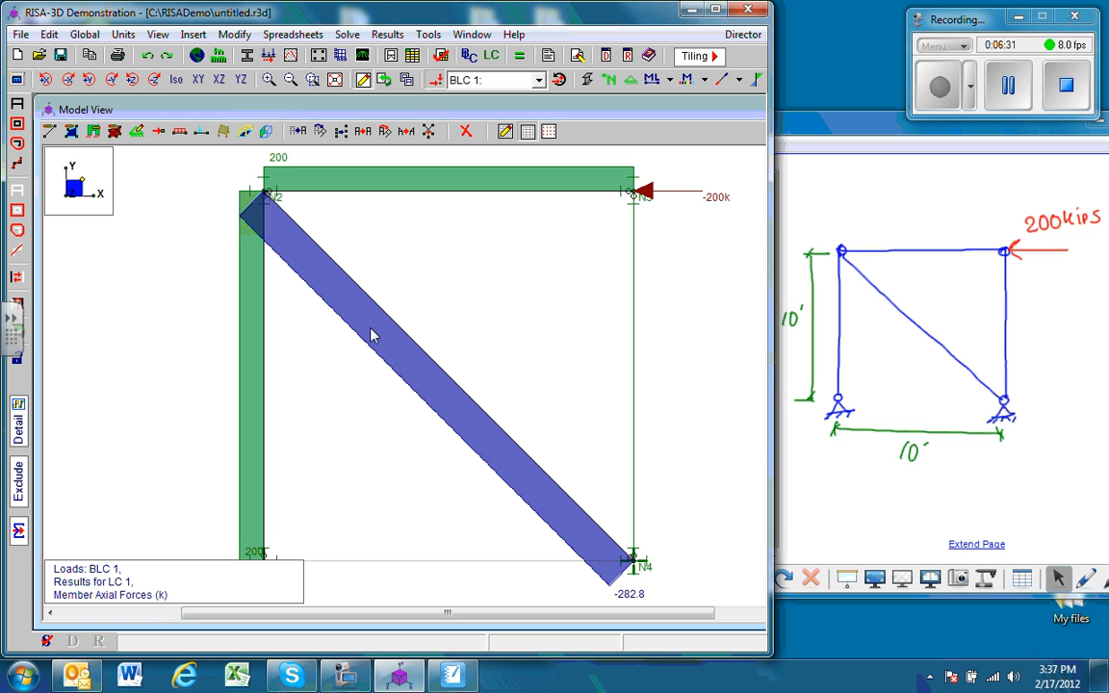
{"action": "mouse_move", "coordinate": [636, 413]}
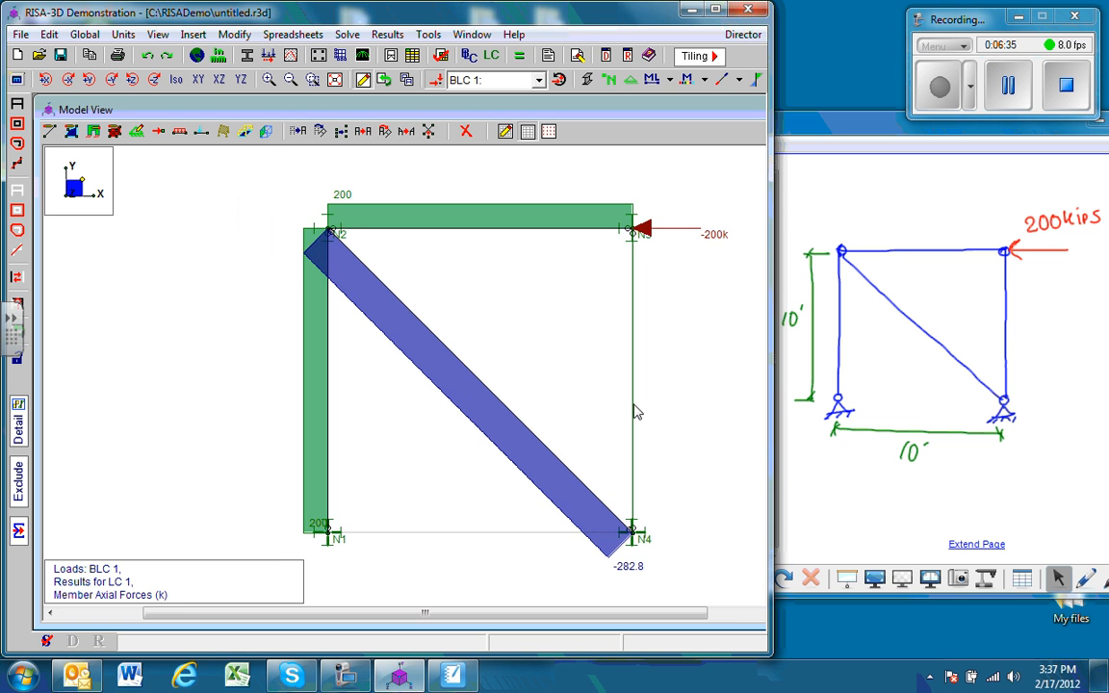
{"action": "mouse_move", "coordinate": [17, 80]}
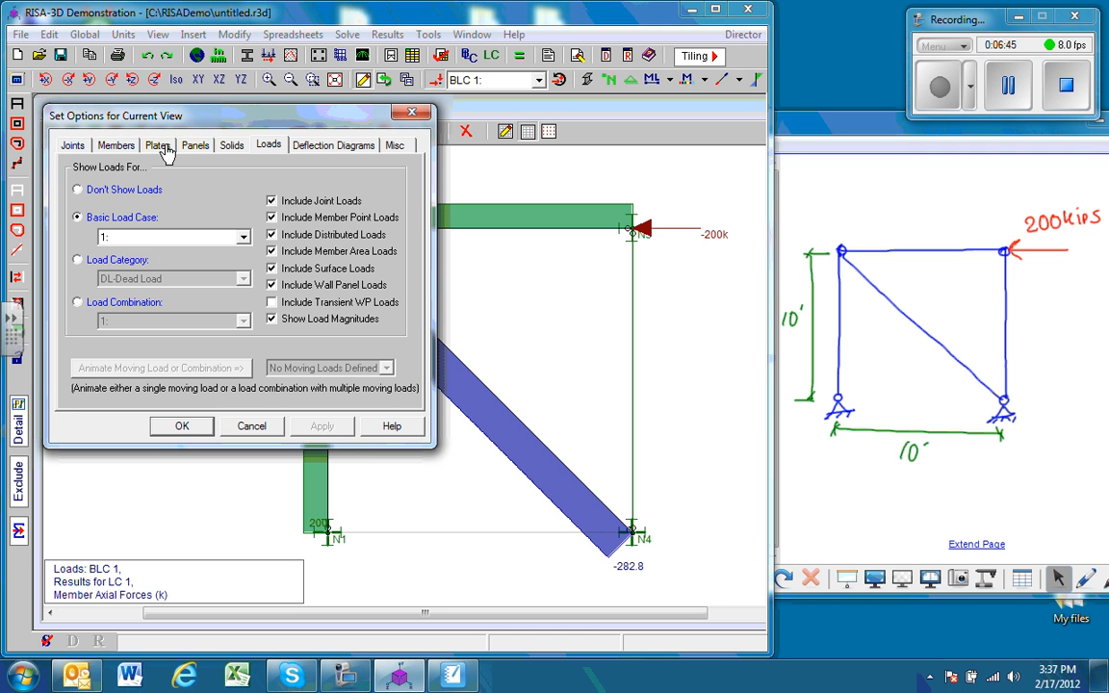
Step: Display X and Y support reactions with their magnitudes on the truss joints
{"action": "left_click", "coordinate": [72, 145]}
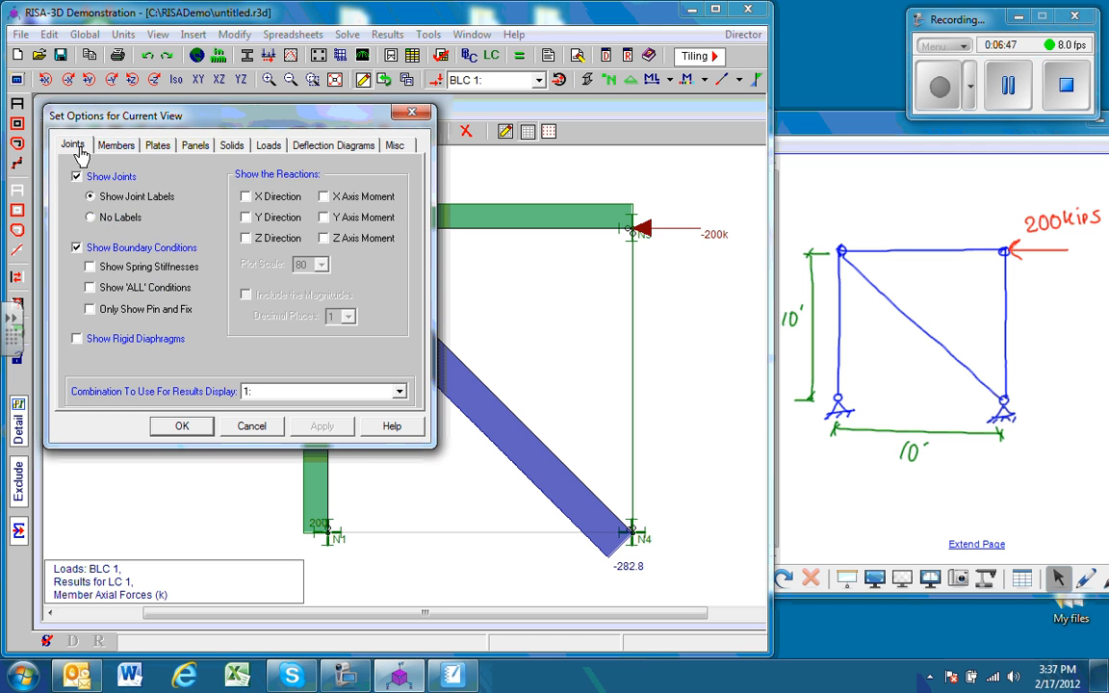
{"action": "mouse_move", "coordinate": [303, 189]}
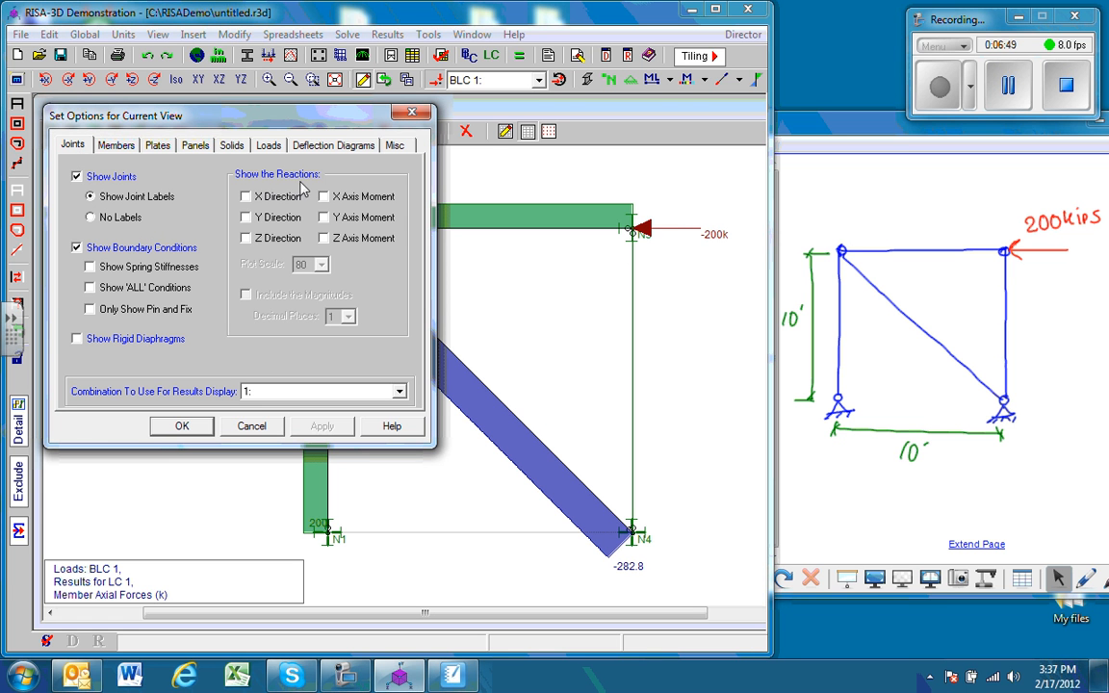
{"action": "left_click", "coordinate": [246, 196]}
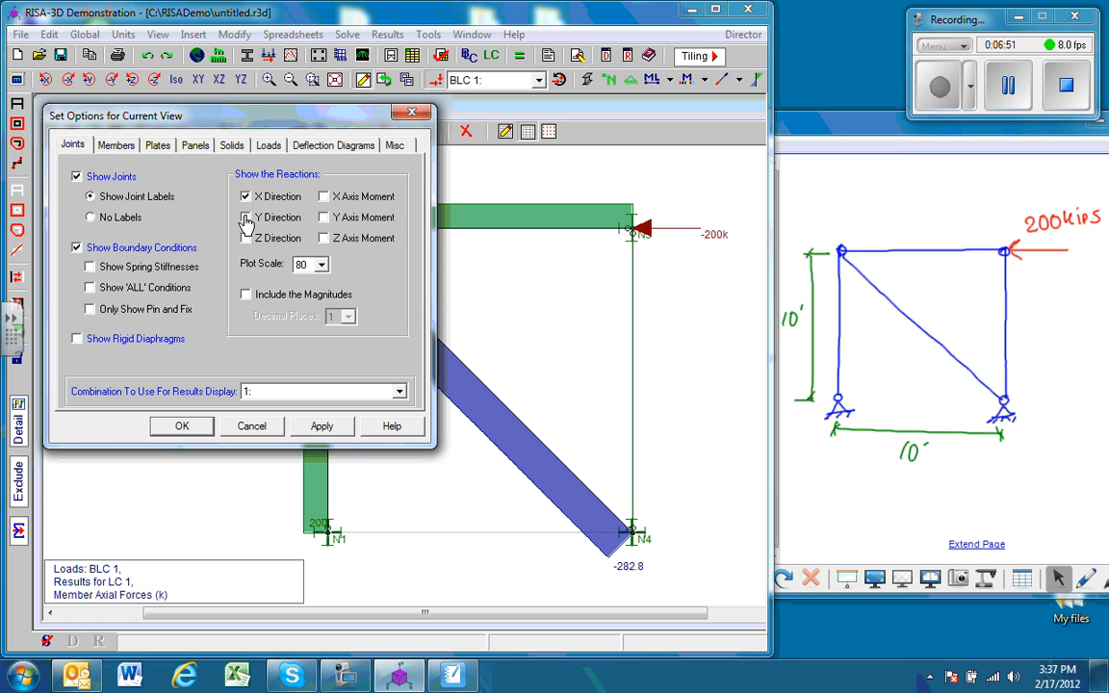
{"action": "left_click", "coordinate": [245, 217]}
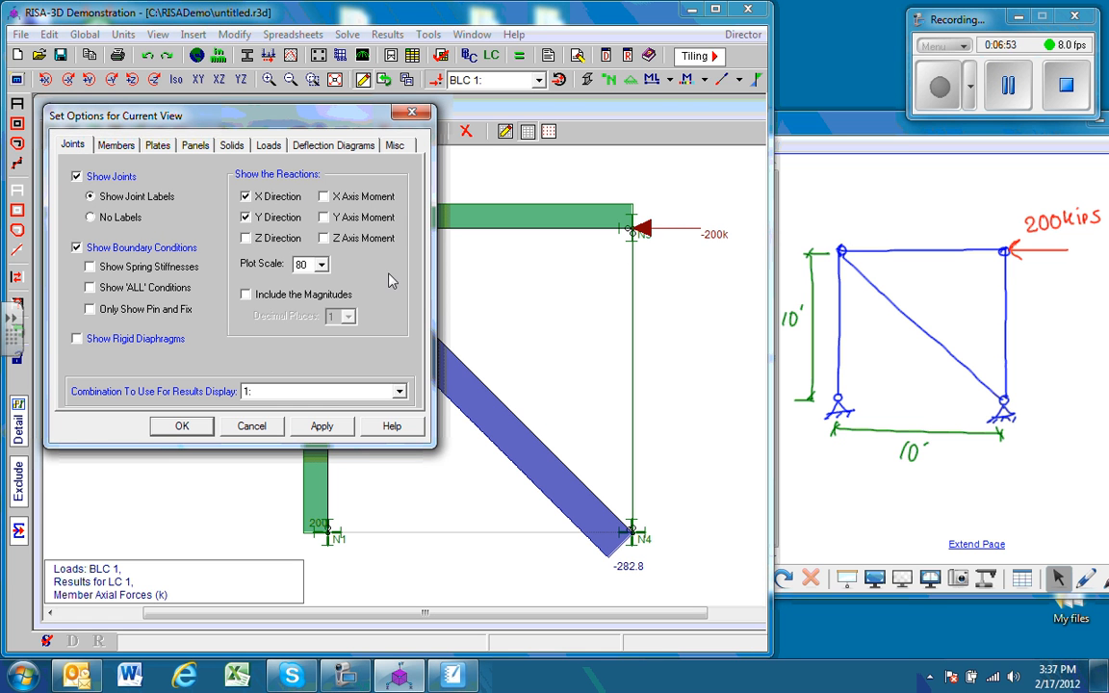
{"action": "mouse_move", "coordinate": [238, 318]}
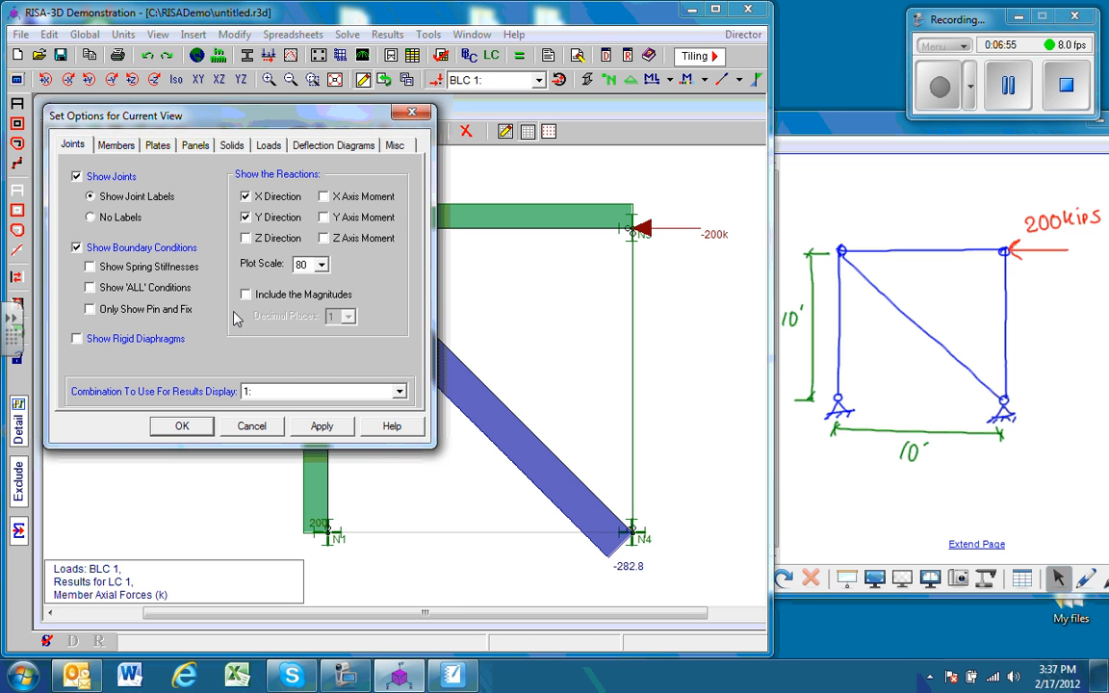
{"action": "left_click", "coordinate": [246, 294]}
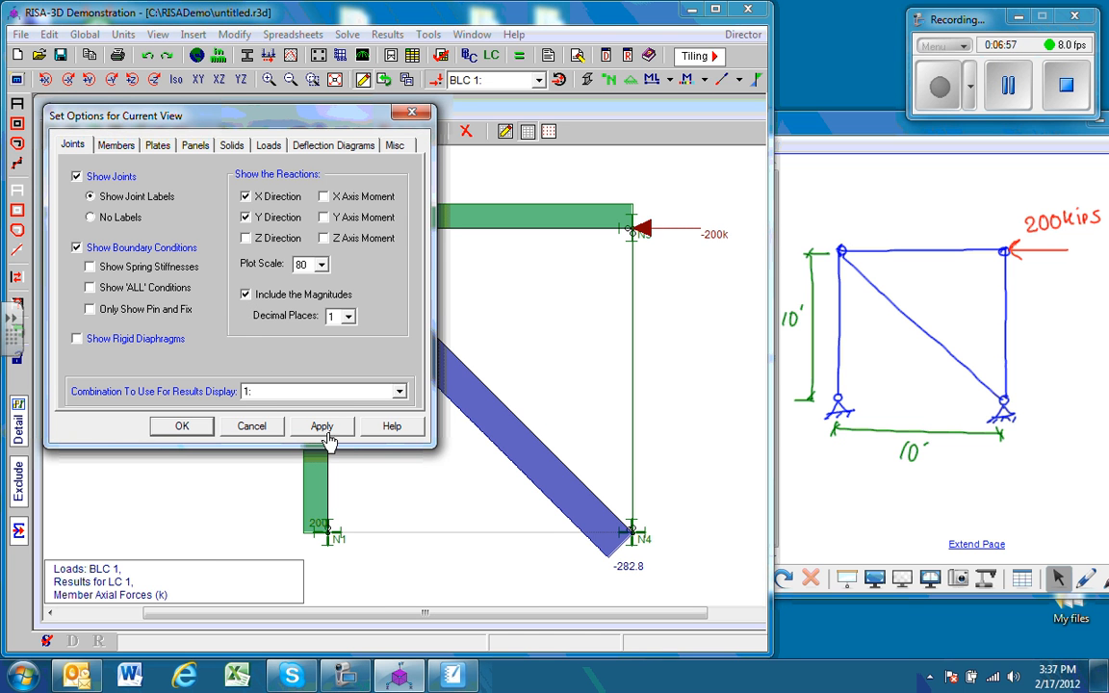
{"action": "left_click", "coordinate": [322, 425]}
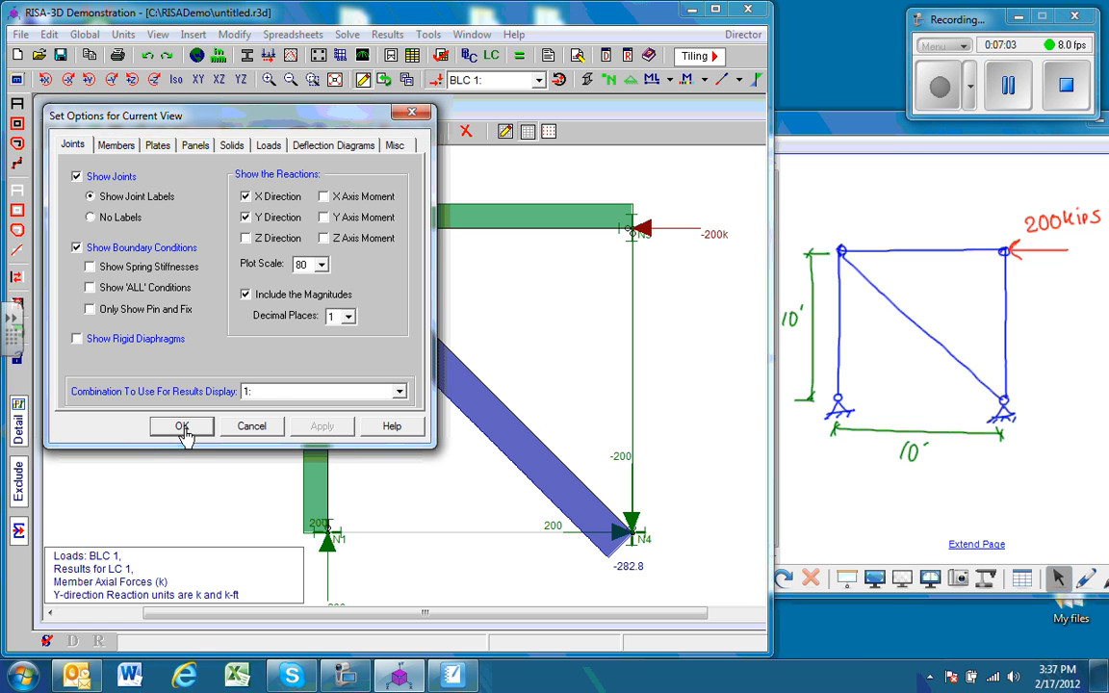
Step: Close the view options, keeping axial forces and X/Y reactions displayed
{"action": "left_click", "coordinate": [182, 427]}
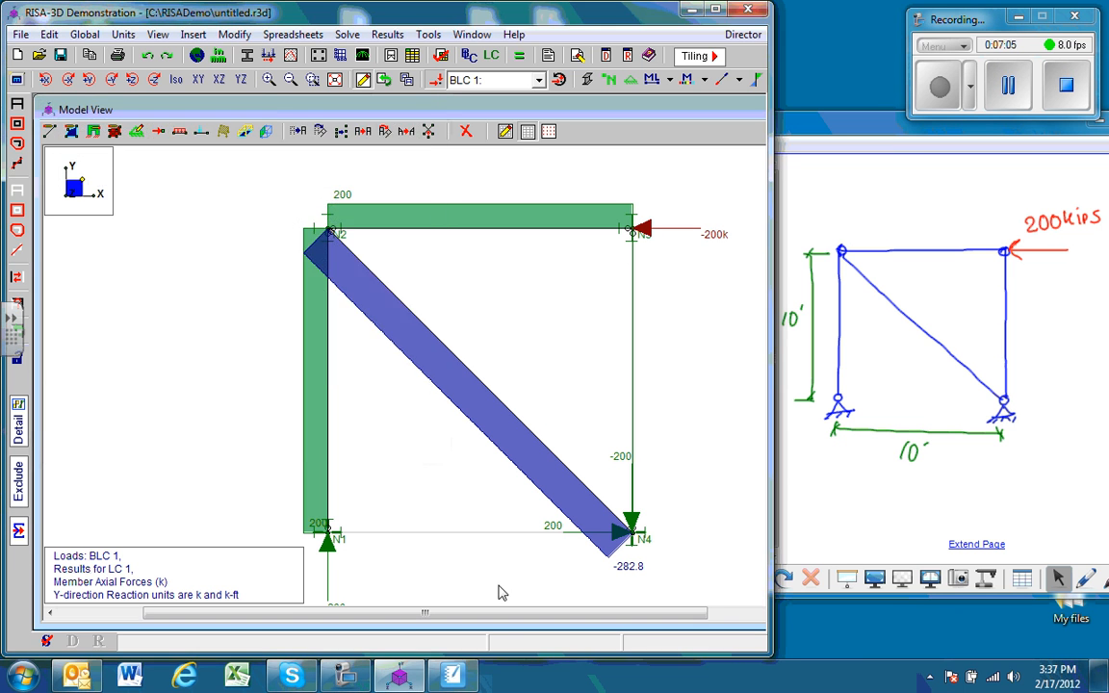
{"action": "mouse_move", "coordinate": [489, 548]}
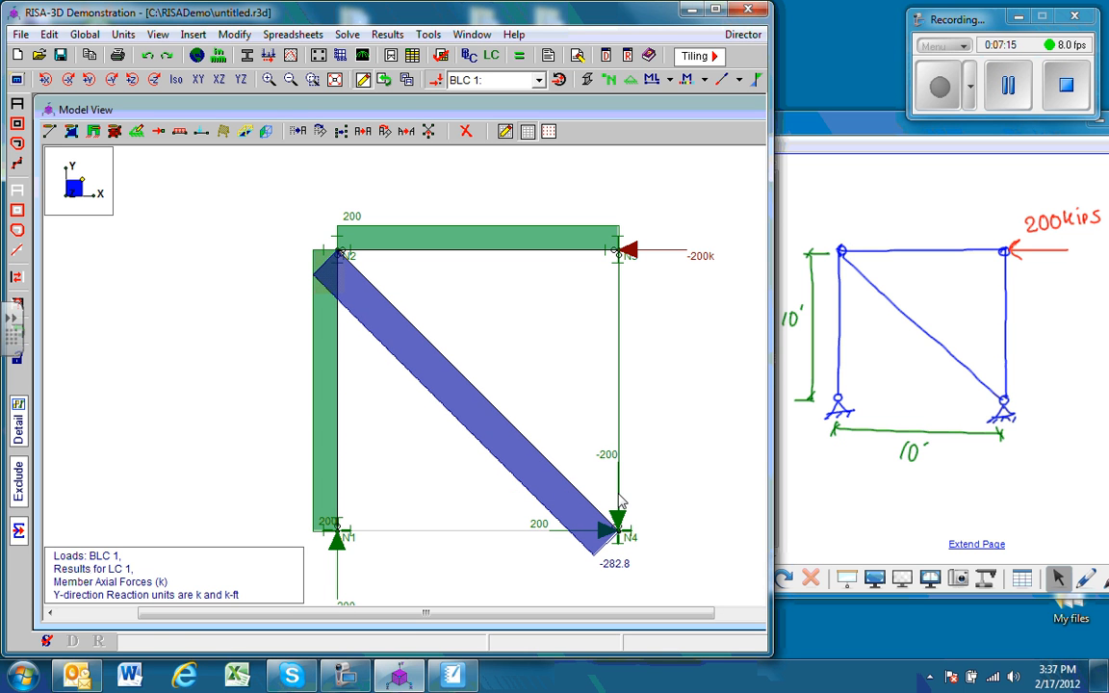
{"action": "mouse_move", "coordinate": [616, 491]}
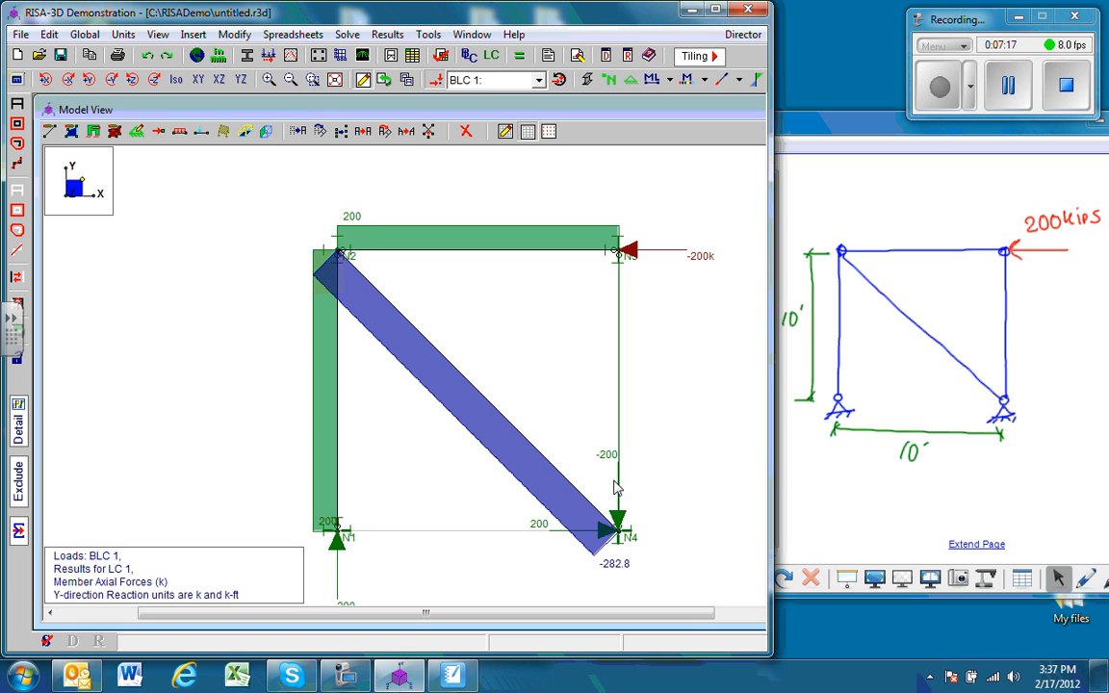
{"action": "mouse_move", "coordinate": [562, 540]}
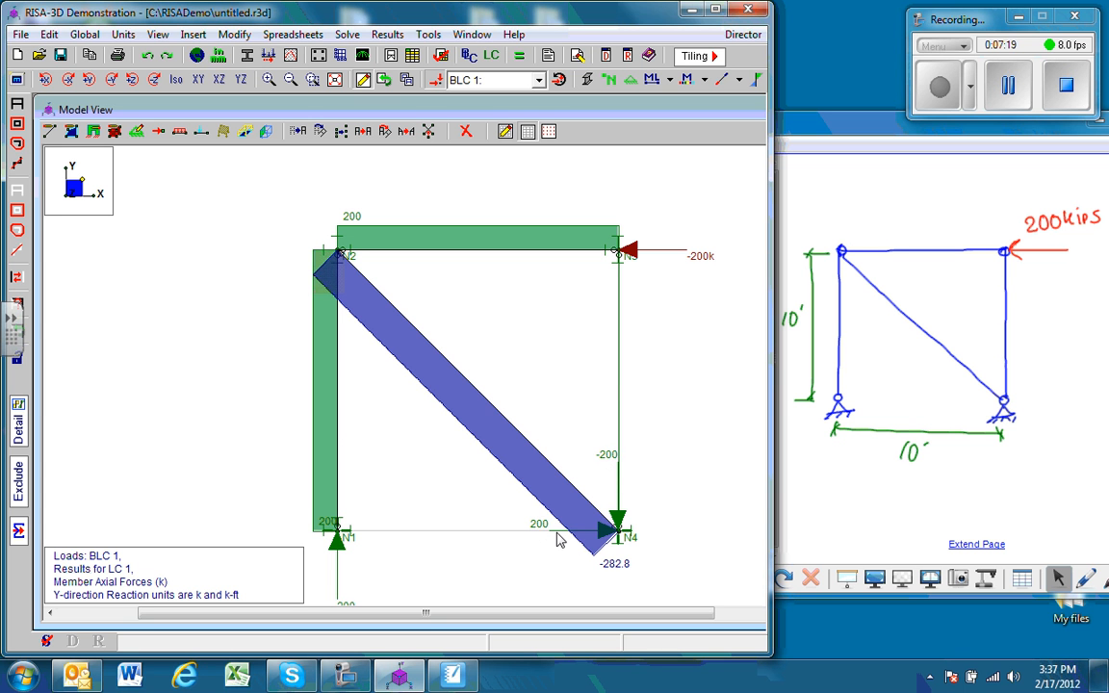
{"action": "mouse_move", "coordinate": [567, 540]}
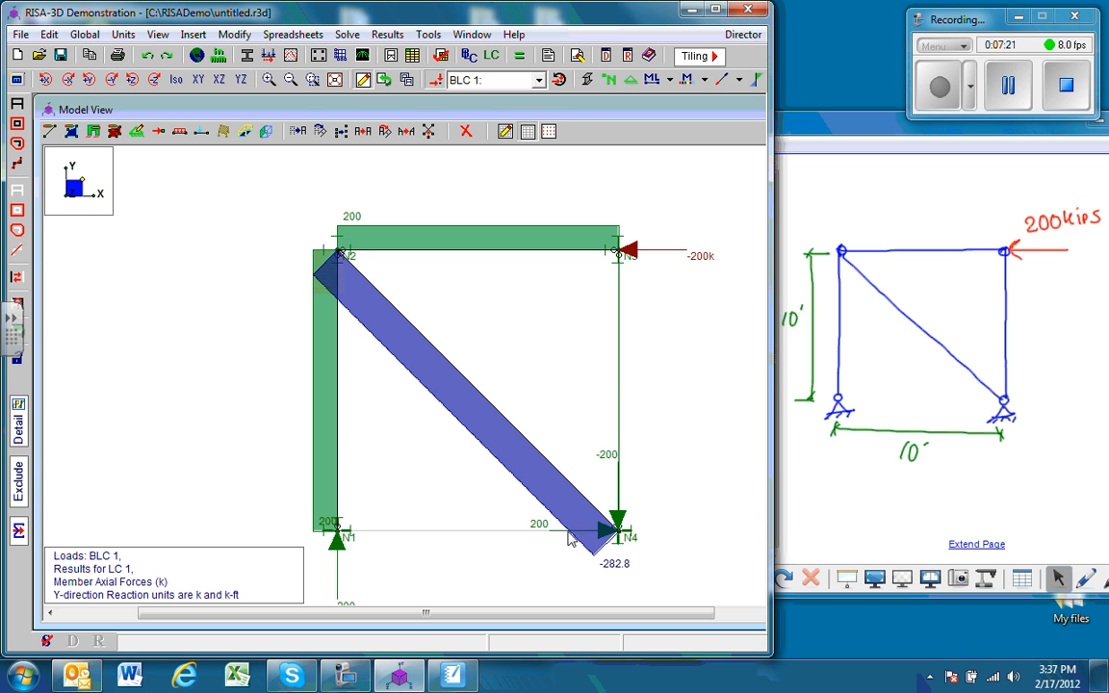
{"action": "mouse_move", "coordinate": [588, 477]}
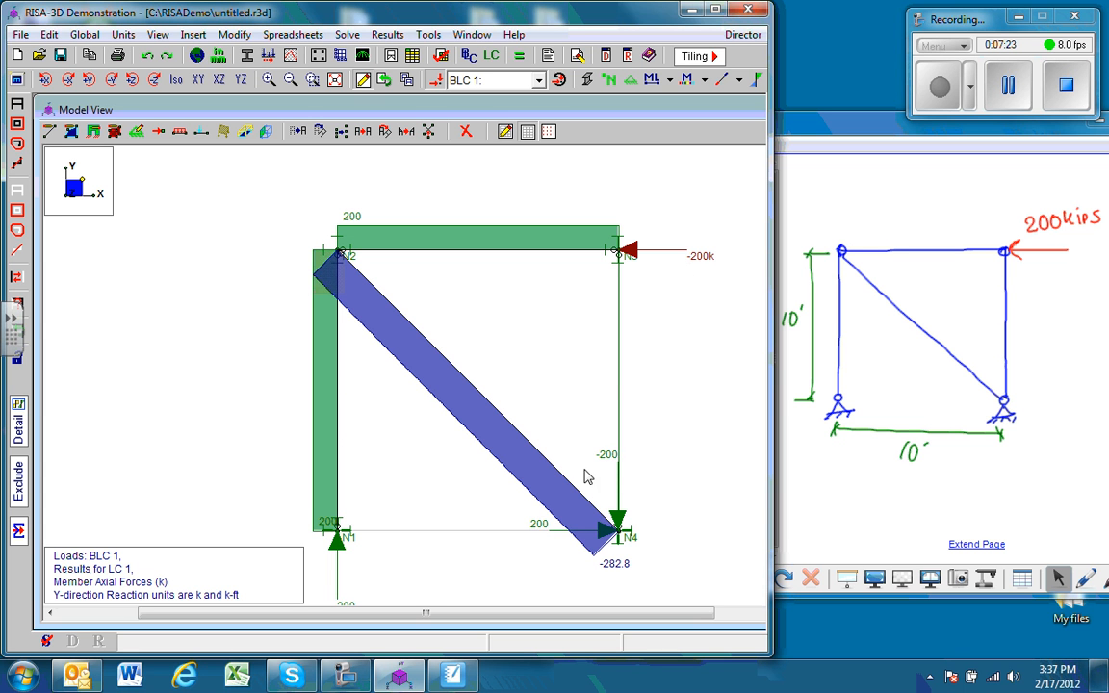
{"action": "mouse_move", "coordinate": [550, 232]}
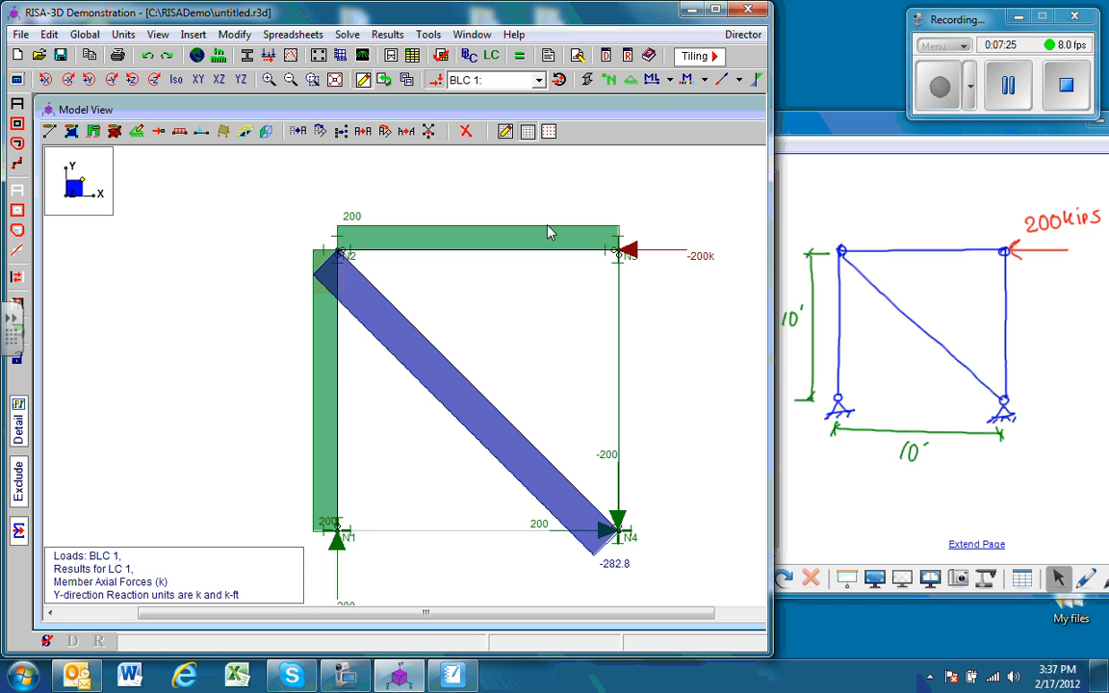